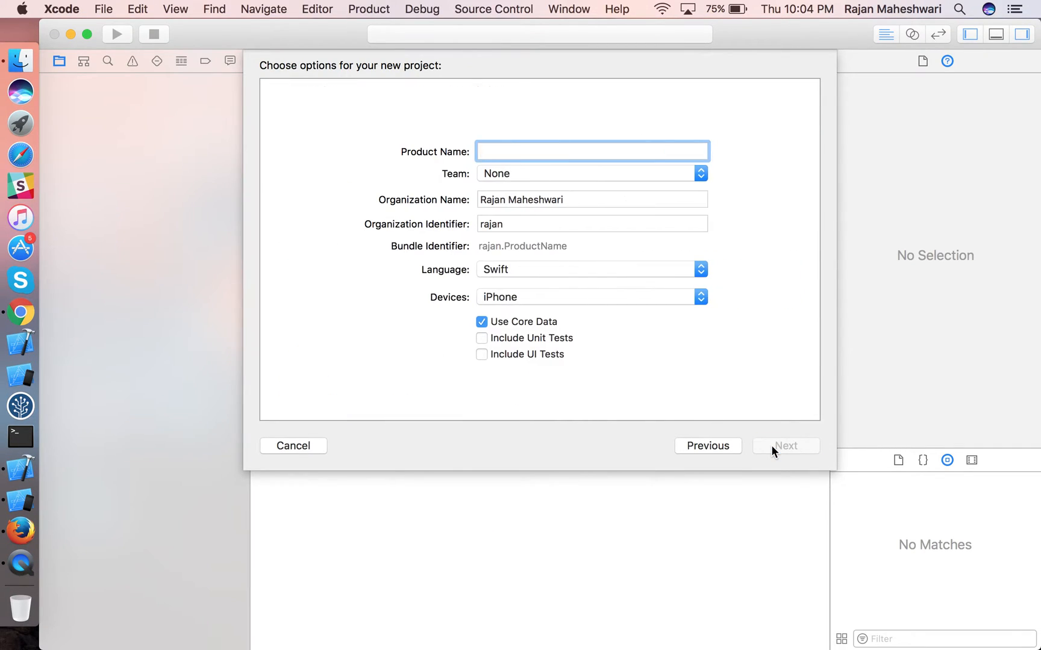
Name the product CoreDataBatchRequest with Use Core Data, and create it on the Desktop.
text(CoreData)
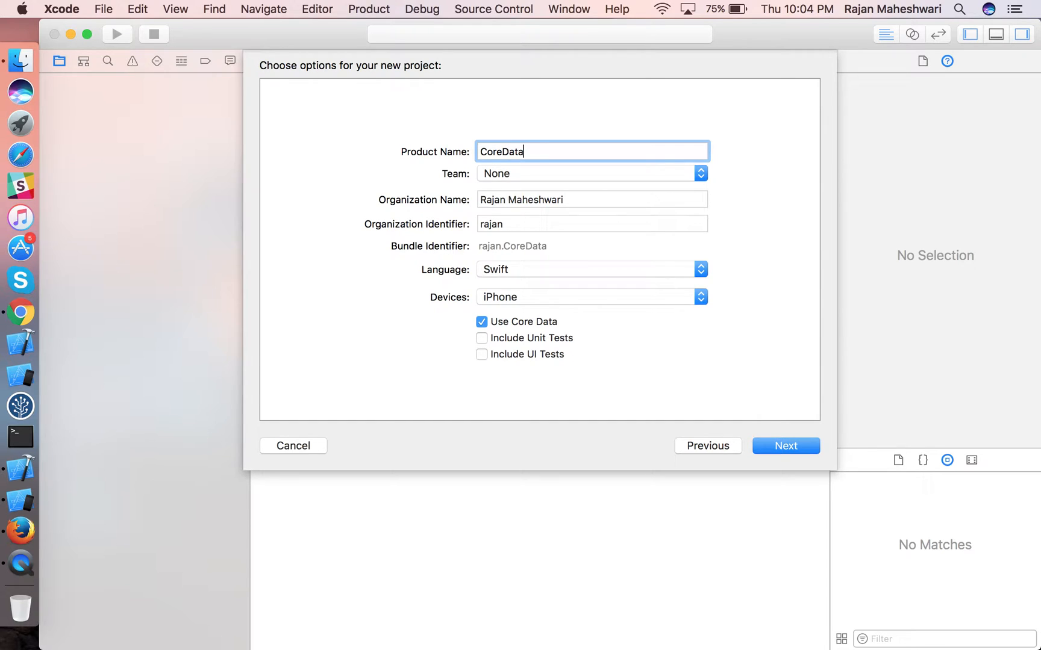
text(BatchReu)
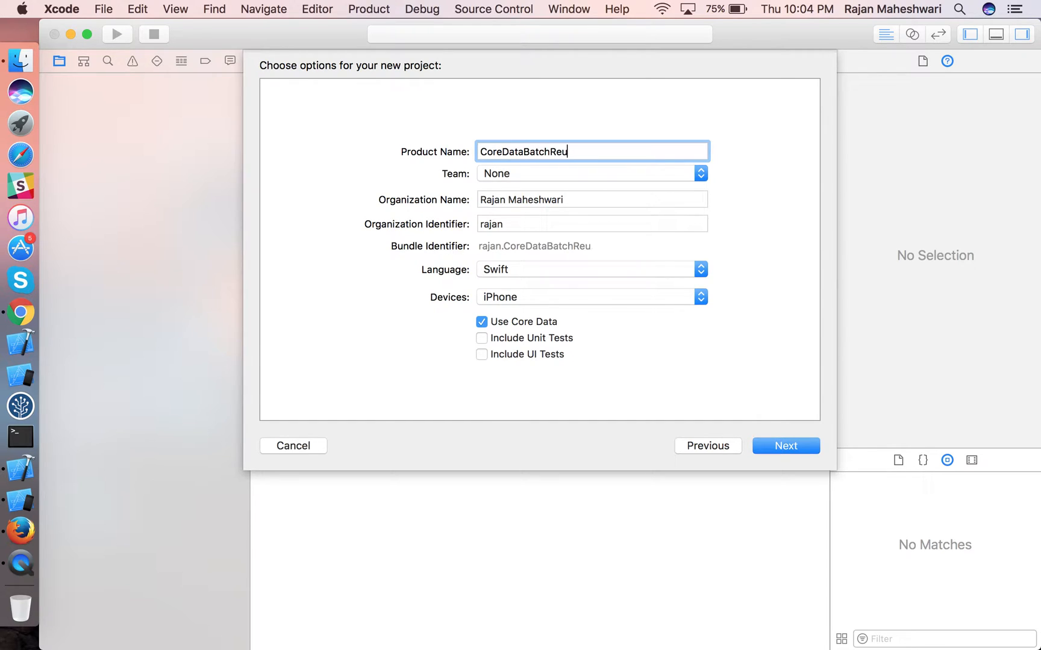
text(quest)
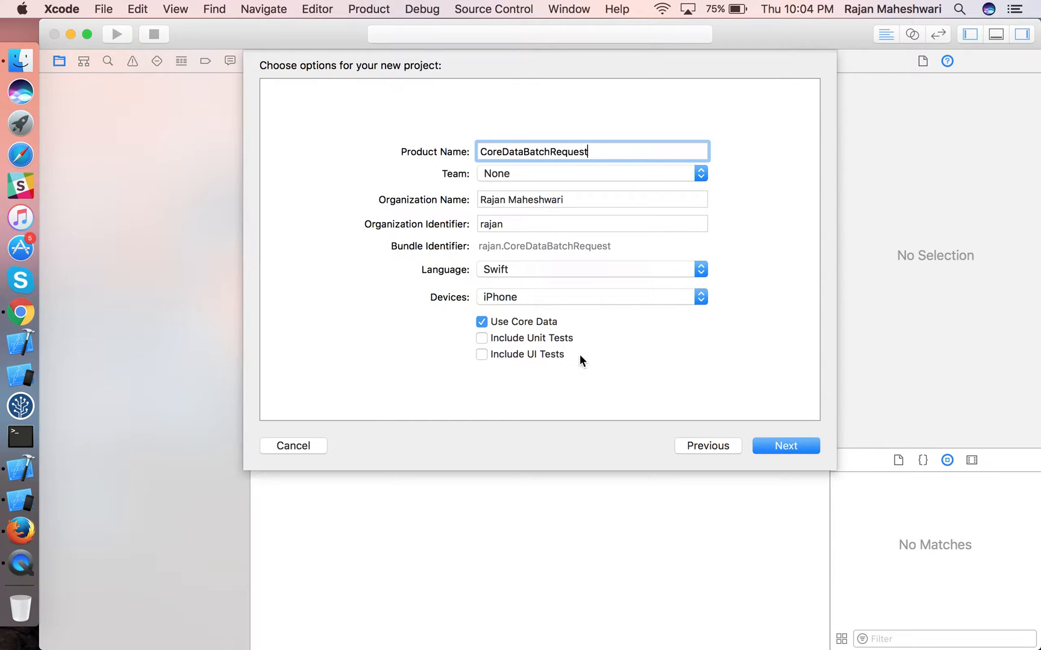
click(785, 445)
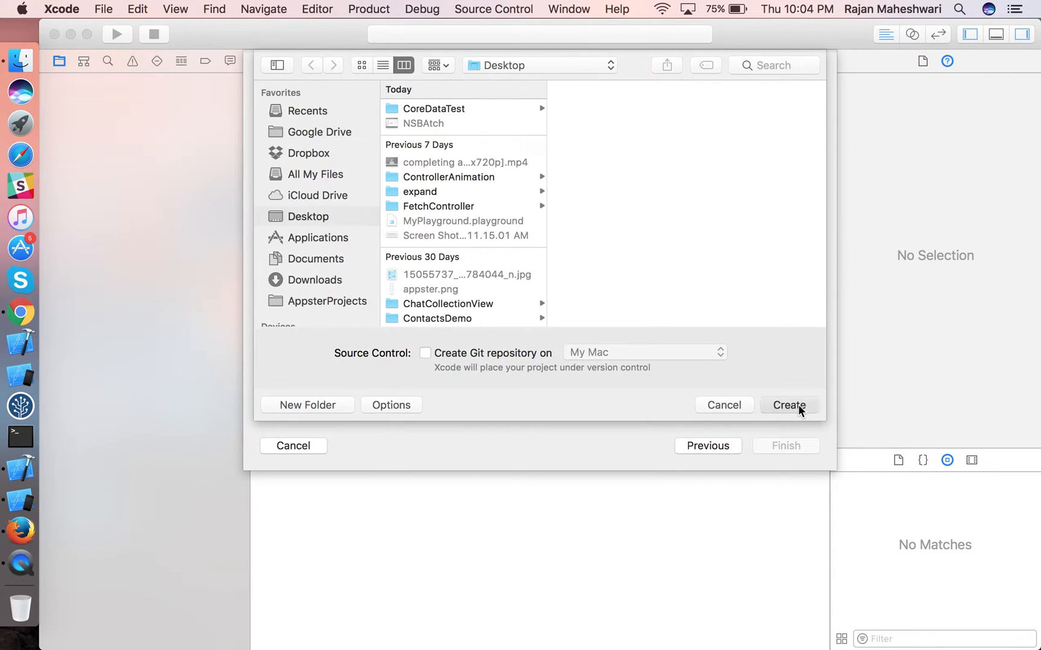
click(787, 404)
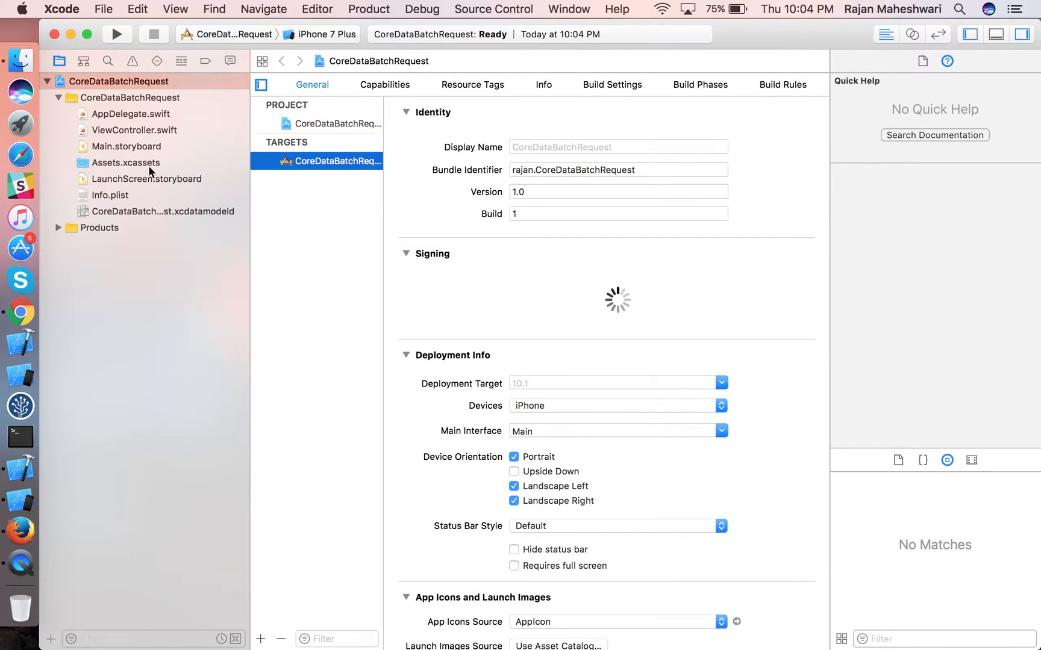
Add a new entity to the .xcdatamodeld and rename it Student.
click(164, 211)
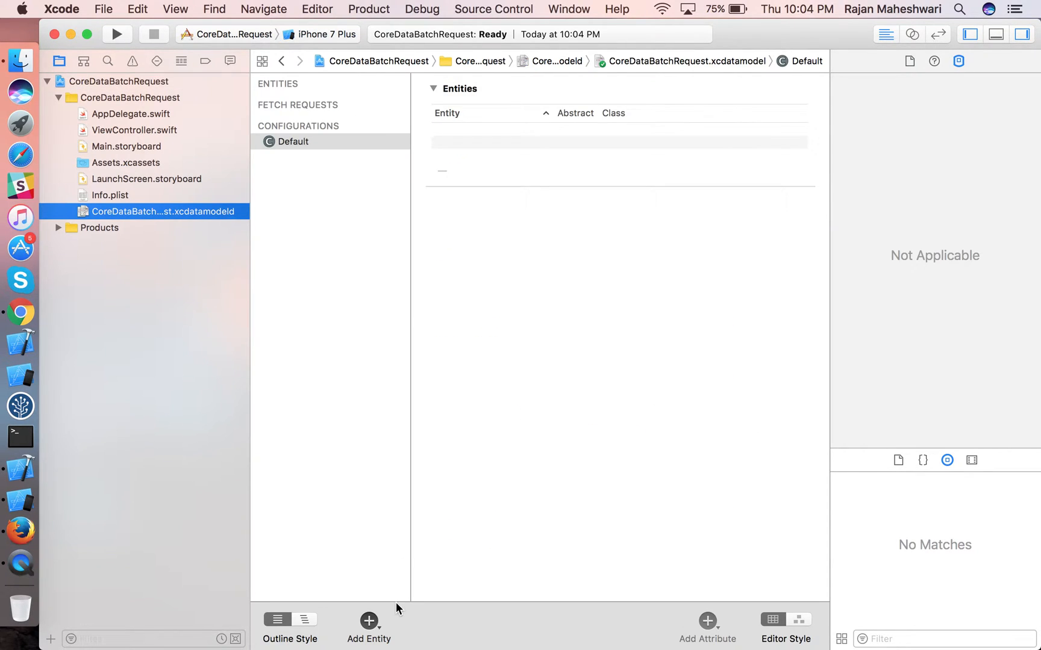
click(368, 624)
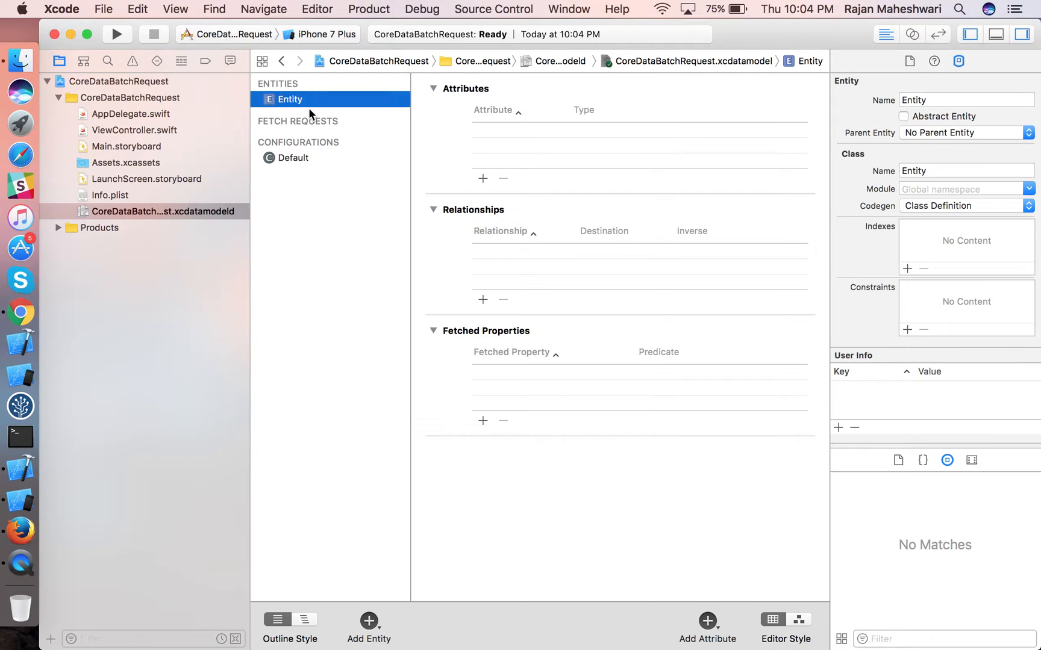
text(Studen)
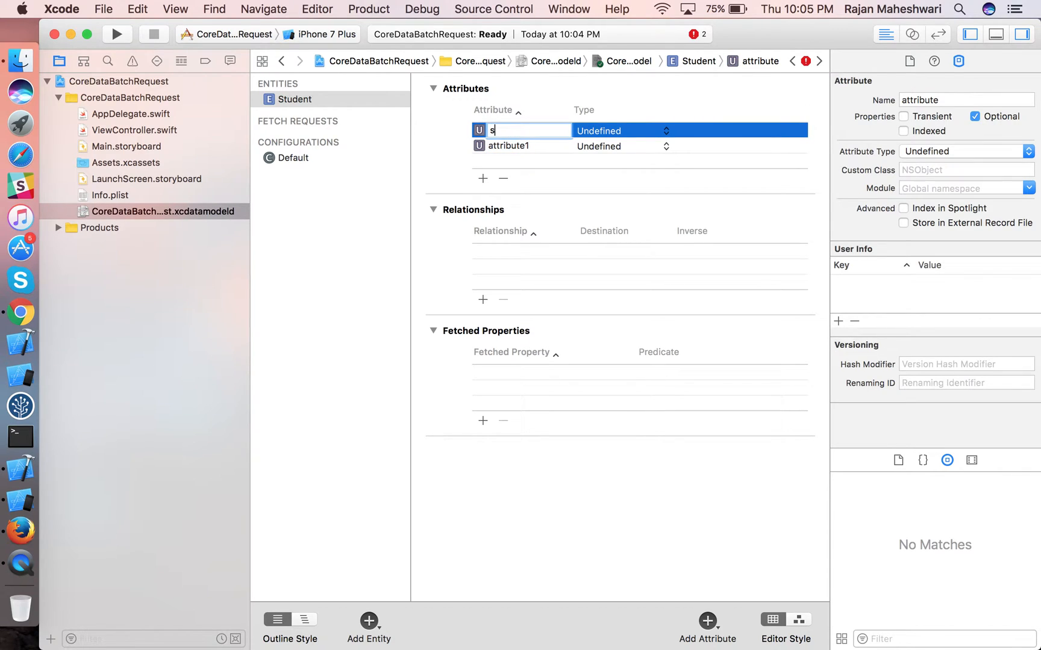
text(tuden)
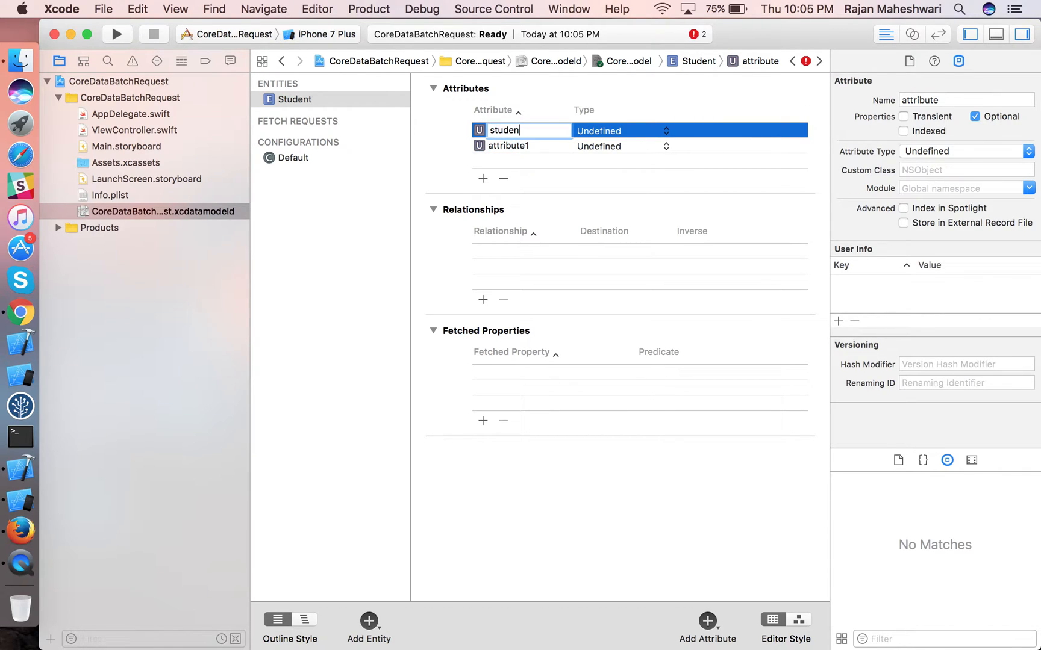
Add attributes studentName as String and studentRollNo as Integer 64 to Student.
click(664, 130)
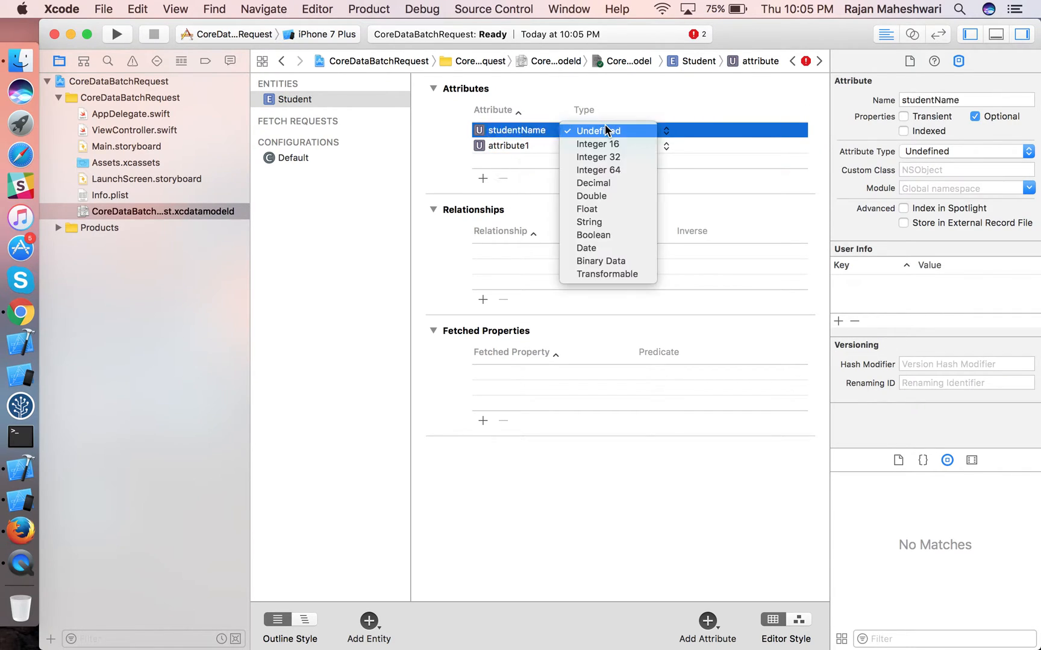
click(588, 222)
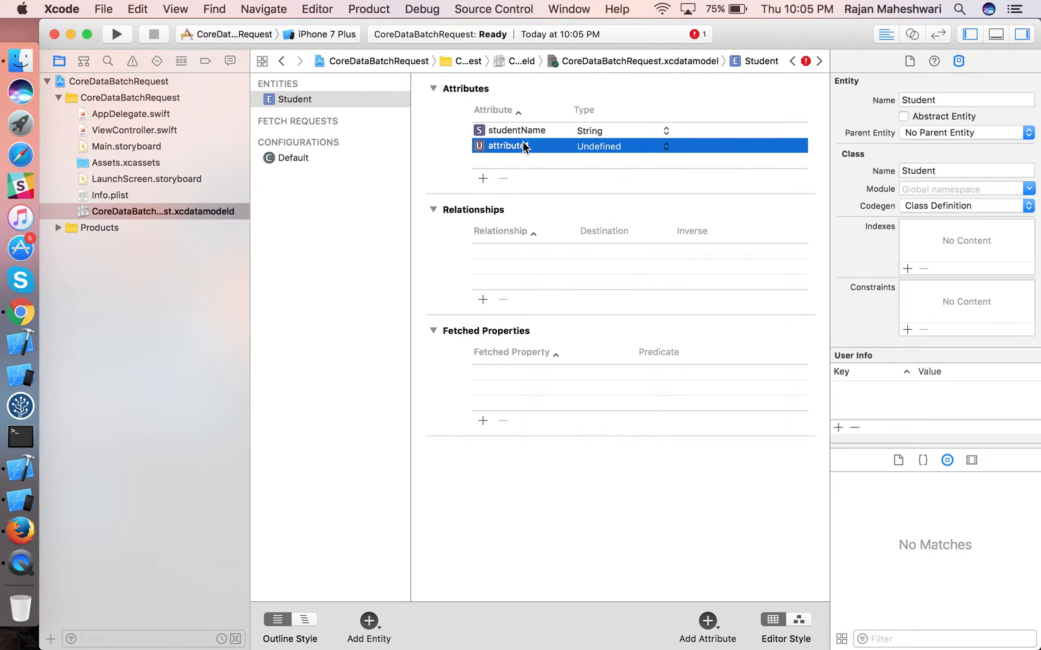
text(student)
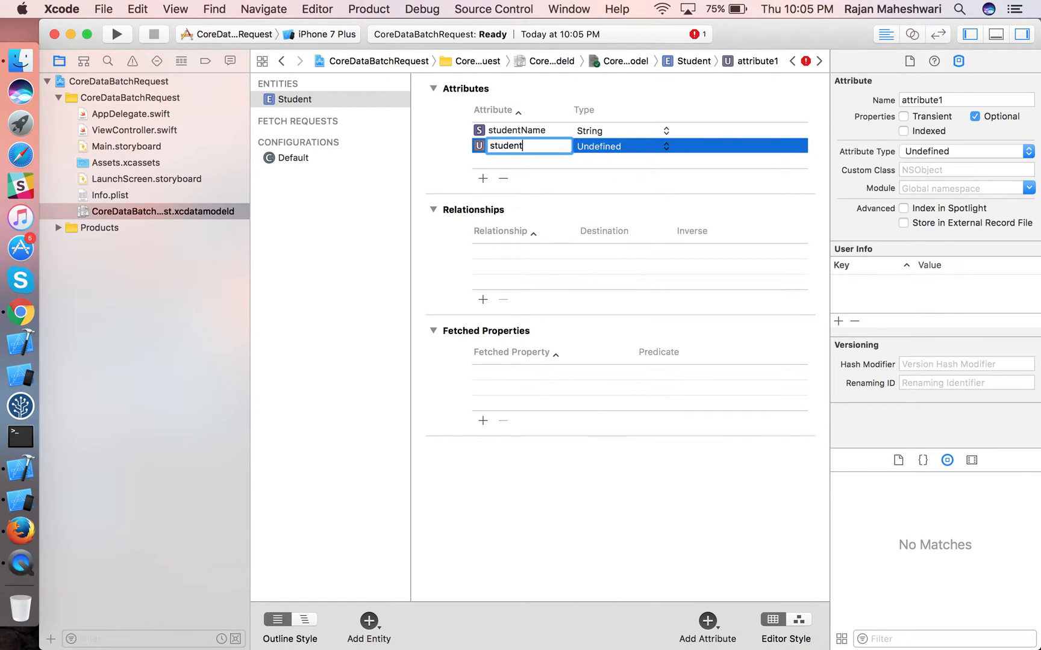
text(RollNo)
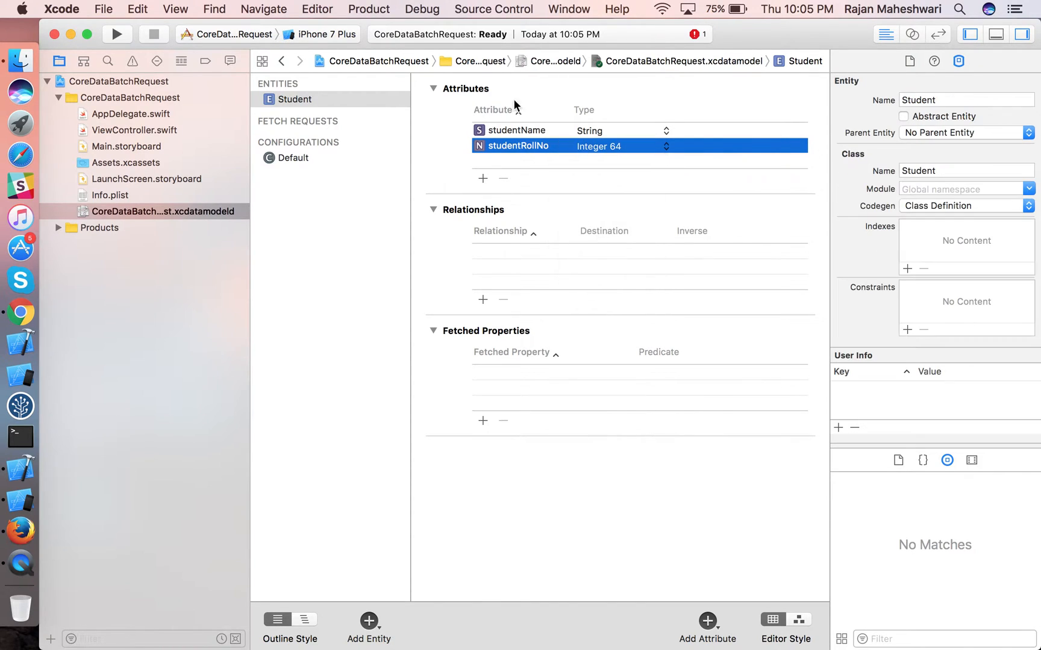
Set Student's module to Current Product Module and codegen to Manual/None in the inspector.
click(294, 99)
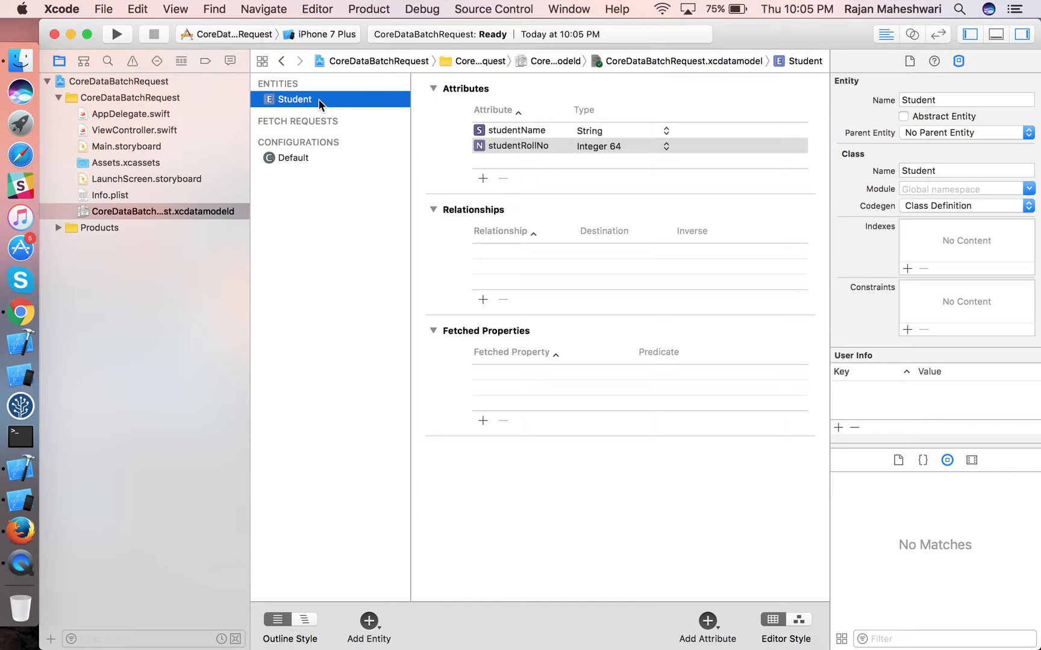
mouse_move(826, 172)
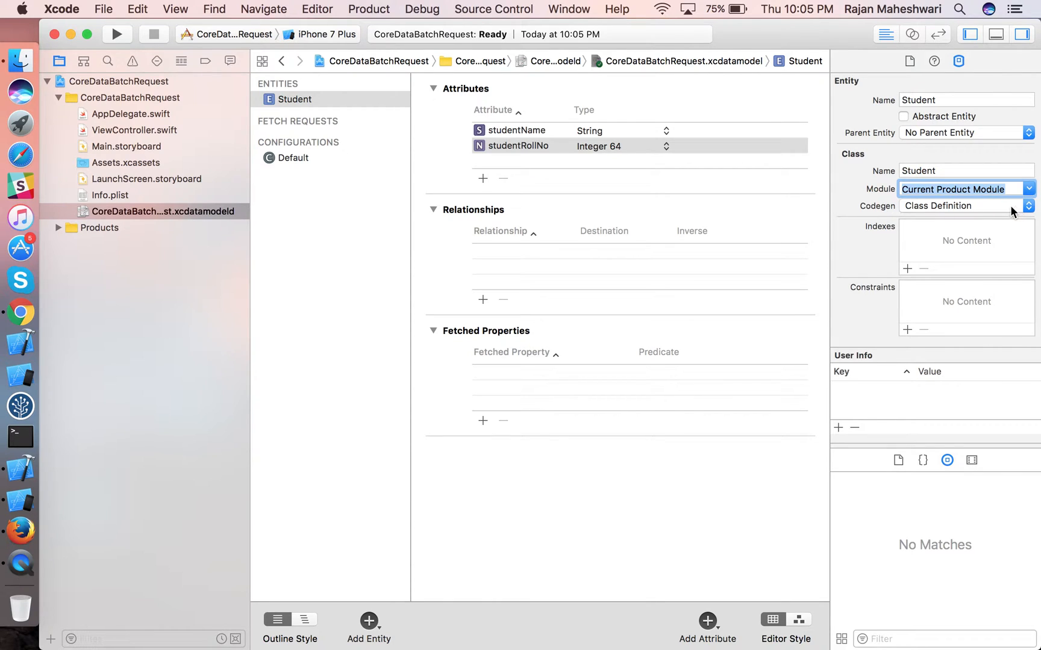
click(960, 206)
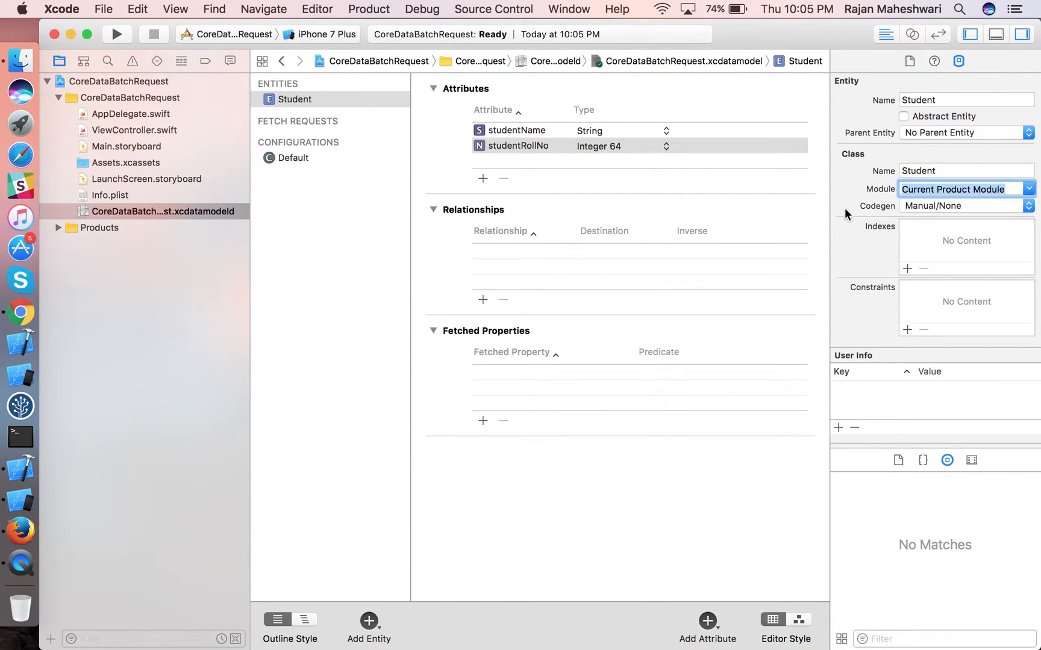
click(294, 98)
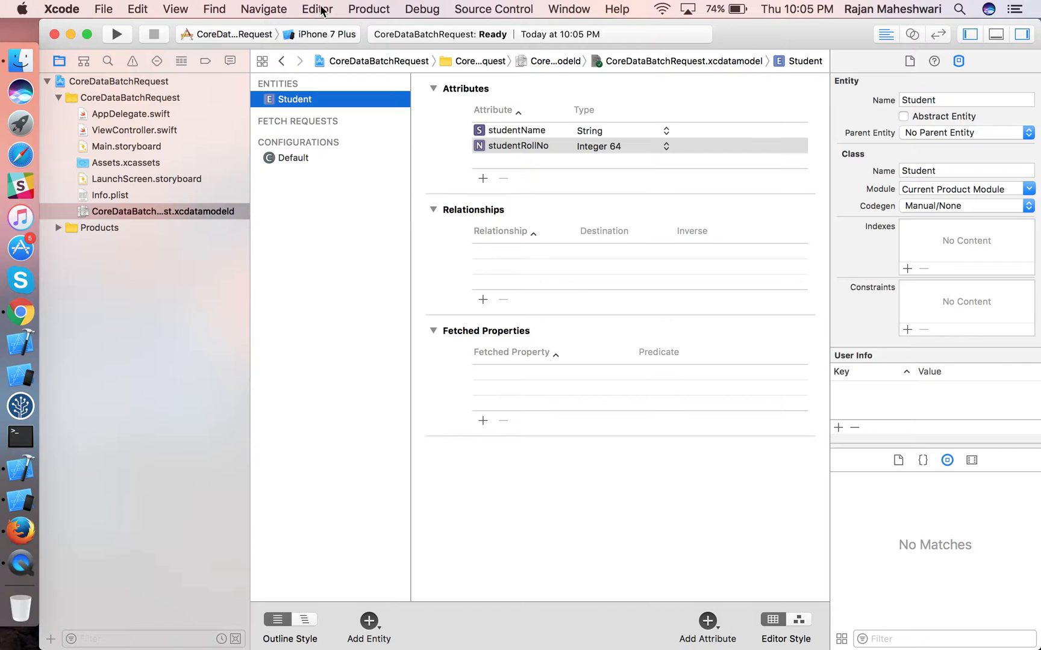
Generate NSManagedObject subclass files for Student, then target iPhone 7 for the build.
click(317, 8)
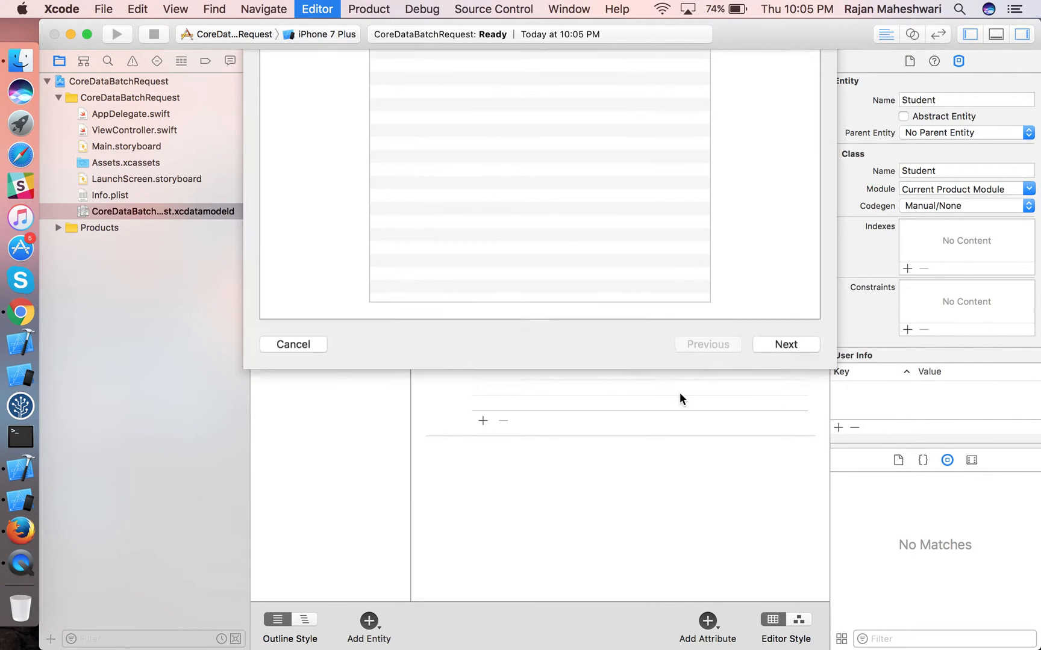
click(785, 345)
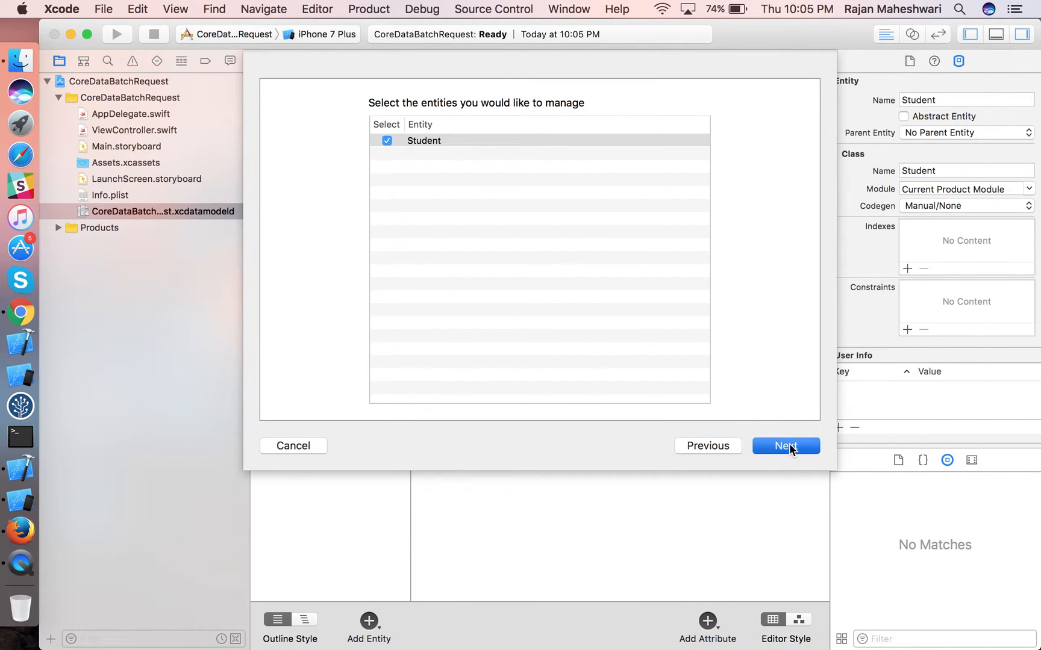
click(785, 445)
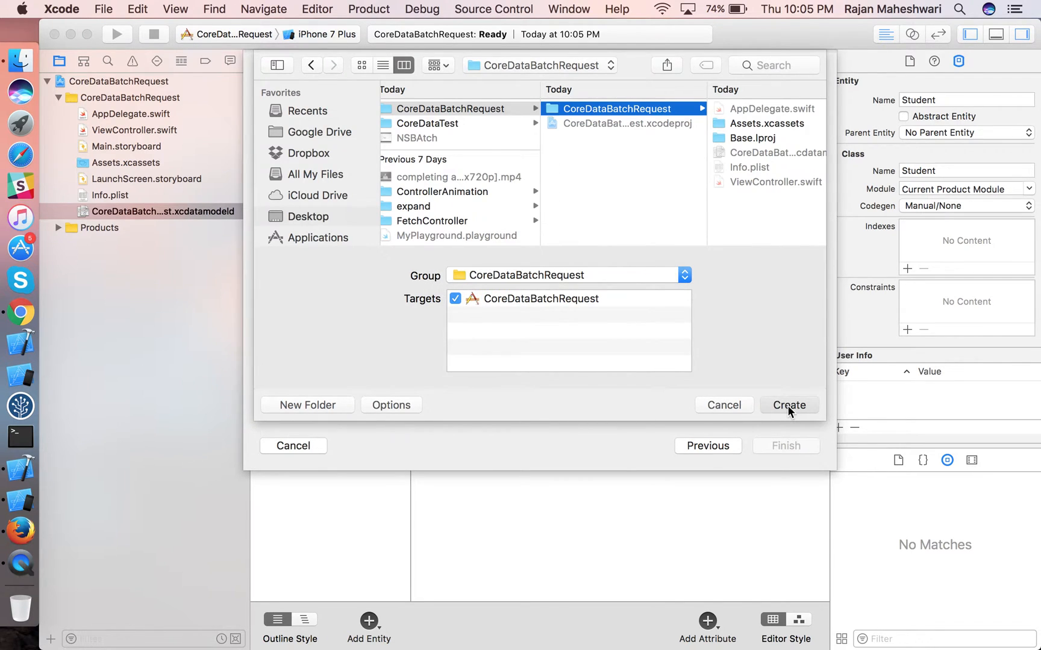
click(789, 405)
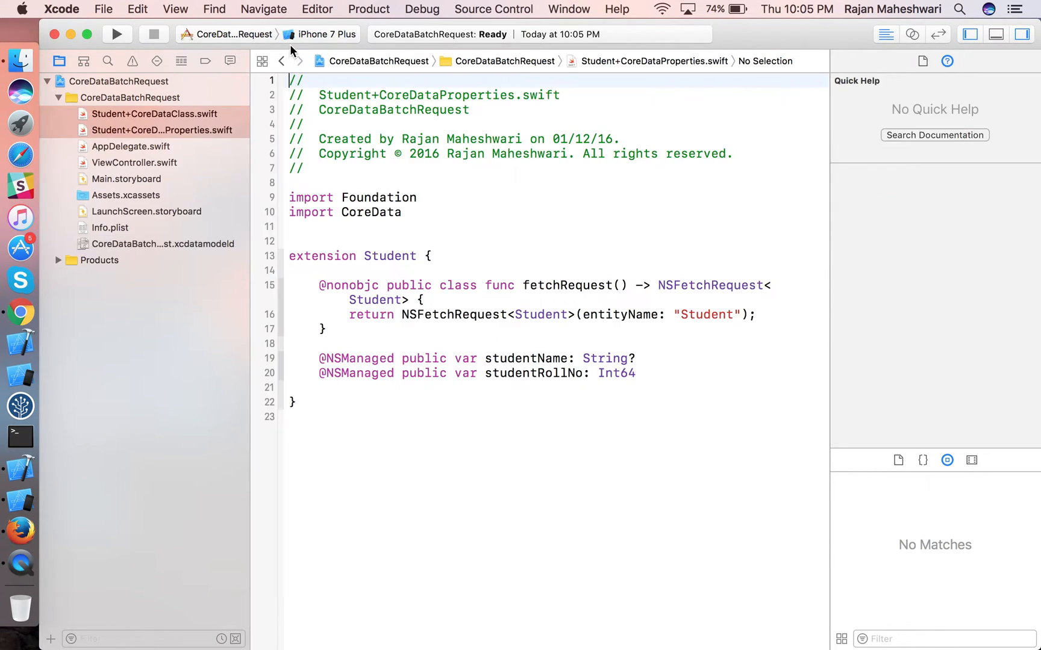
click(326, 33)
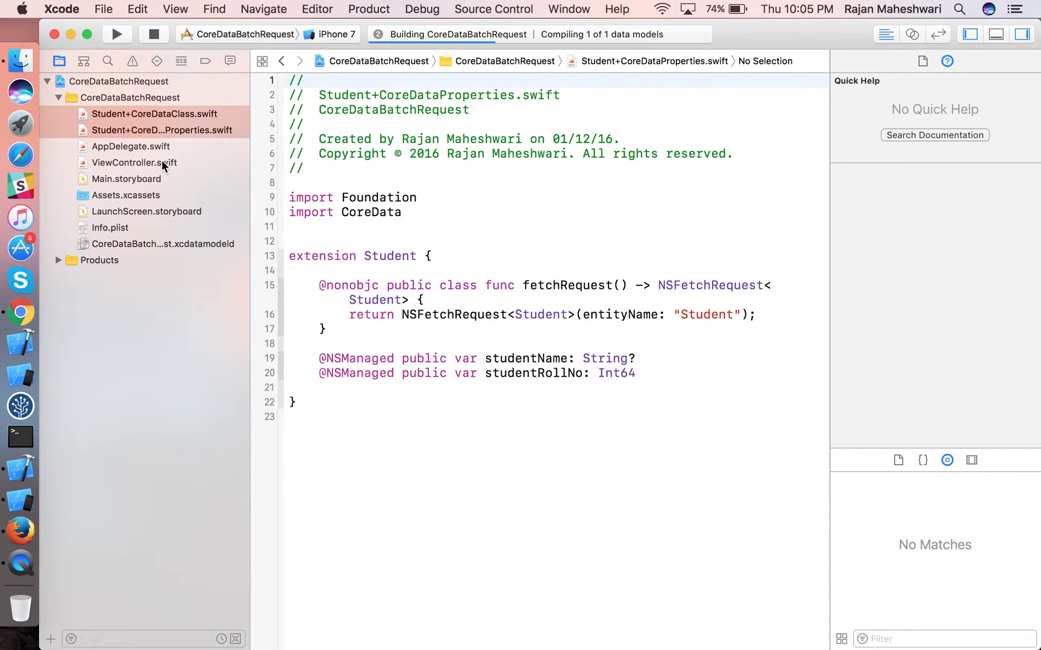
In ViewController.swift declare 'let appDelegate = UIApplication.shared.delegate as! AppDelegate'.
click(134, 163)
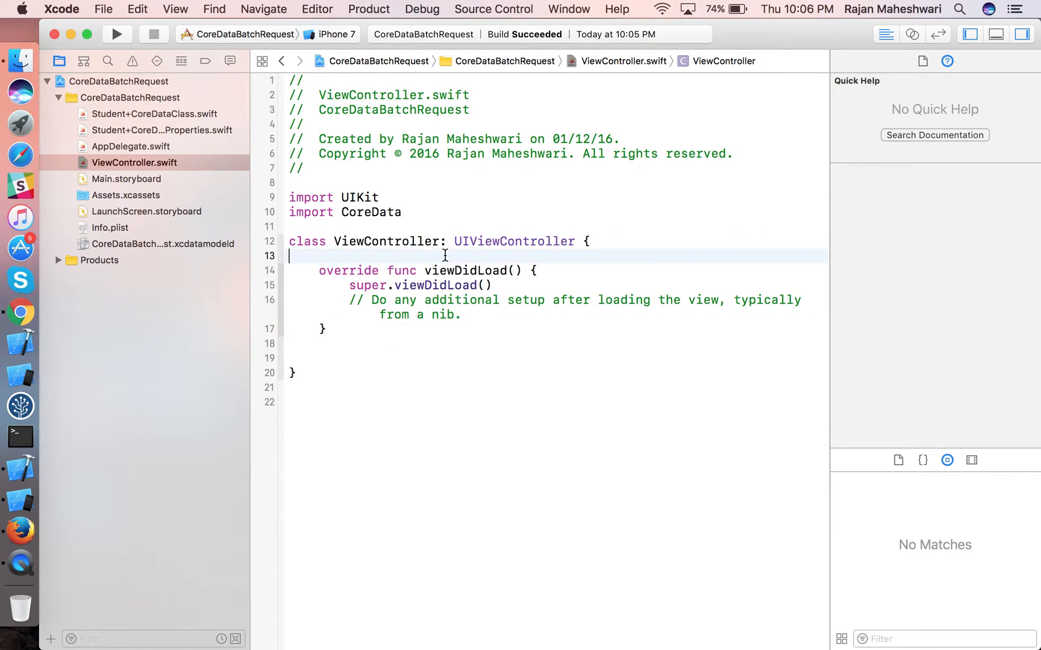
text(let)
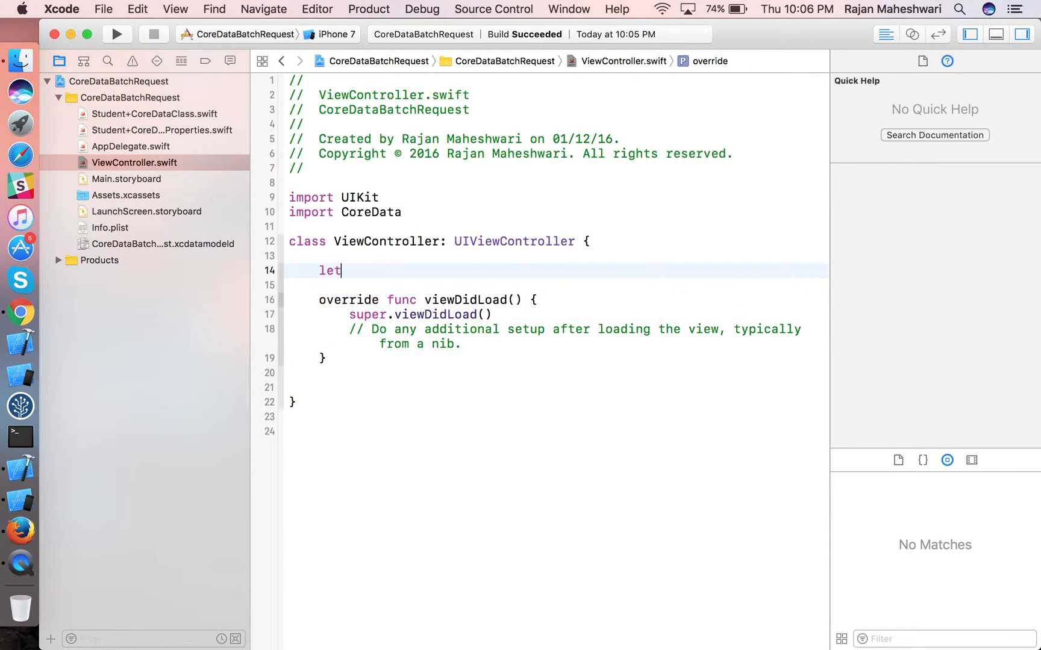
text(appDelegate = UIApplication.shared.)
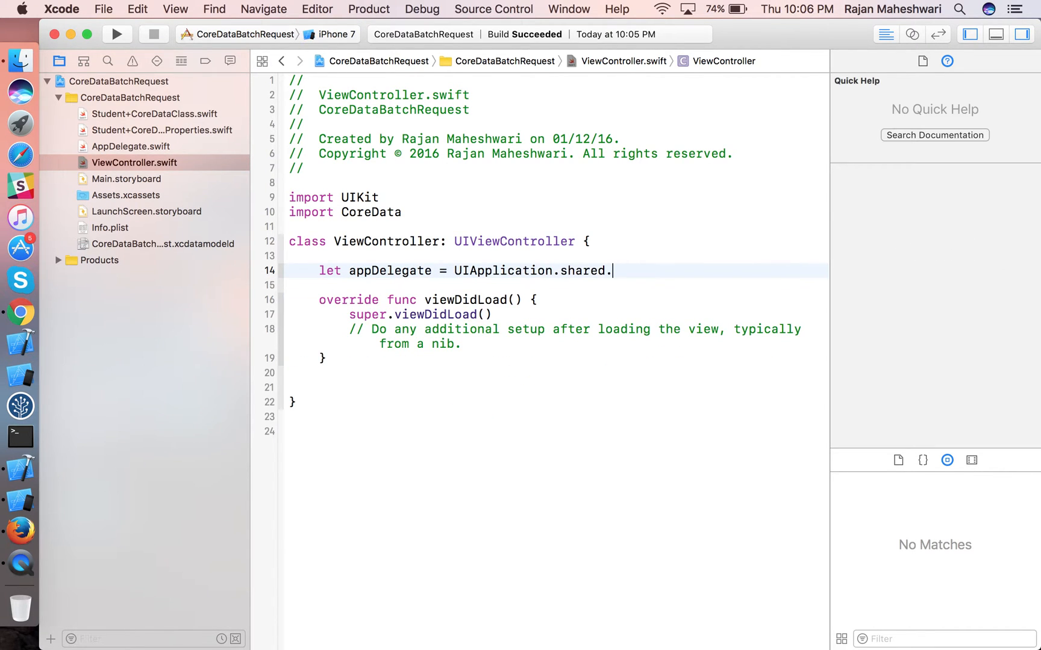
text(delegate as)
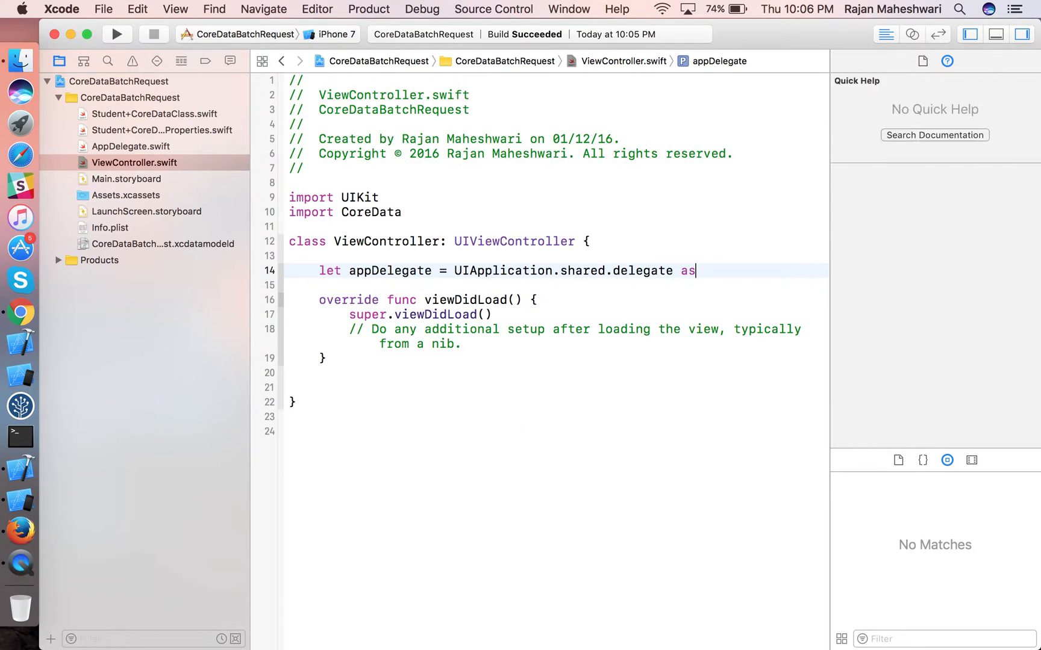
text(! AppDelegate)
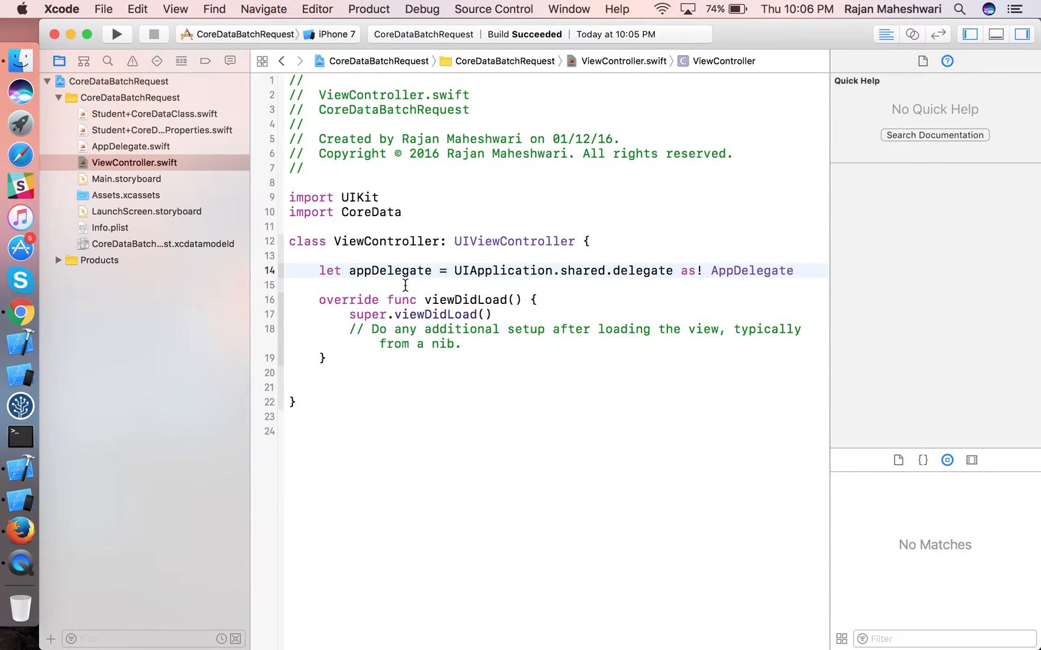
click(131, 145)
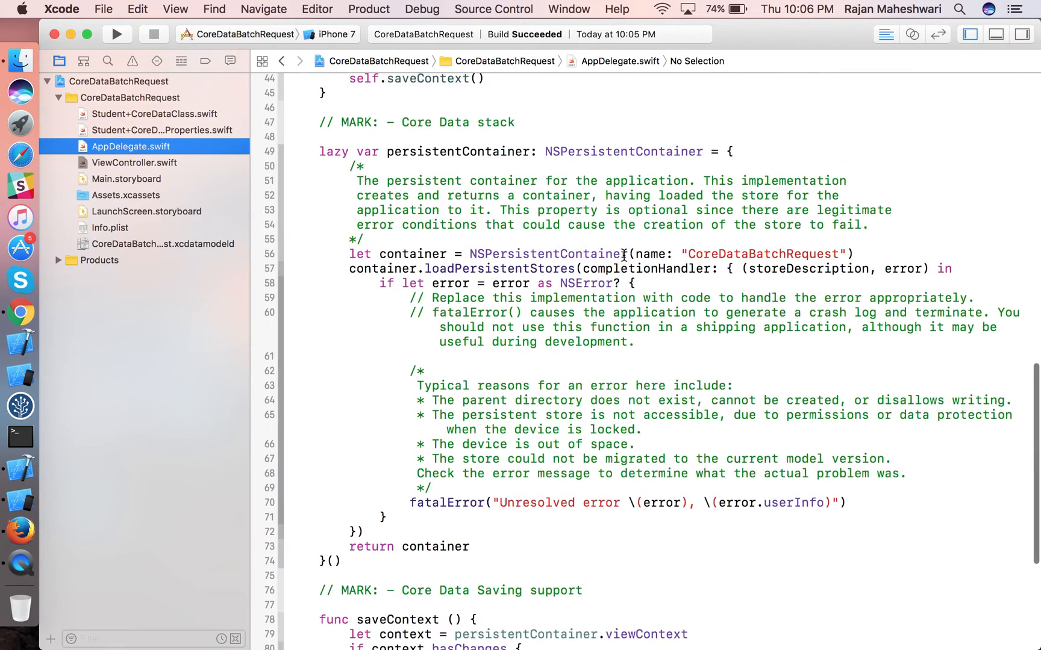
double_click(459, 152)
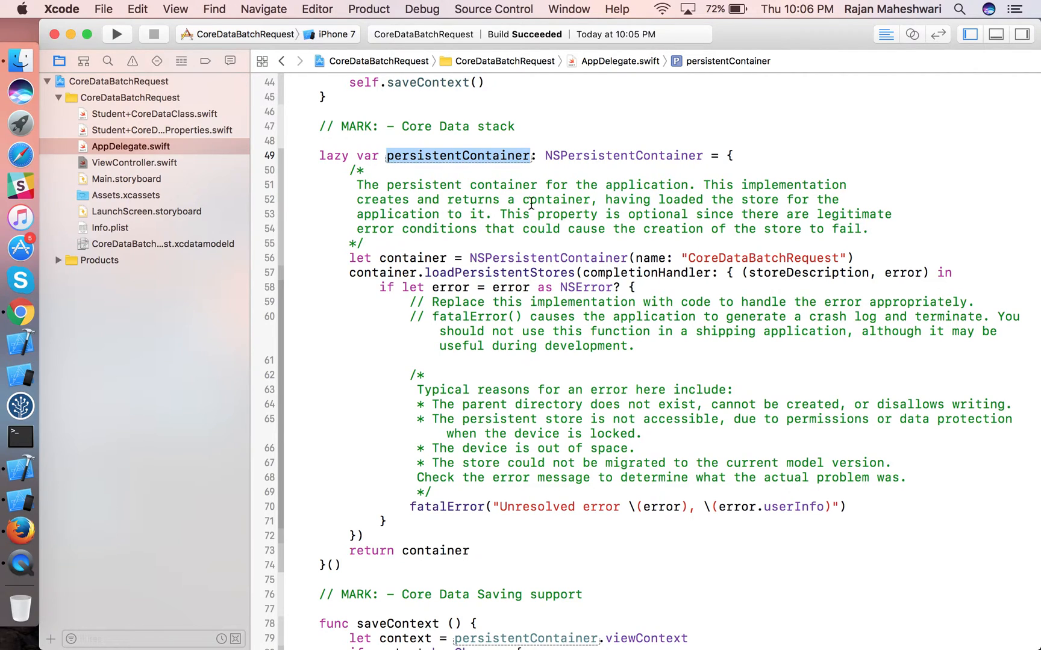
click(134, 163)
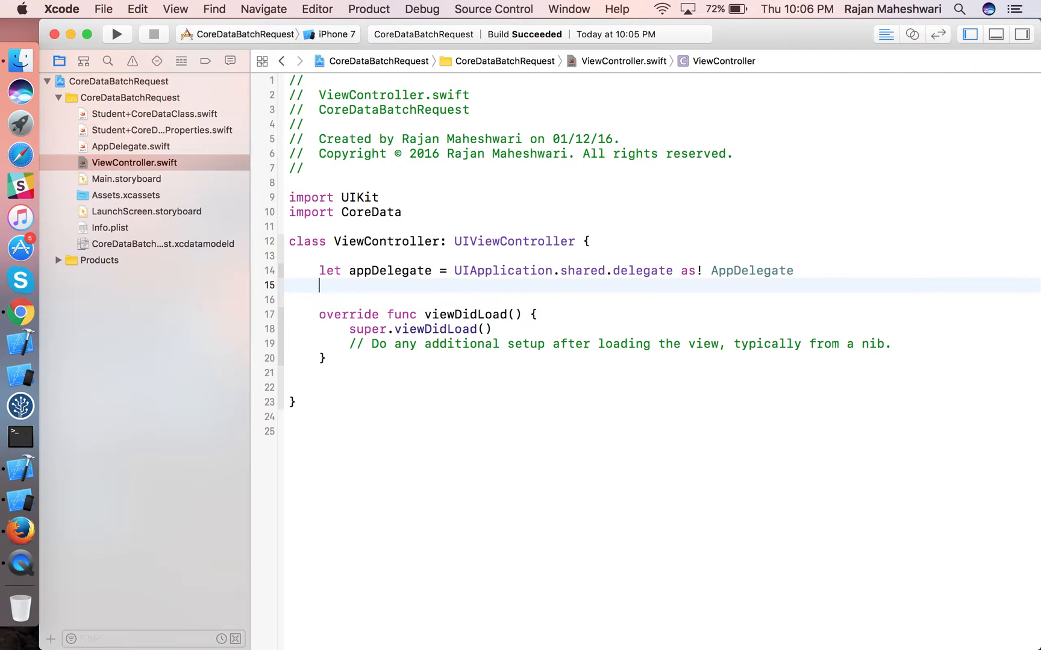
Declare context as (UIApplication.shared.delegate as! AppDelegate).persistentContainer.viewContext via autocomplete.
text(let contact)
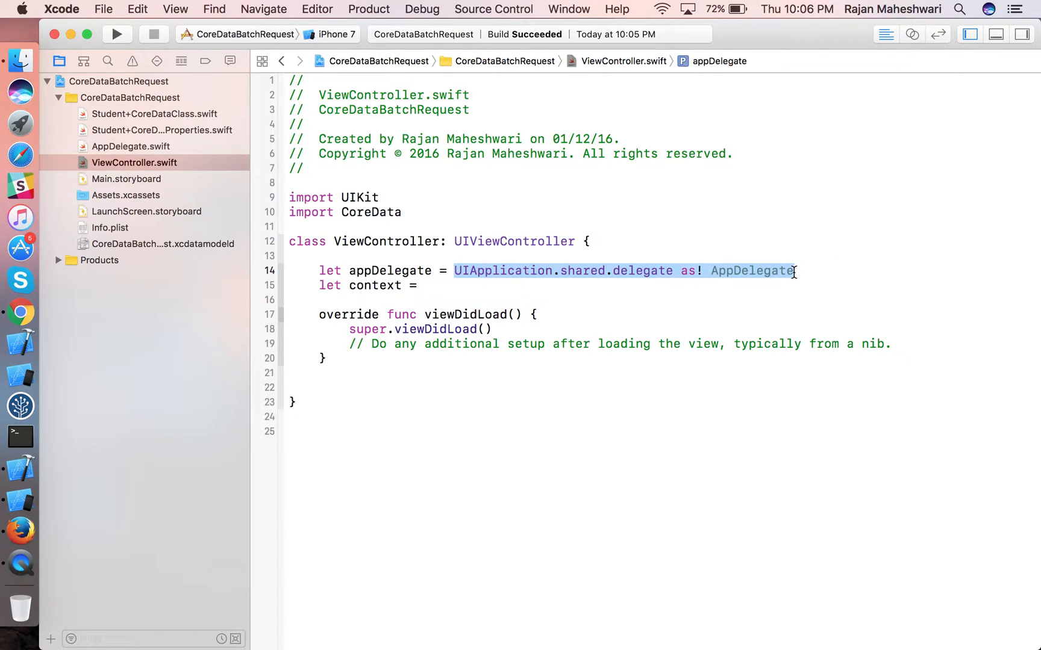
text(()
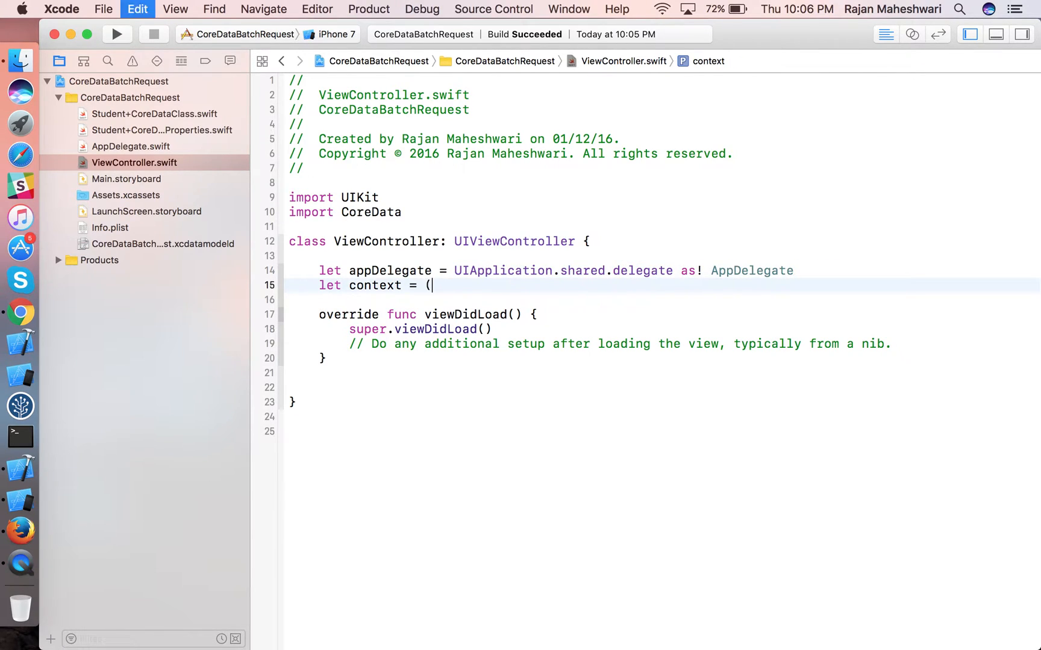
text(UIApplication.shared.delegate as! AppDelegate).)
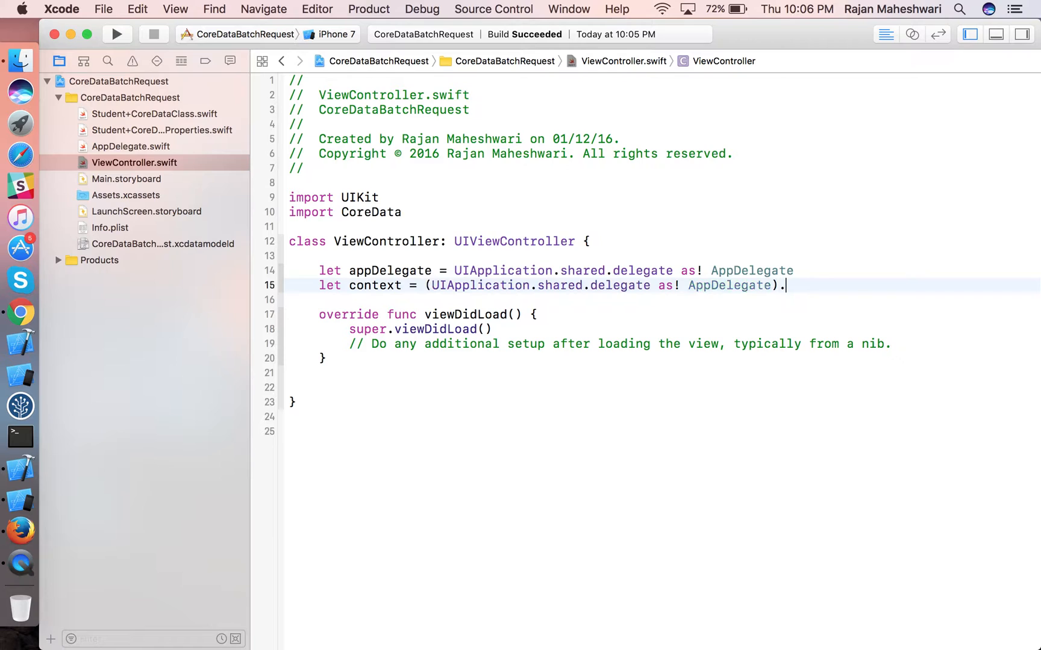
text(persistentContainer.)
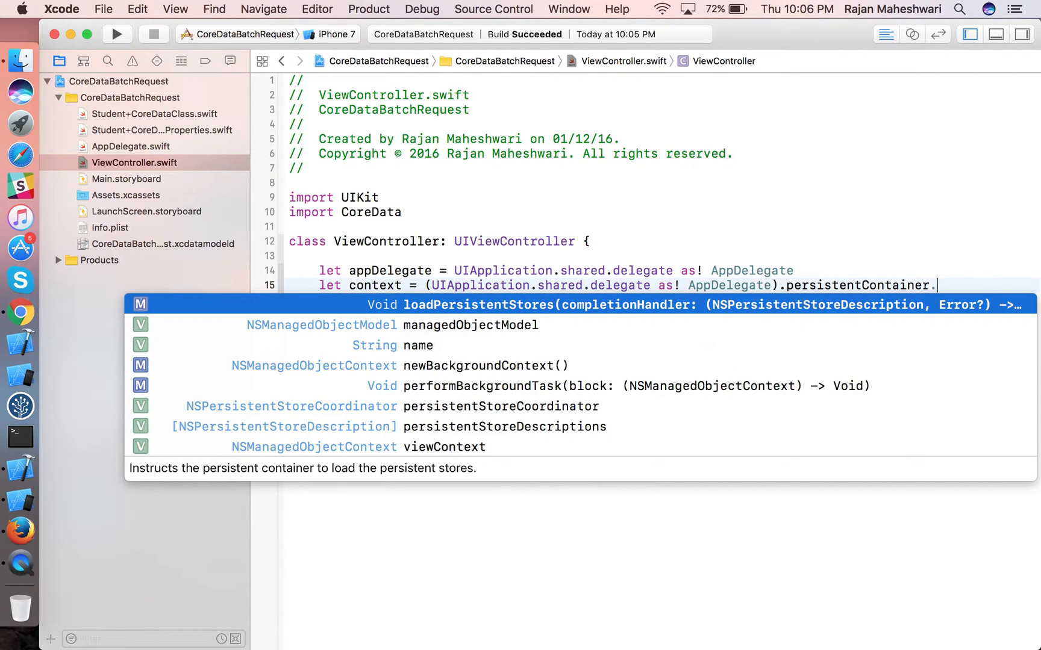
text(viewContext)
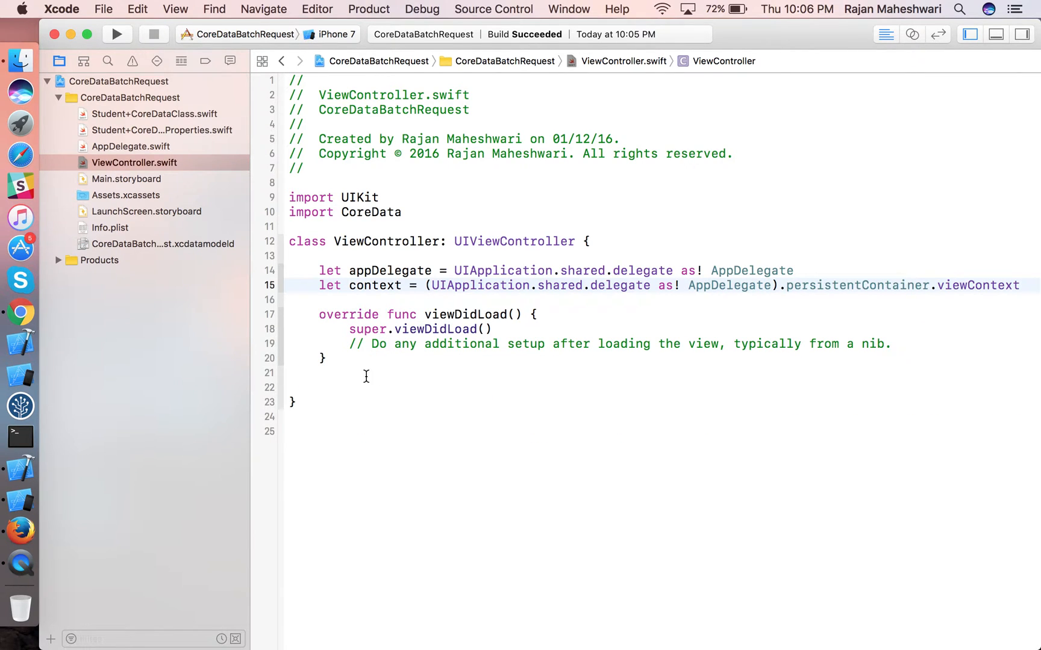
Declare func insert() containing a for loop over 1...50000.
text(func in)
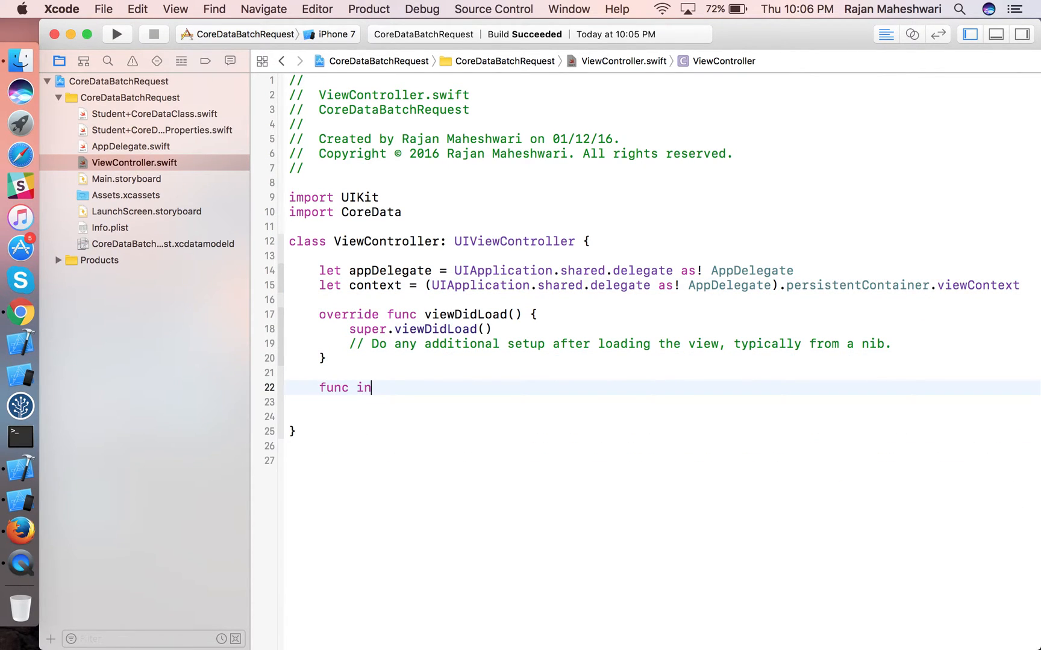
text(sert())
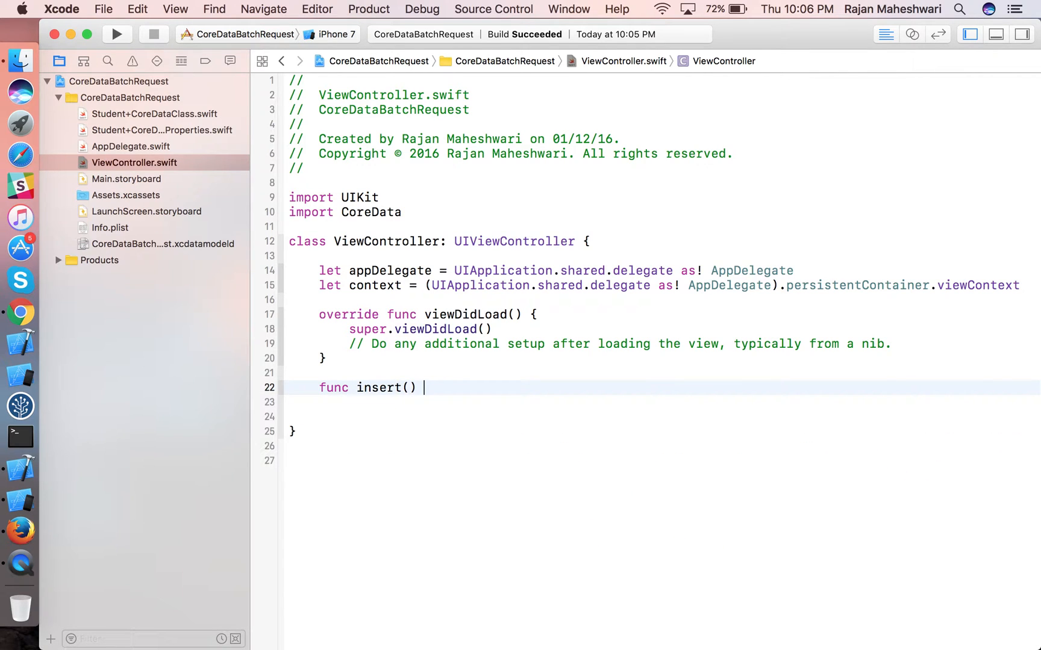
text({)
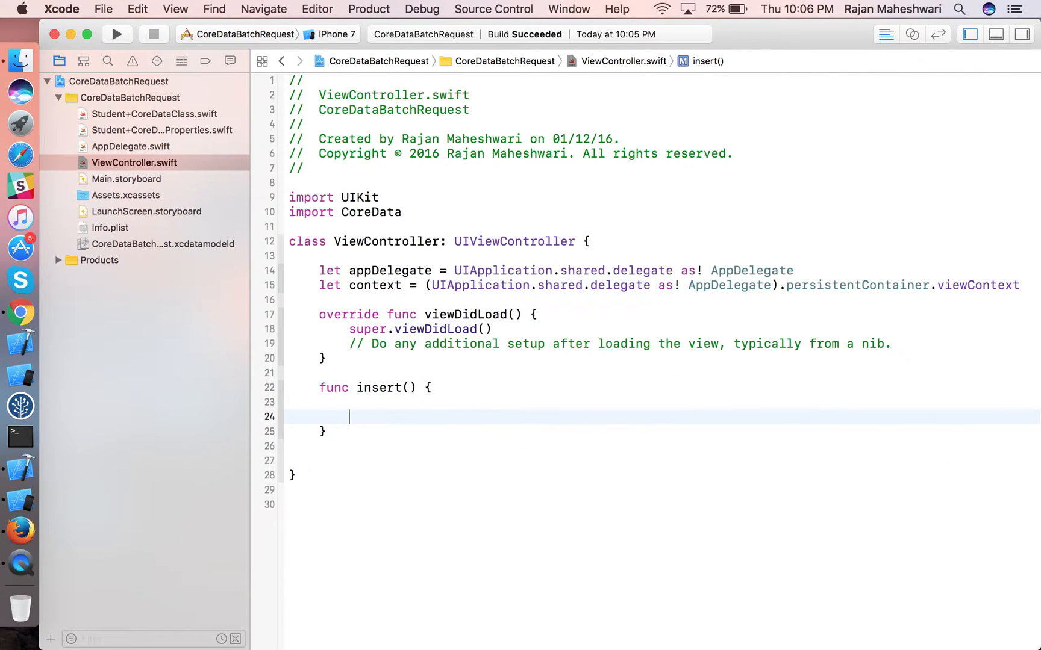
text(for i in 1...)
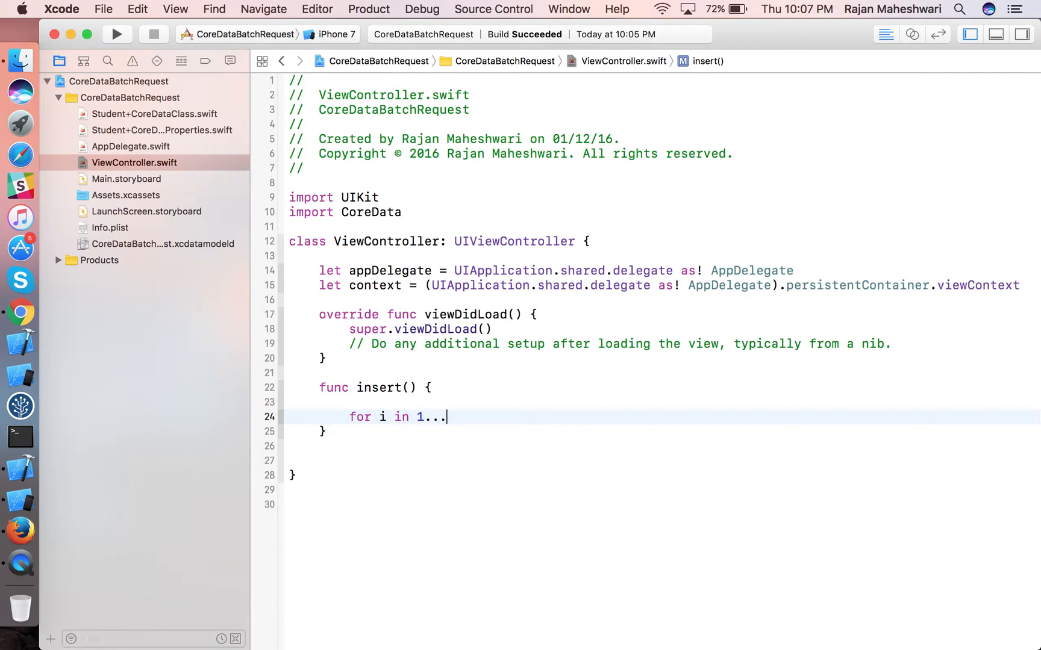
text(50000)
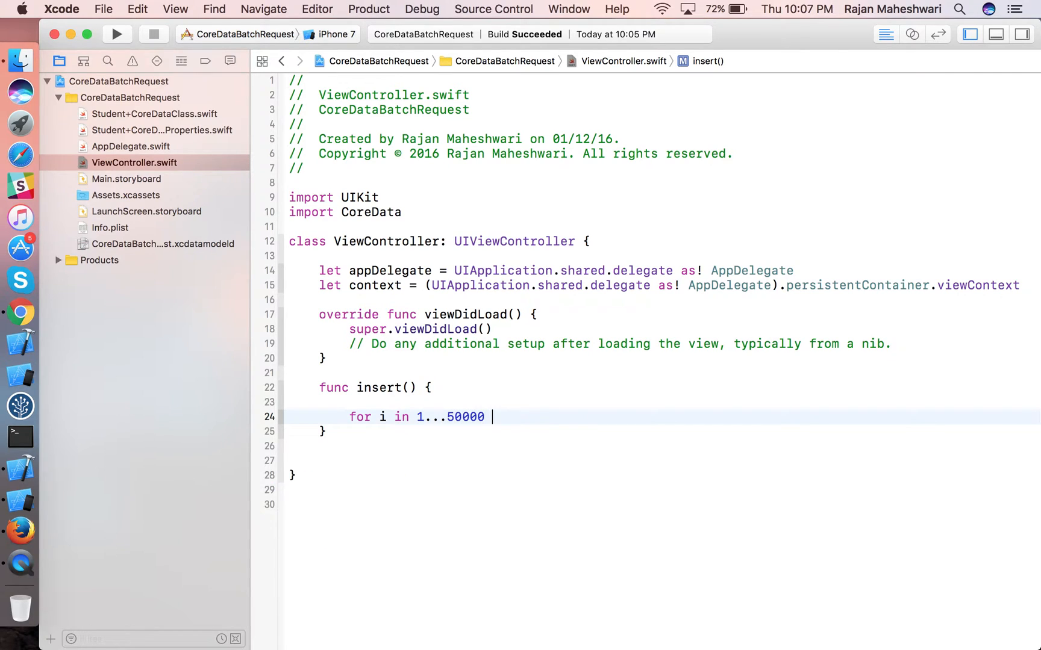
text({)
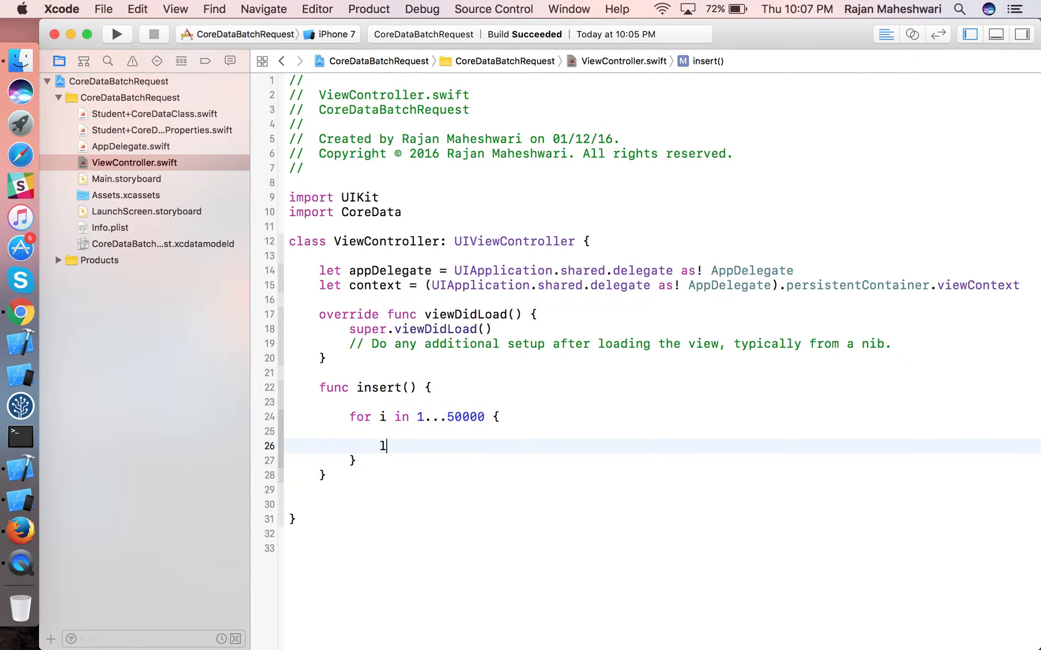
Inside the loop create a Student entity, setting studentName to a Date string and studentRollNo to i.
text(et student =)
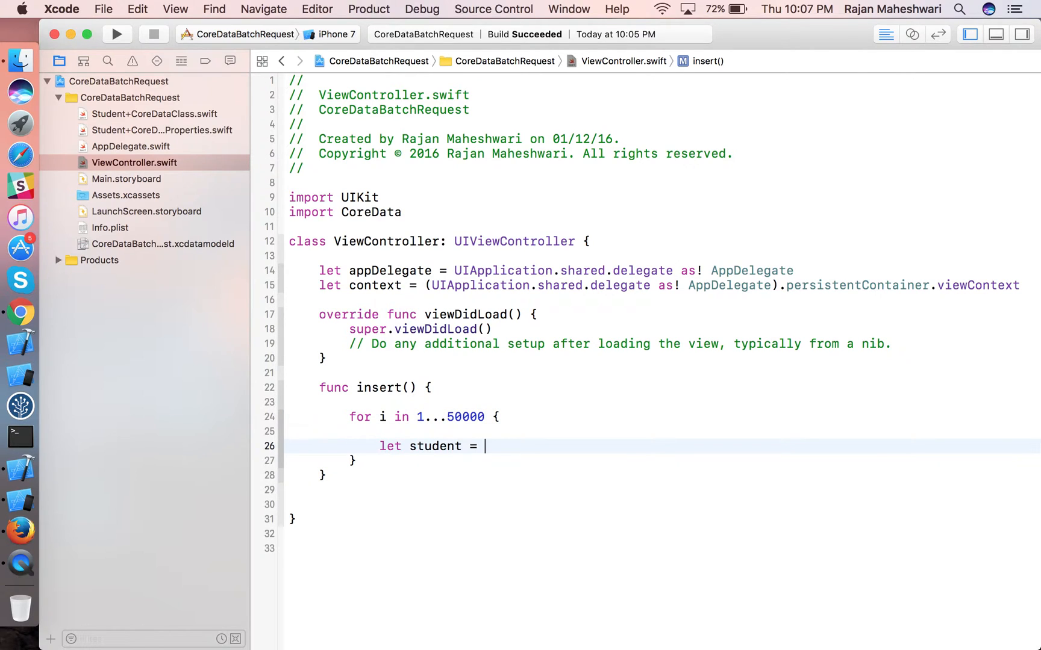
text(NSentityDescription.insertNewObject(forEntityName: "Student", into: context) as)
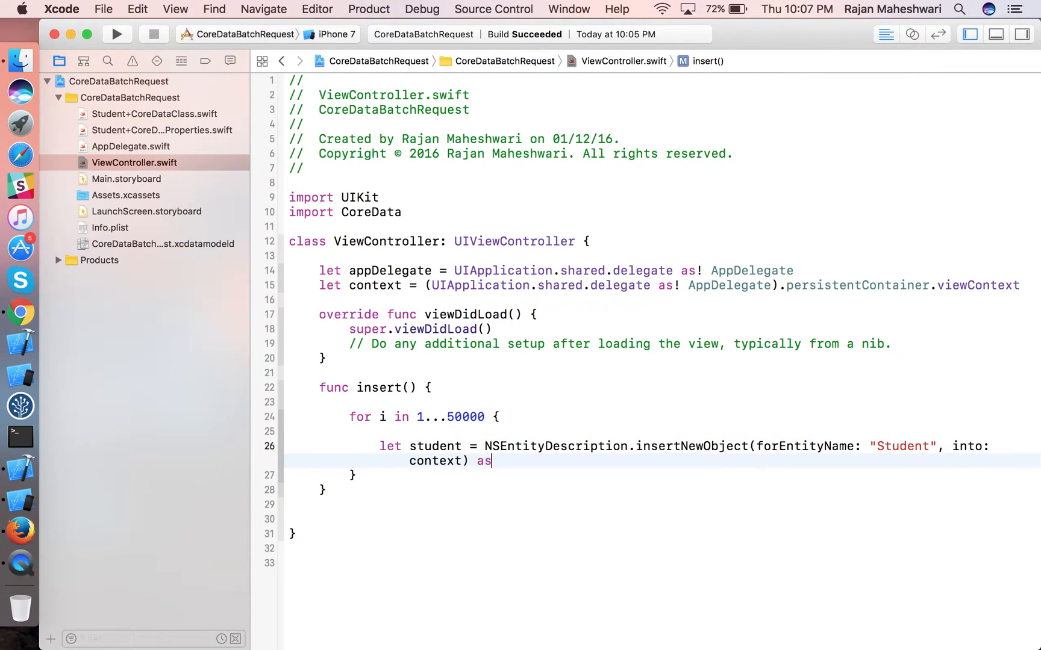
text(! Student)
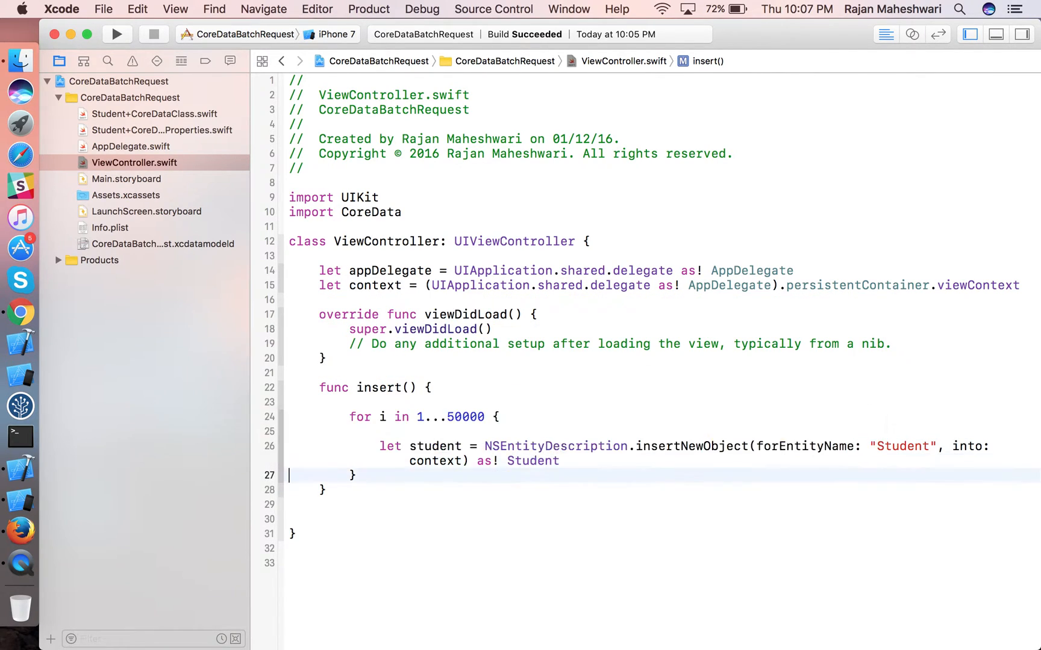
text(student.studentName)
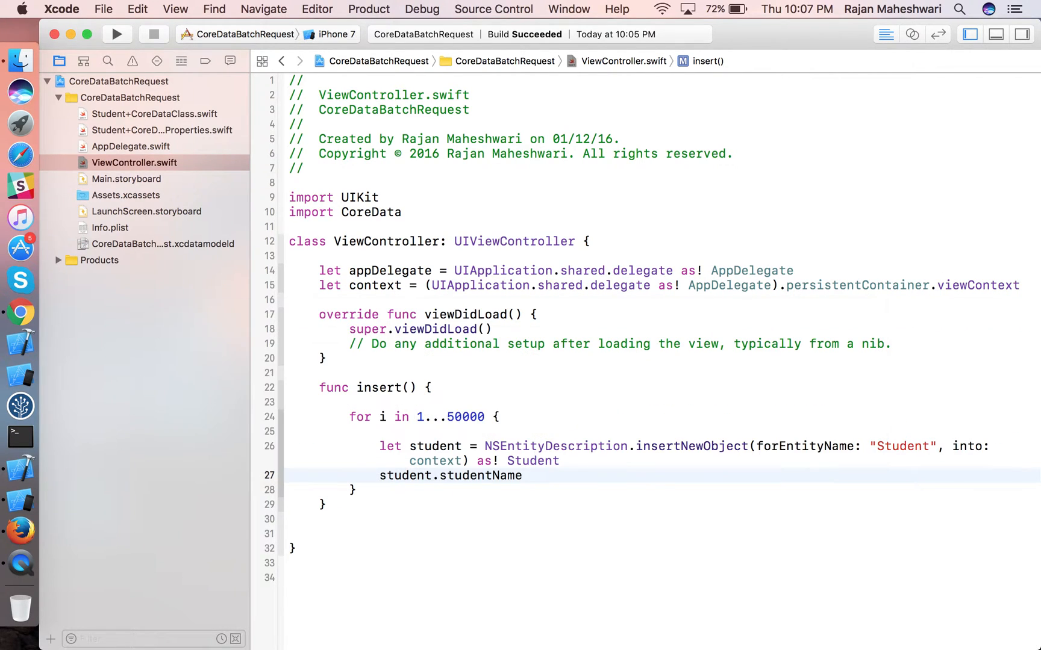
text(= \()
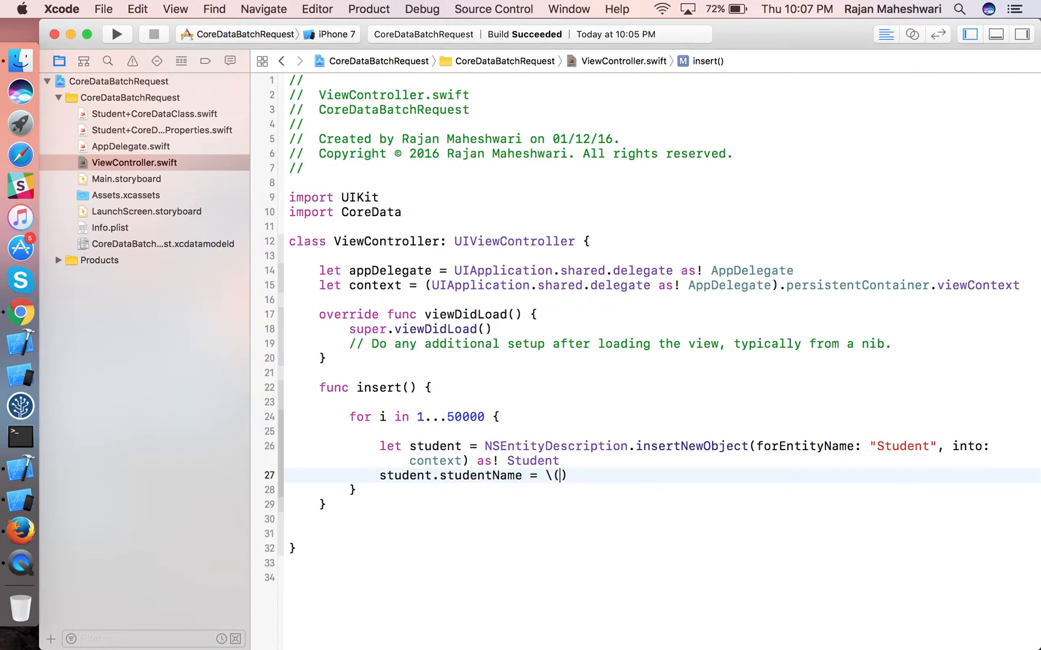
text(Date()
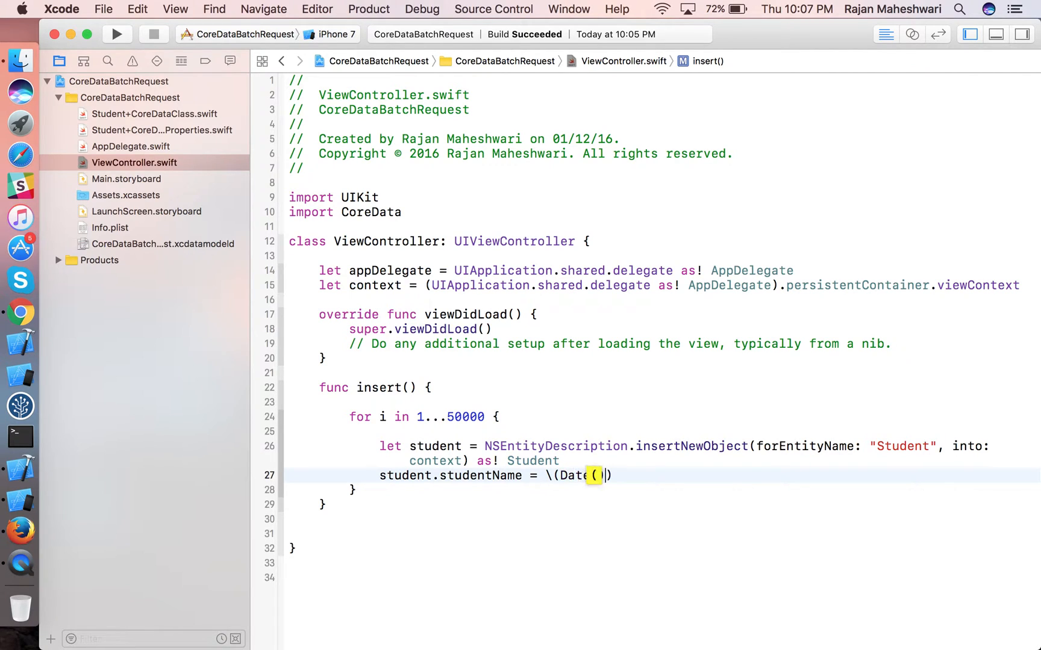
text()")
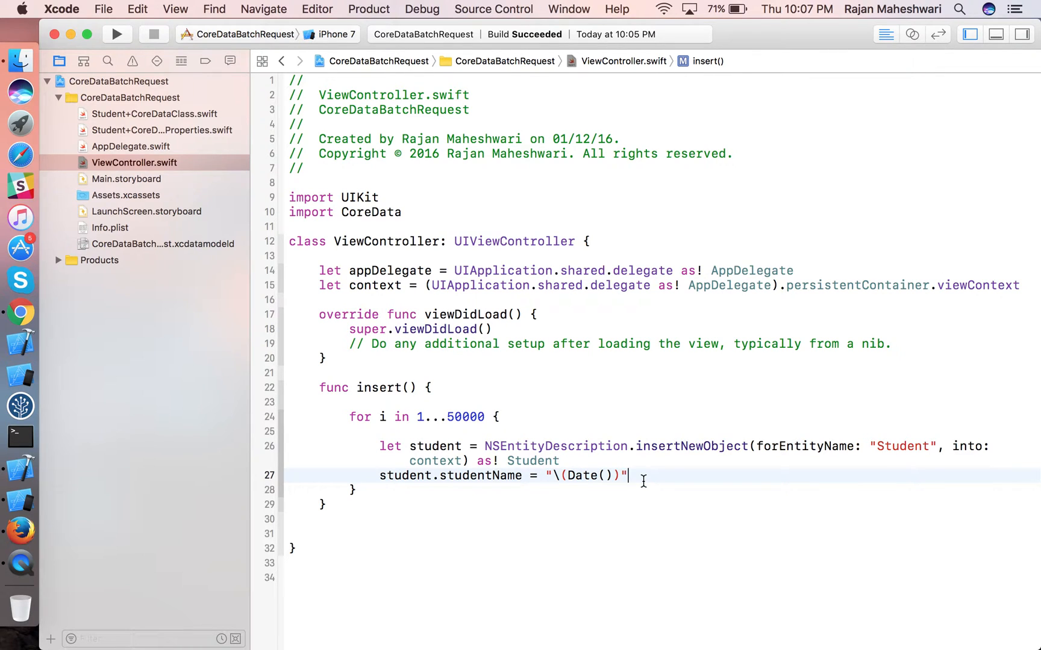
text(student.studentRollNo = Int64()
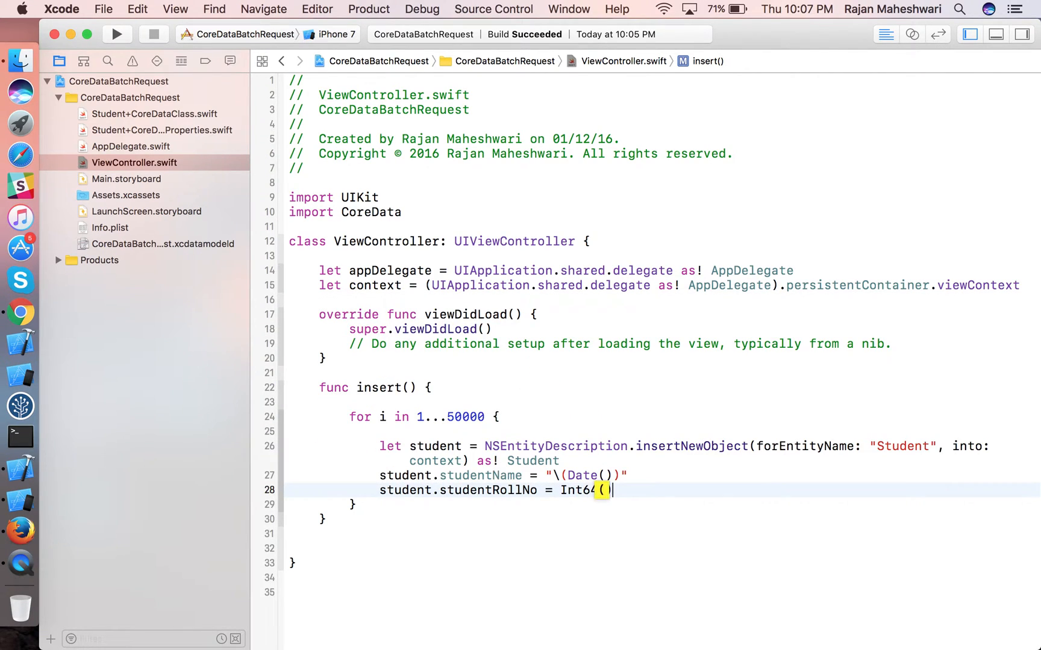
text(i)
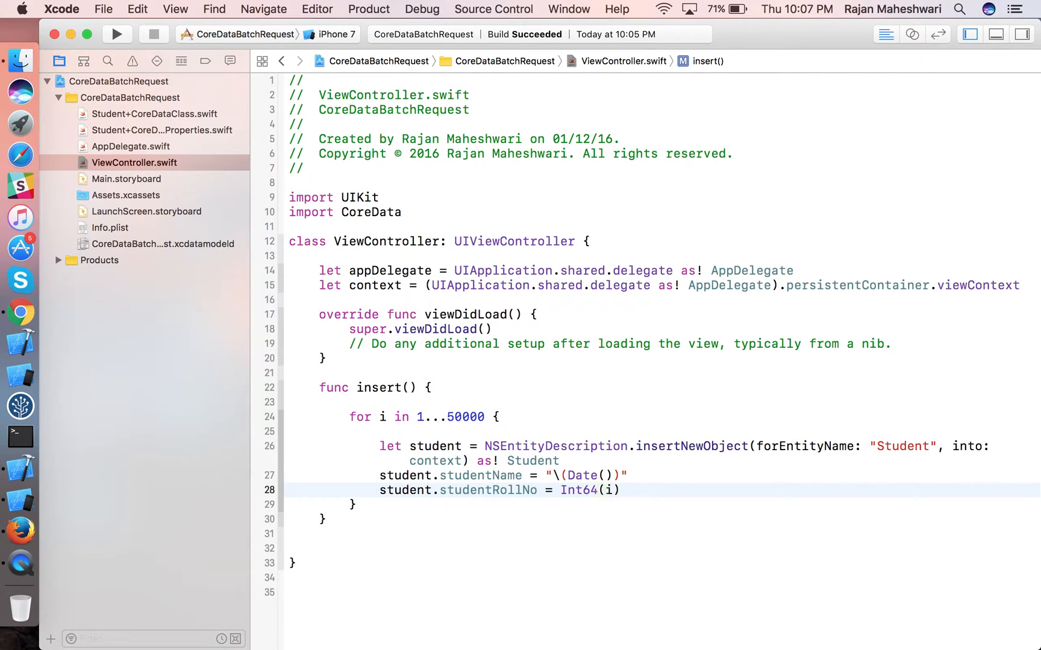
After the loop, save the records with appDelegate.saveContext().
click(617, 490)
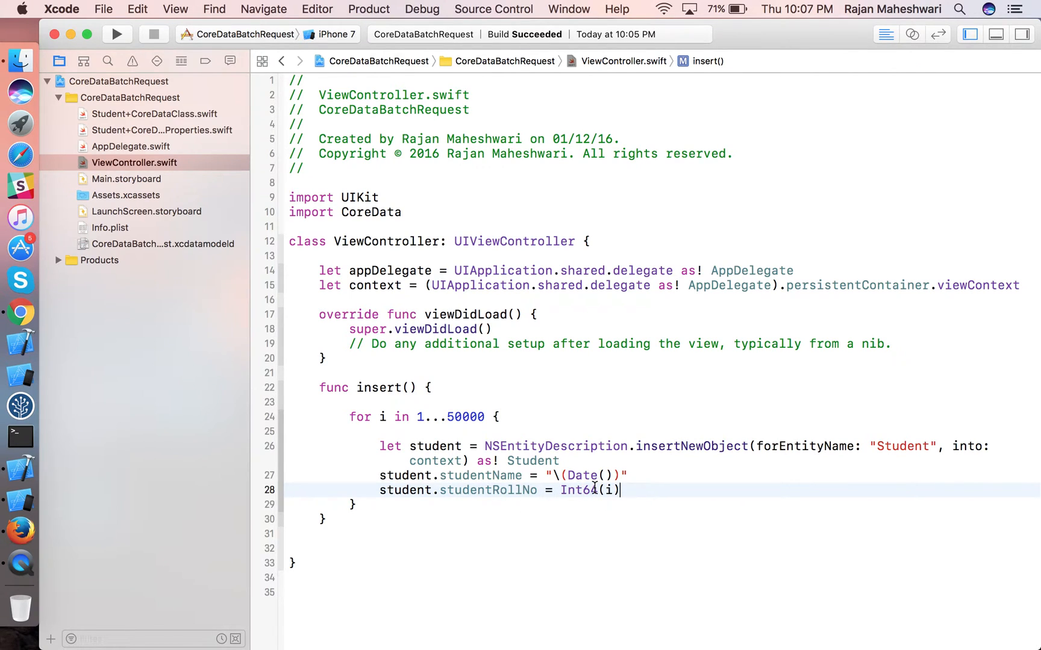
text(appDelegate.saveContext()
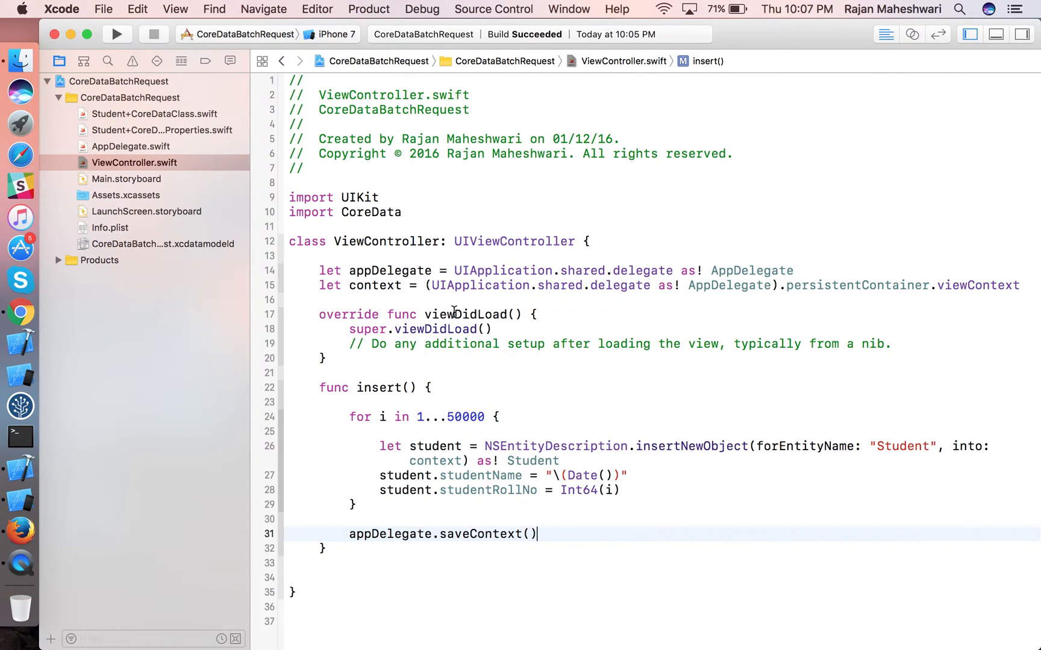
In viewDidLoad print persistentContainer.persistentStoreDescriptions and then call insert().
click(893, 344)
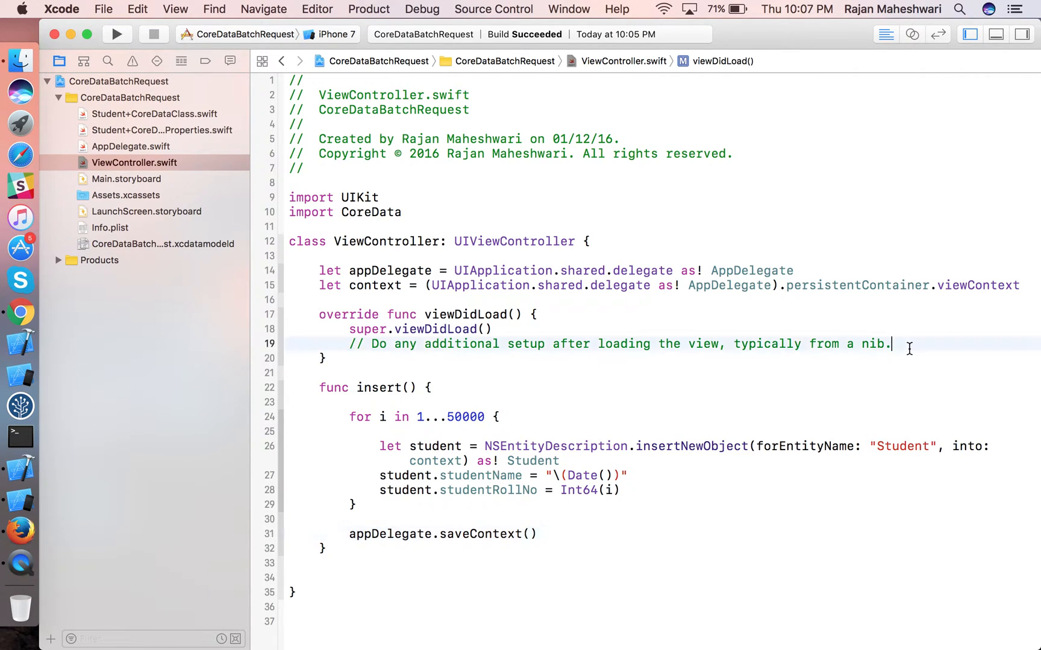
text(prin)
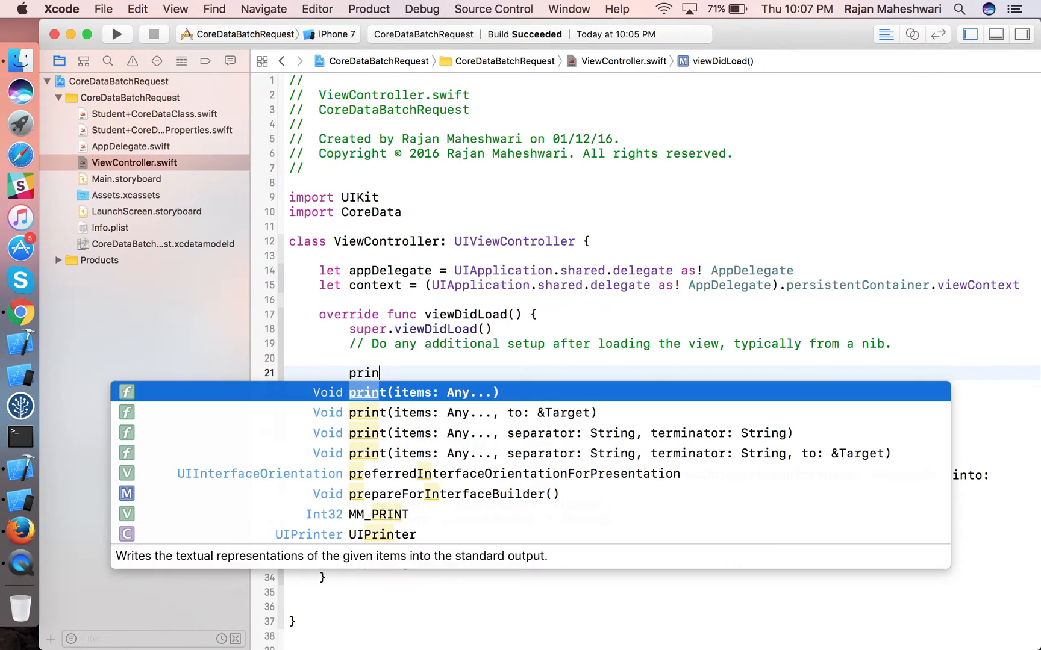
text(t(UIa)
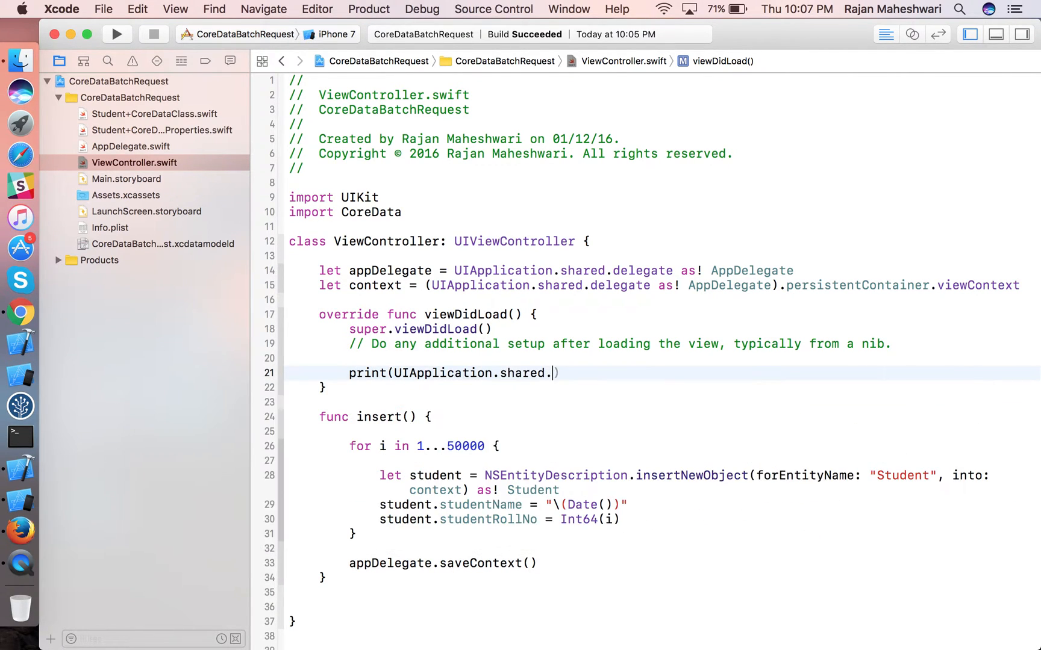
text(.)
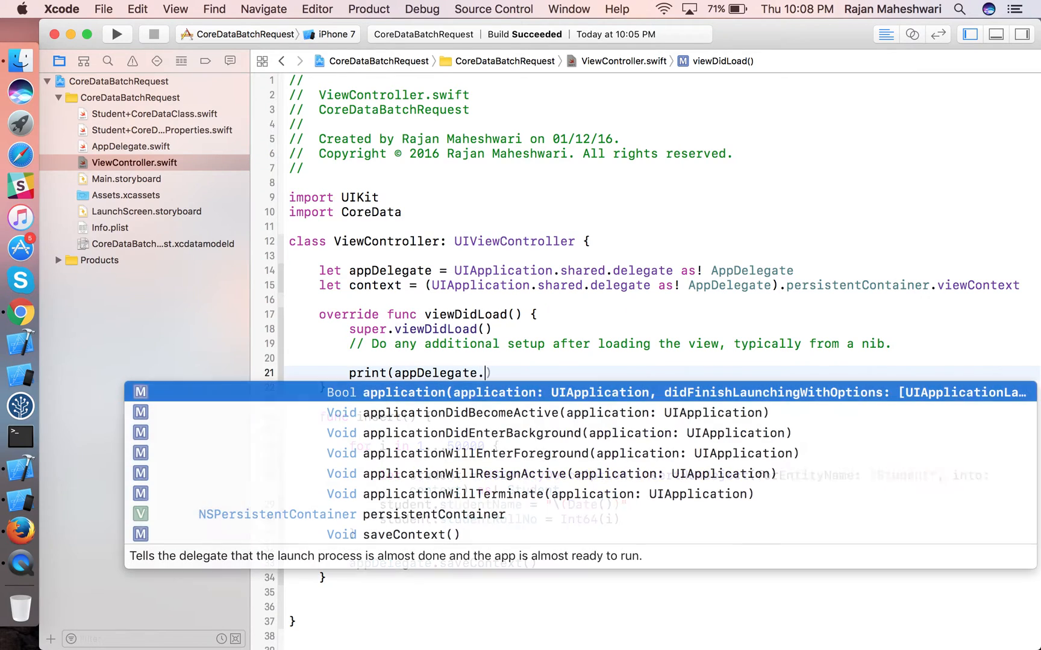
text(persistentContainer.persistentStoreDescriptions)
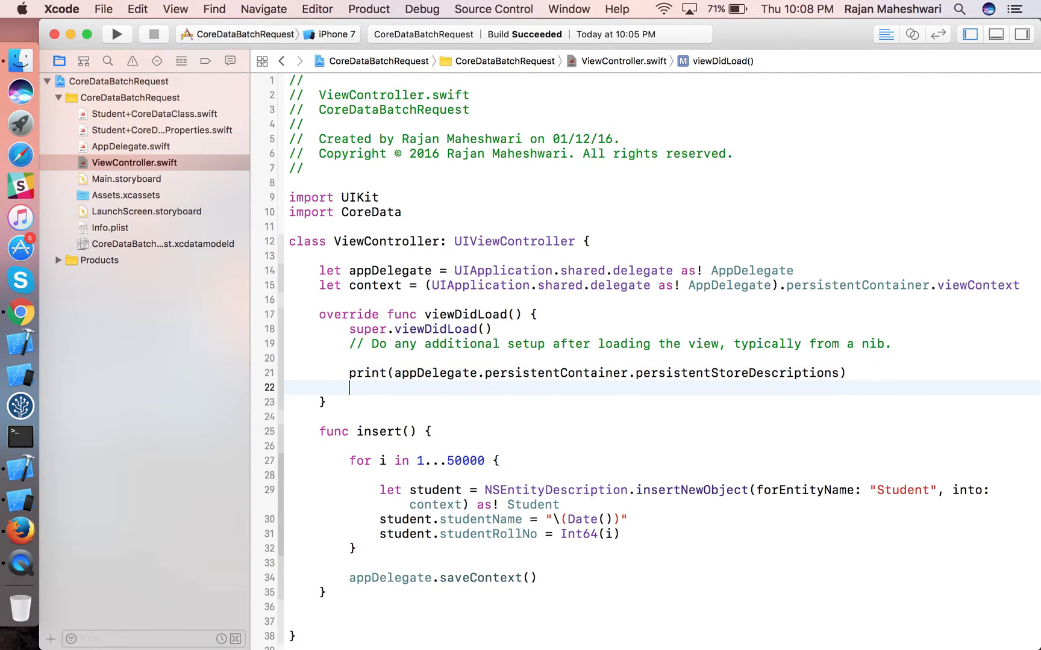
text(insert()
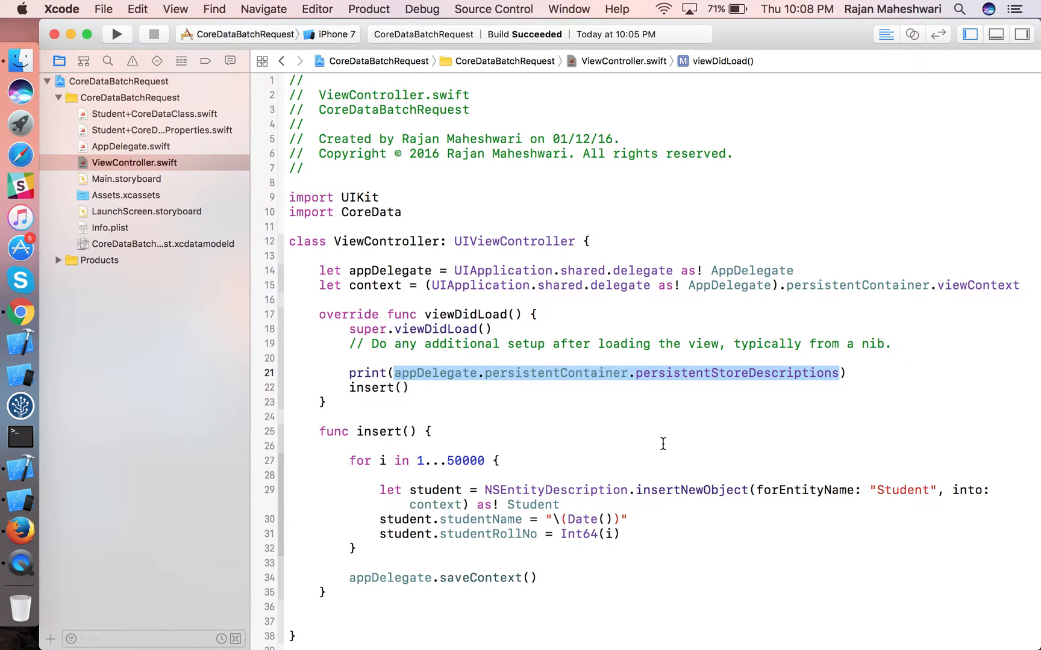
scroll(down, 3)
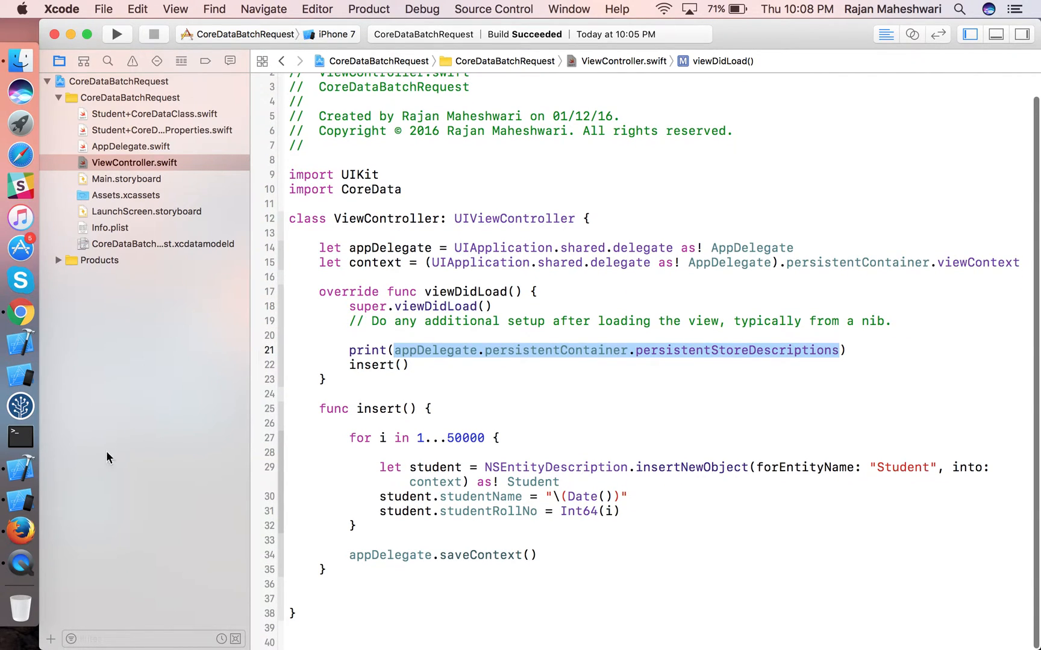
mouse_move(20, 527)
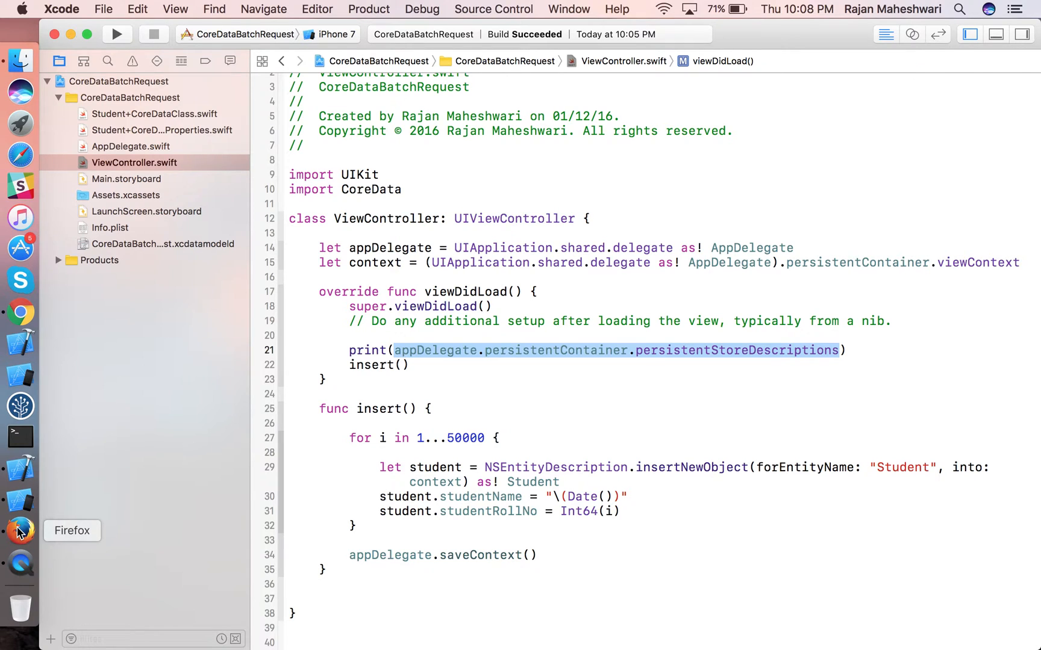
Run the app on iPhone 7, select the SQLite file path in the console, and switch to Firefox.
click(117, 34)
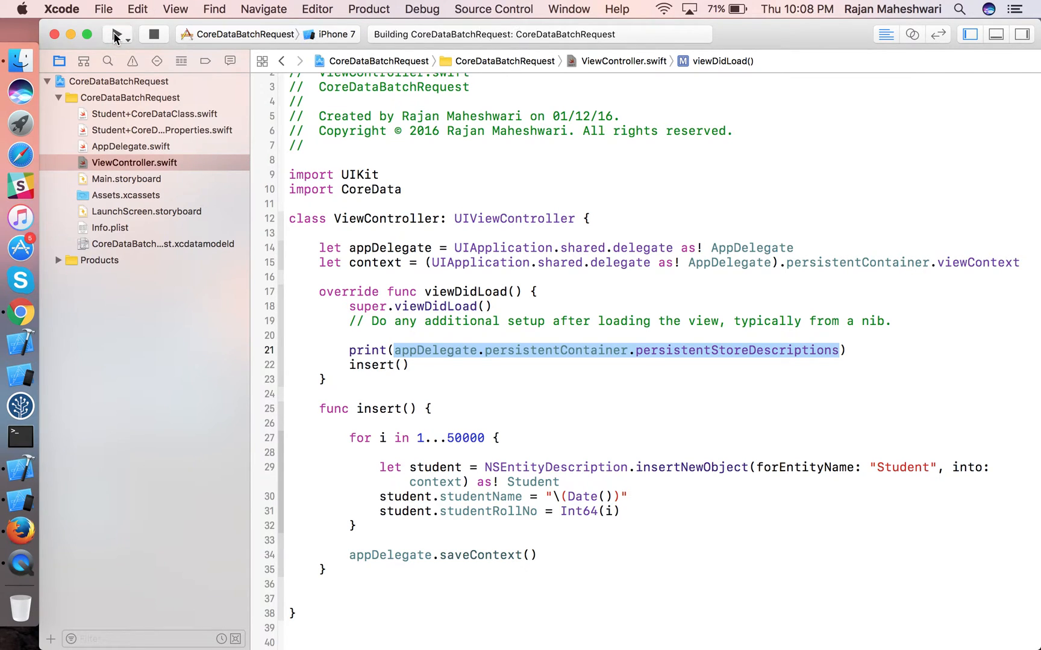
click(117, 34)
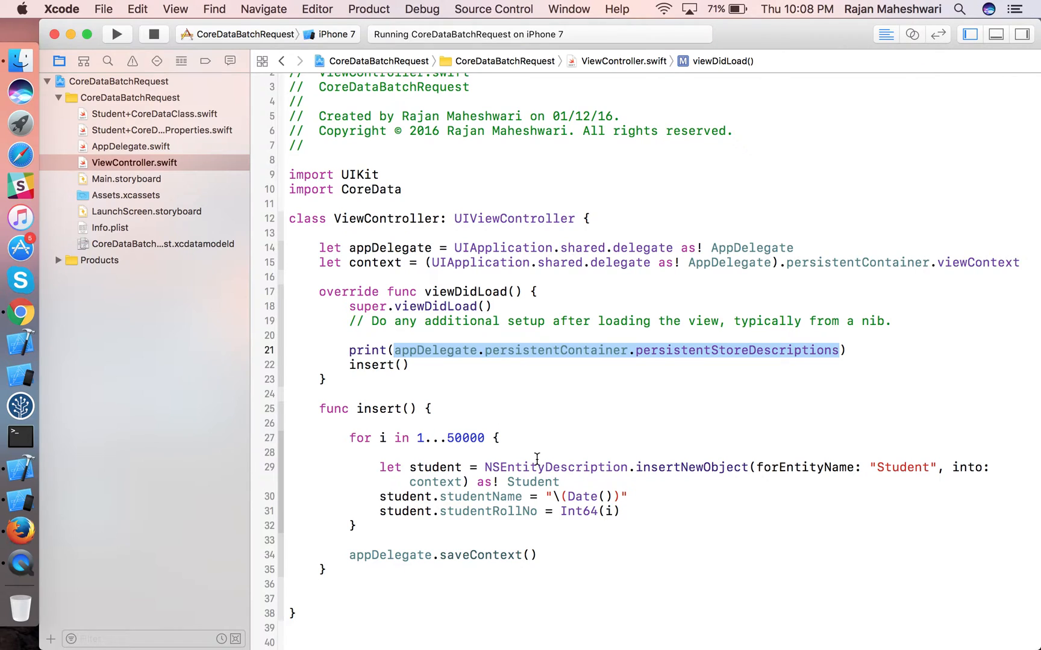
mouse_move(517, 451)
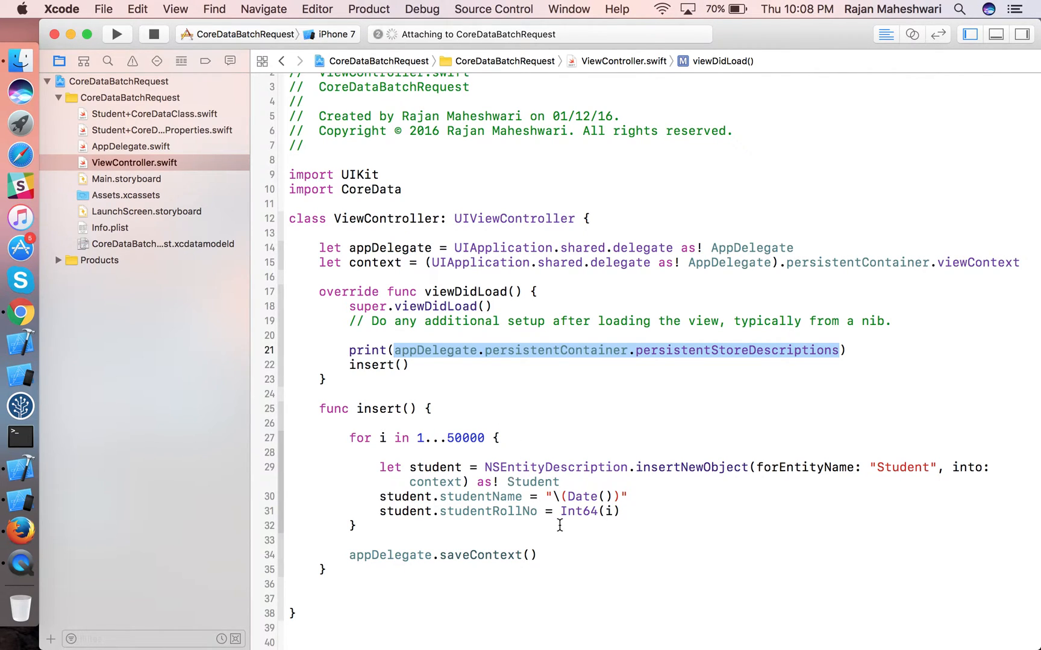
click(117, 34)
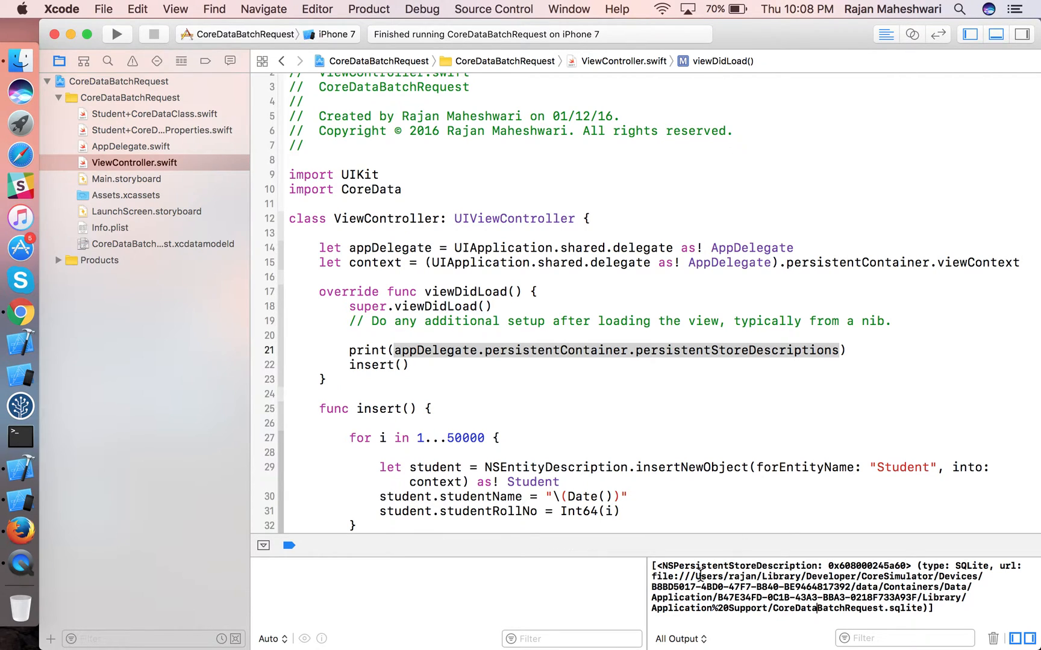
drag(695, 576, 770, 599)
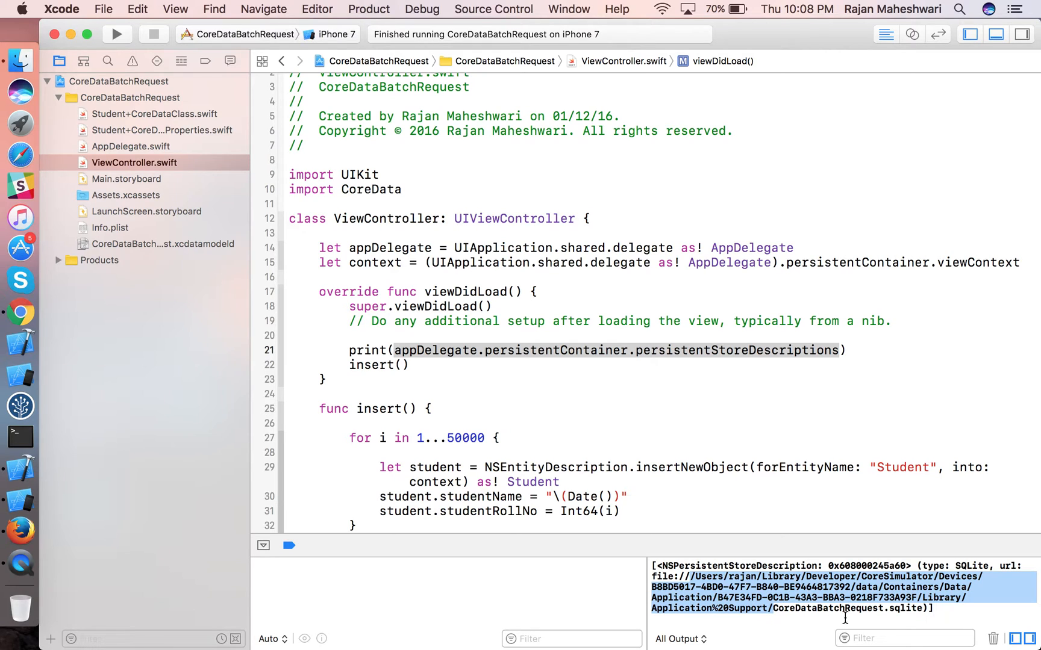
click(21, 528)
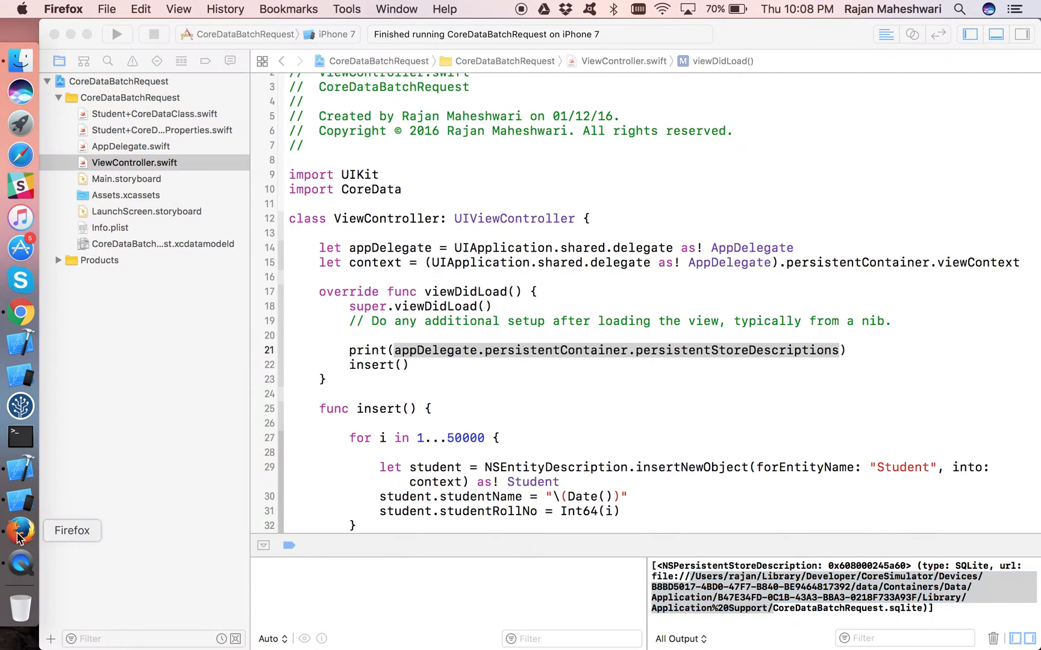
Launch SQLite Manager from Firefox Tools and start opening an existing database.
click(345, 8)
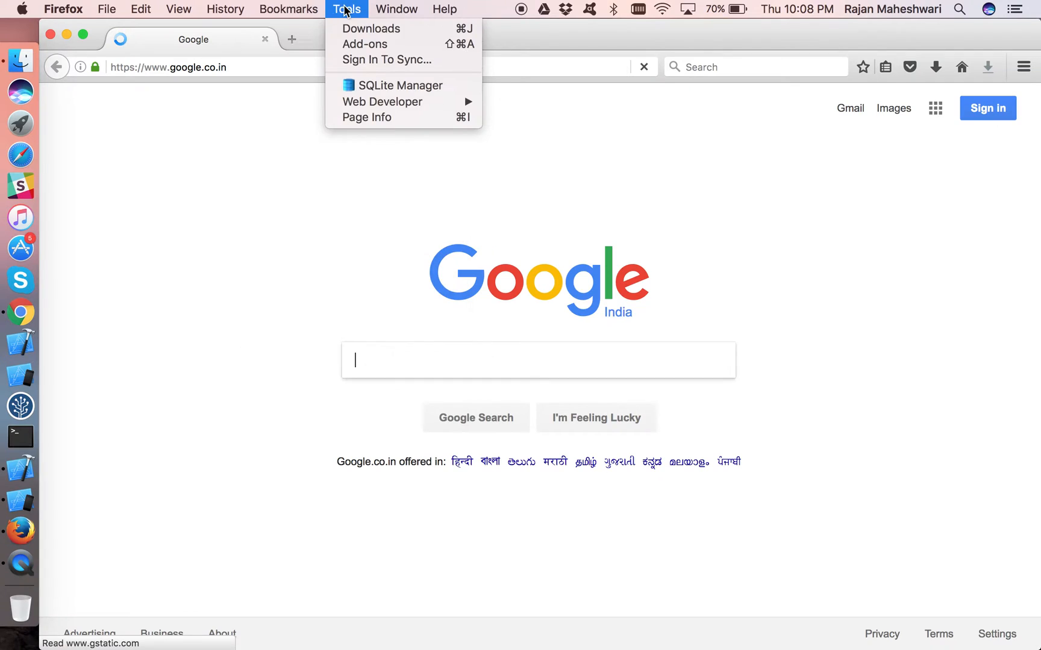
mouse_move(364, 43)
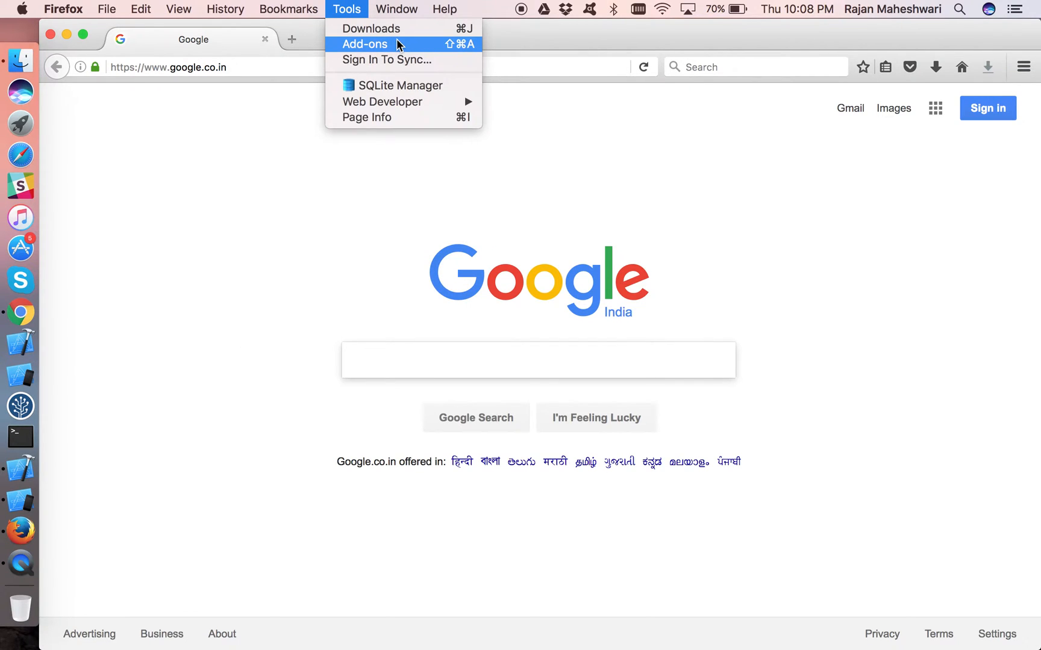
mouse_move(398, 86)
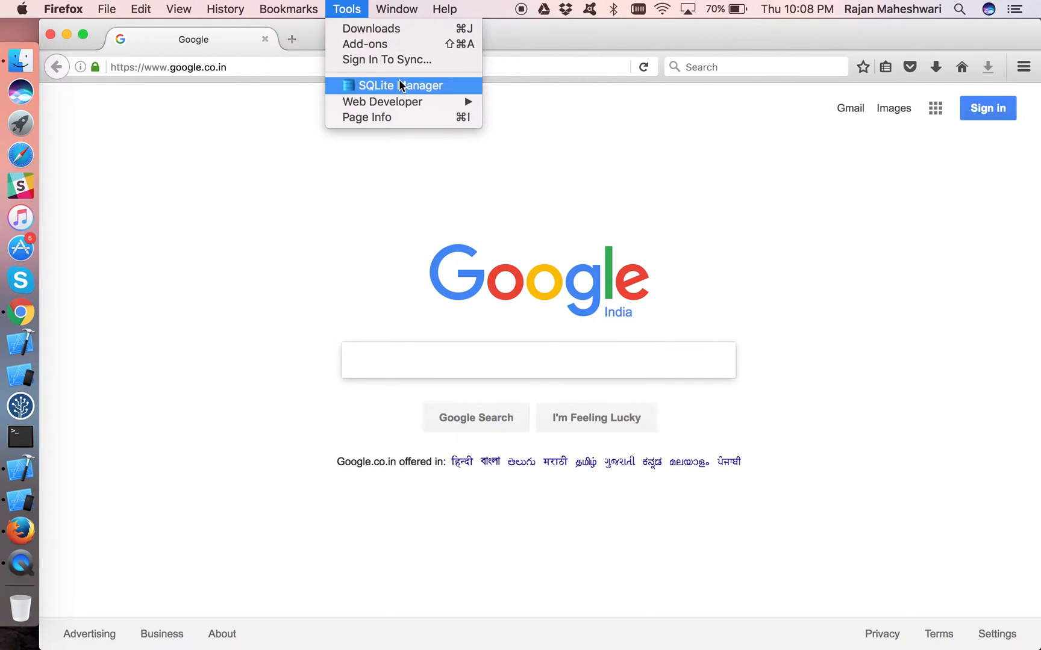
click(401, 85)
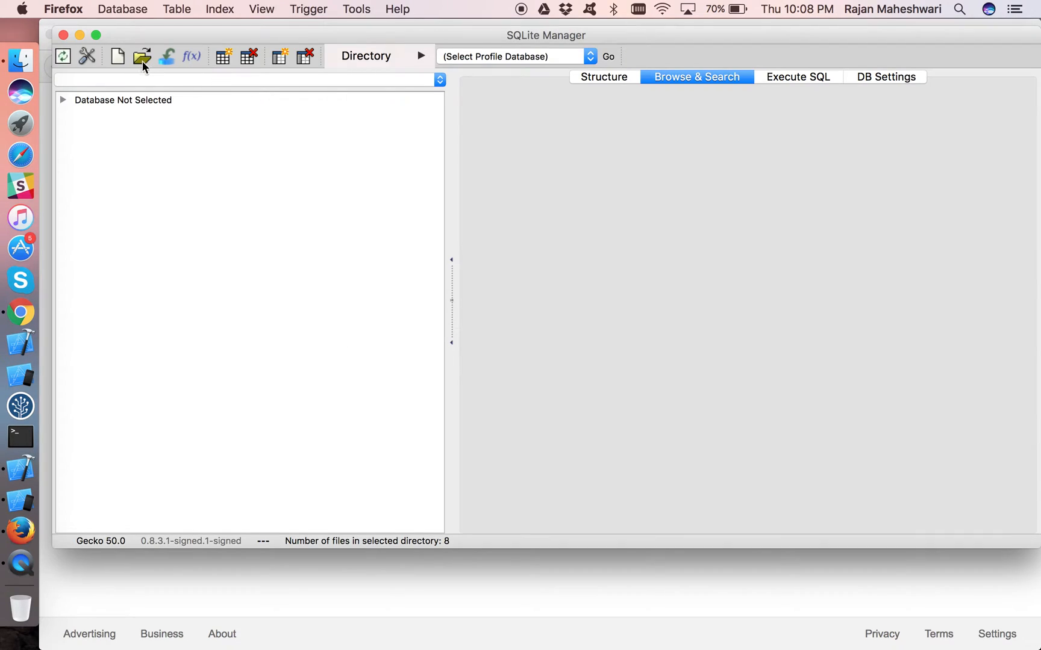
click(142, 55)
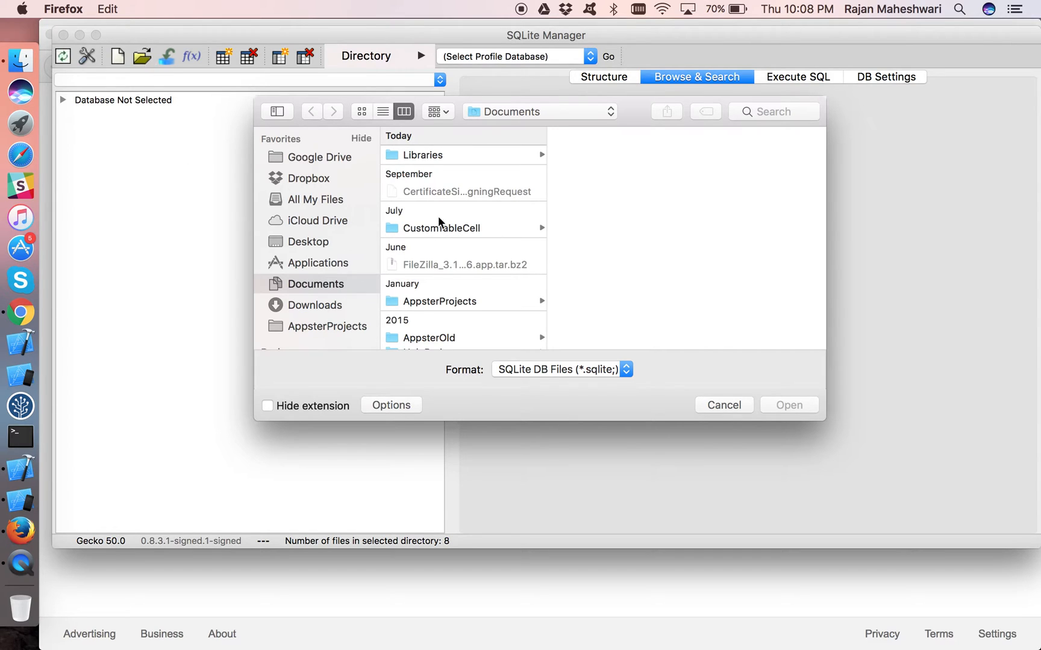
mouse_move(493, 257)
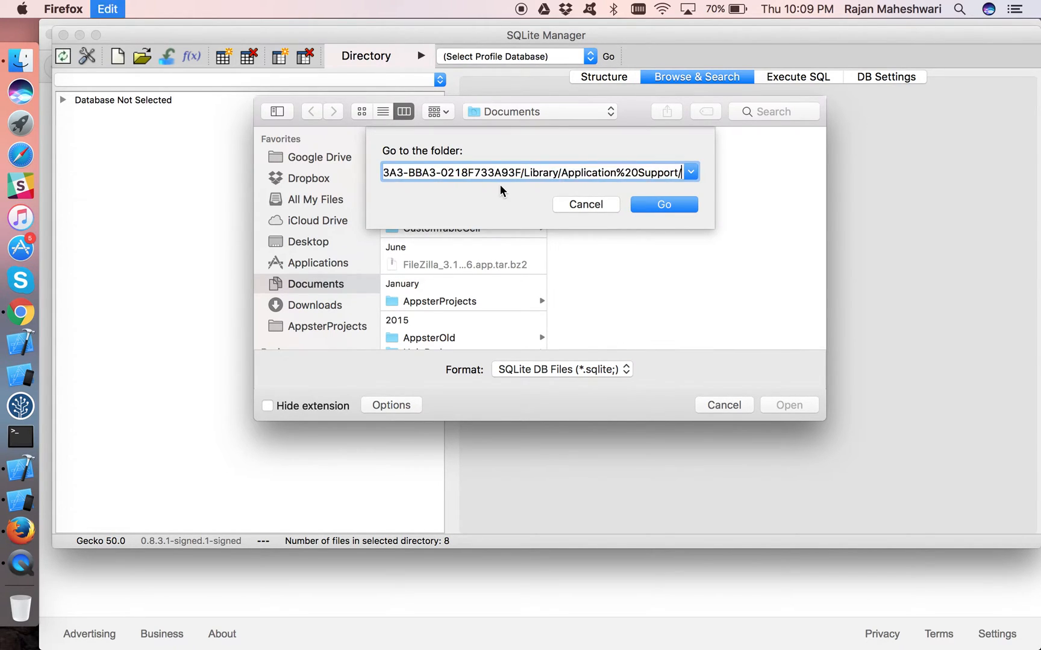
Go to the copied Application Support folder and open CoreDataBatchRequest.sqlite.
click(662, 203)
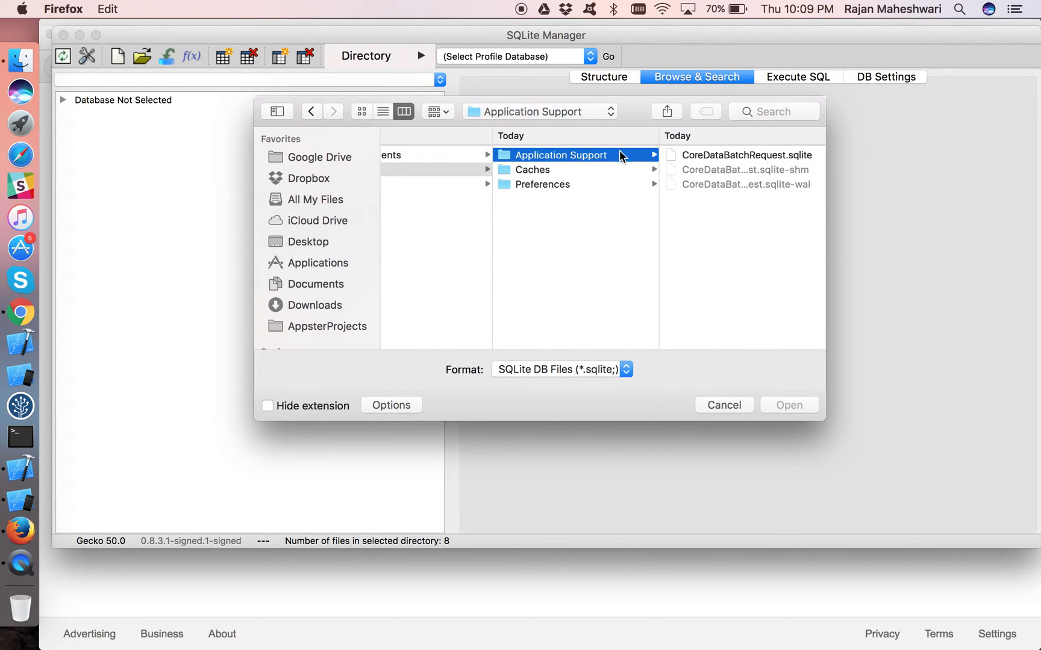
click(744, 154)
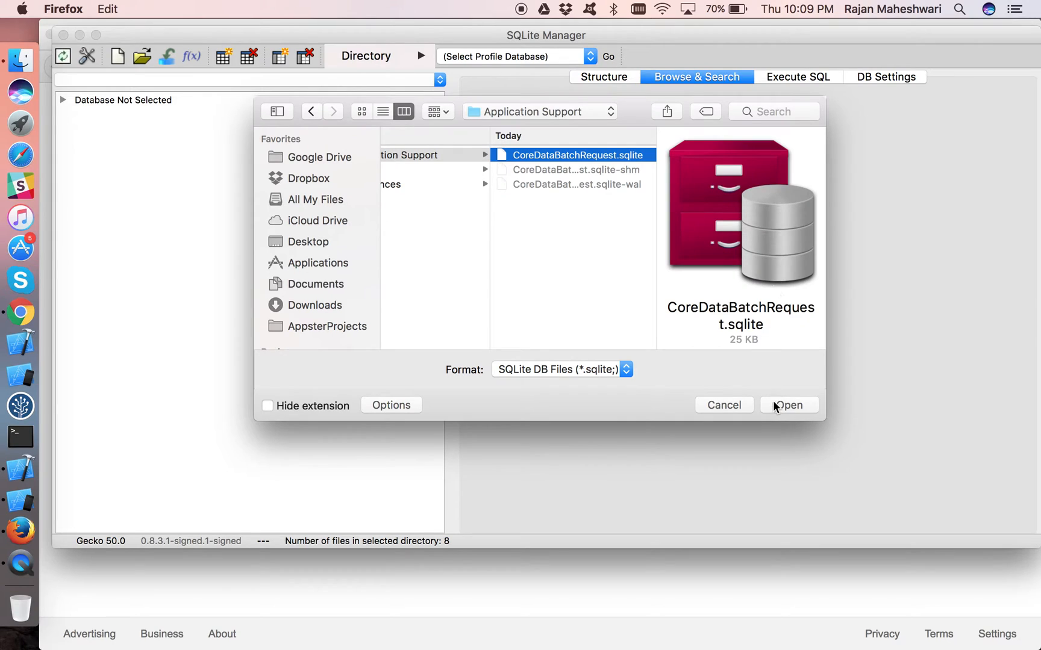
click(789, 405)
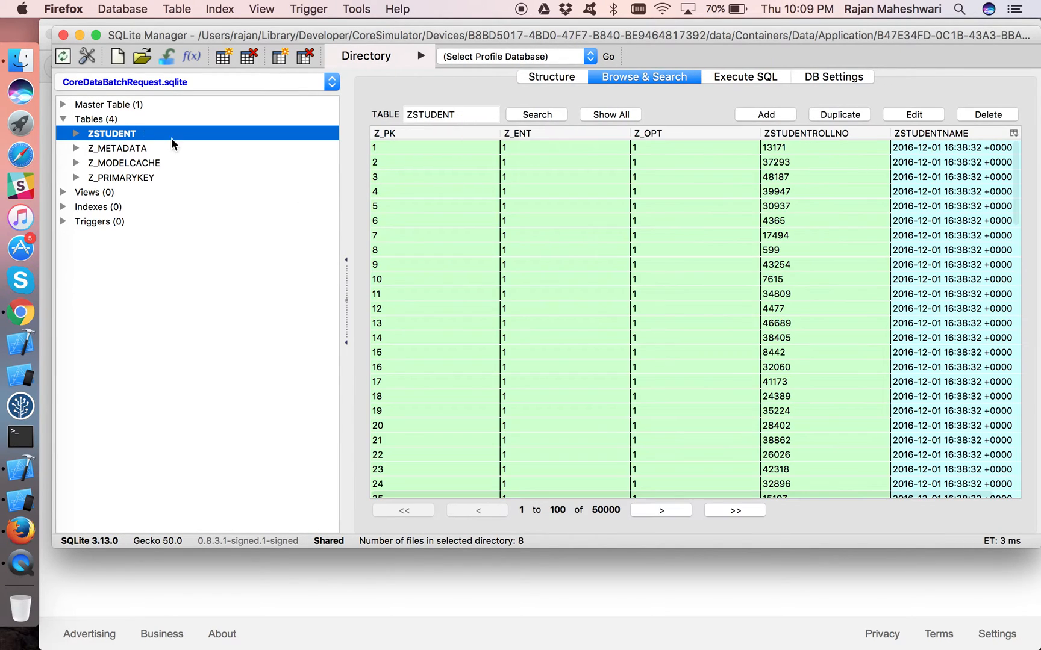
mouse_move(561, 579)
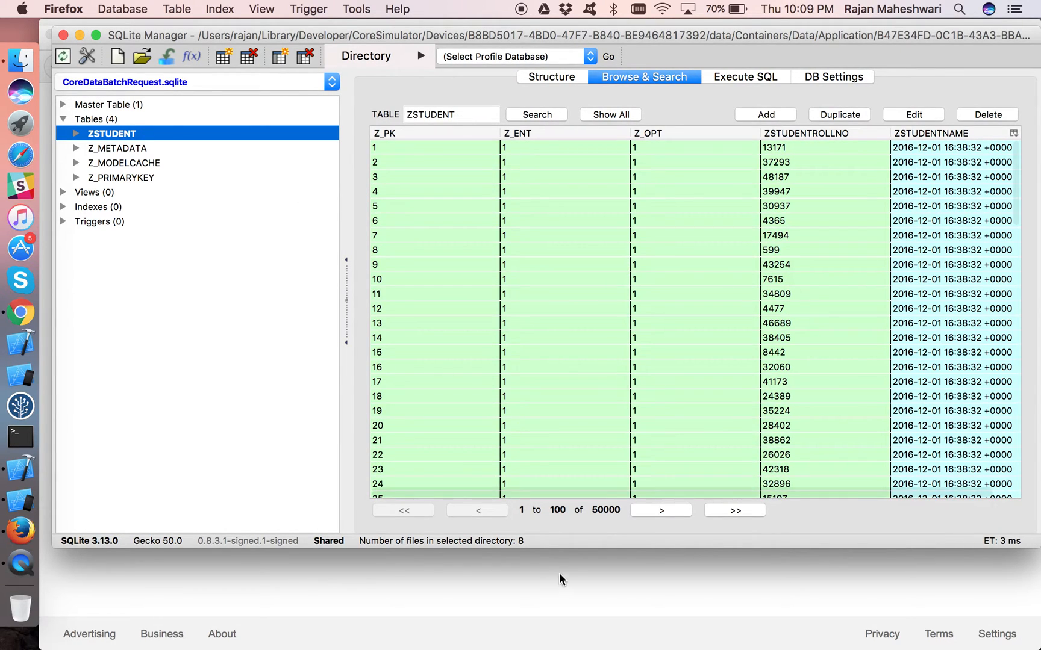
mouse_move(966, 378)
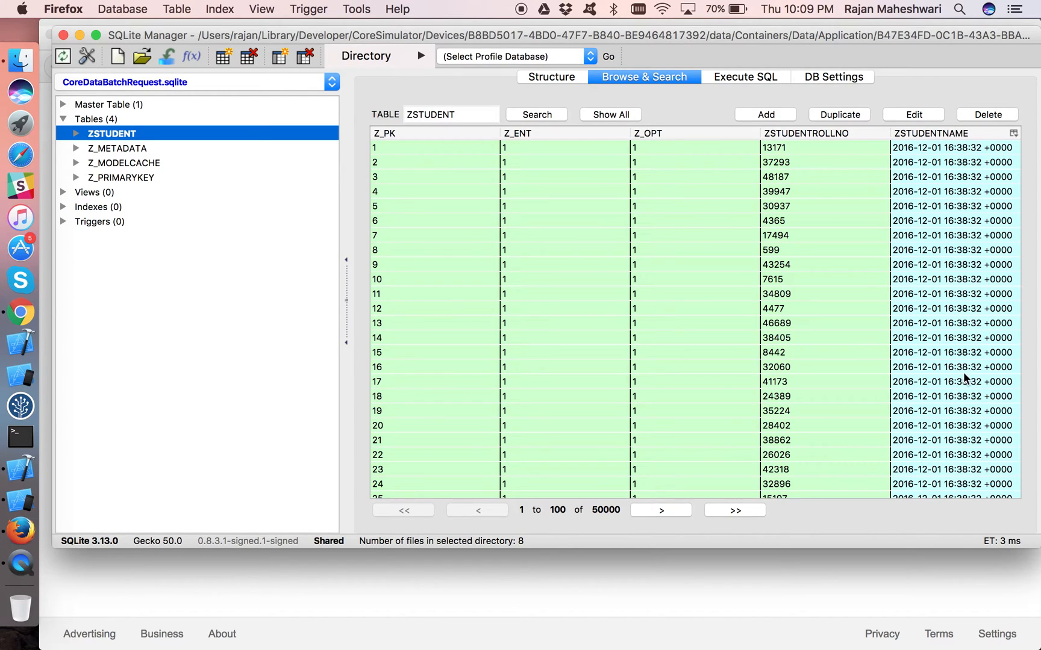
mouse_move(79, 44)
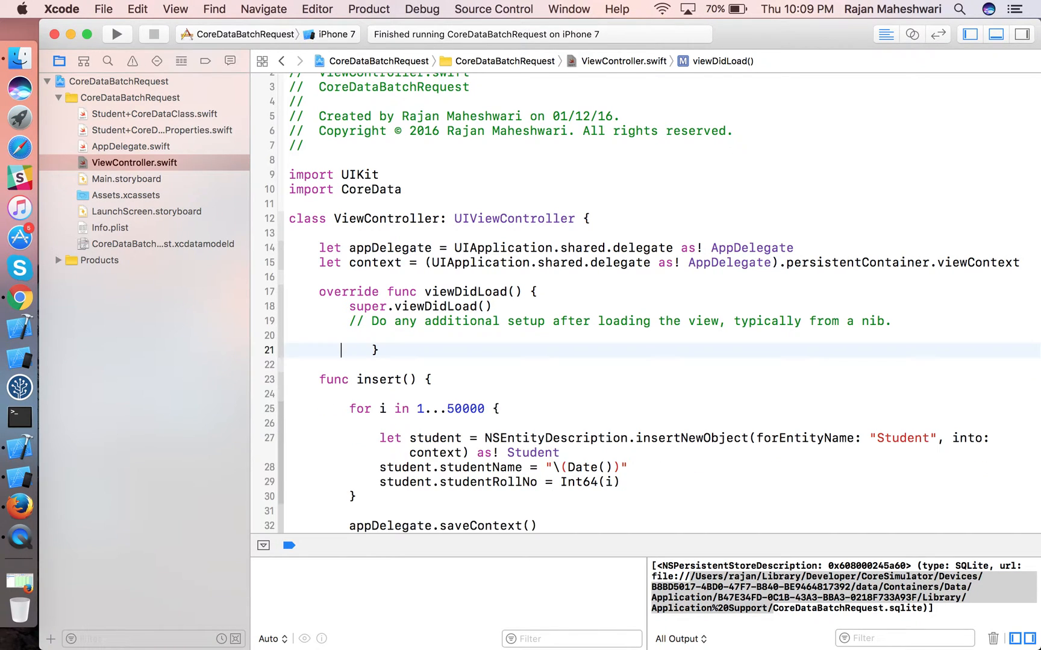
Declare func currentTimeMillis() -> Int64 below insert().
scroll(down, 3)
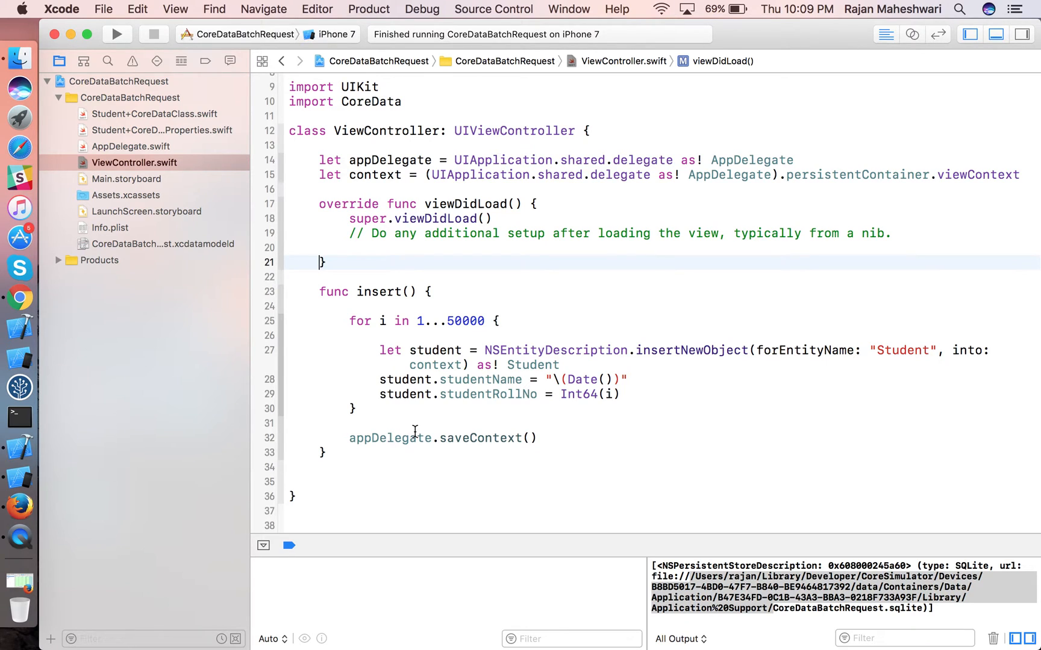
text(fu)
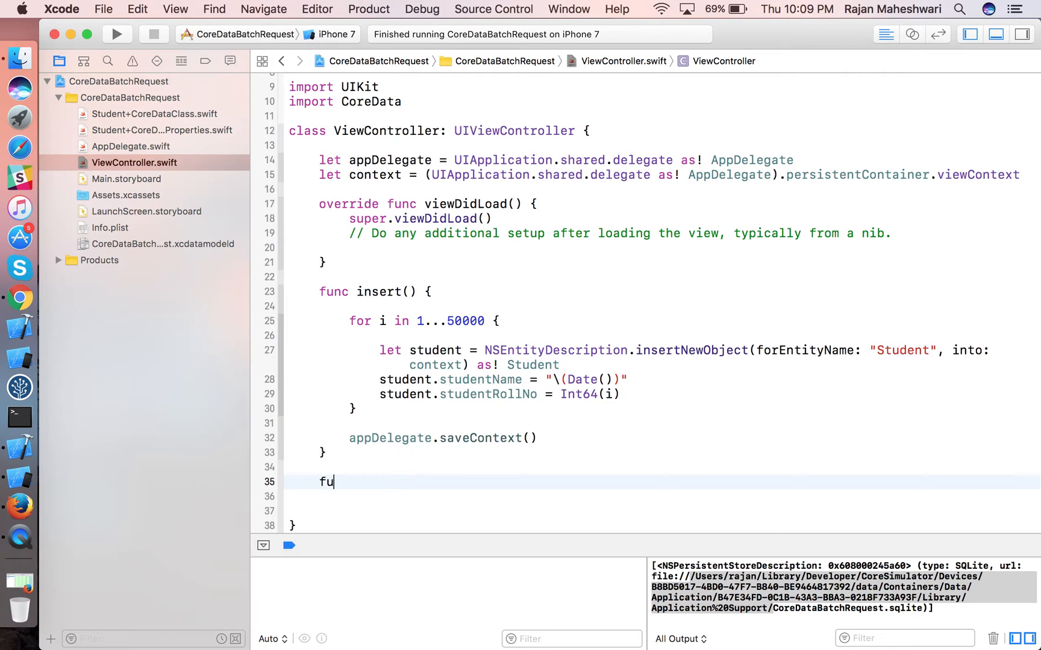
text(nc)
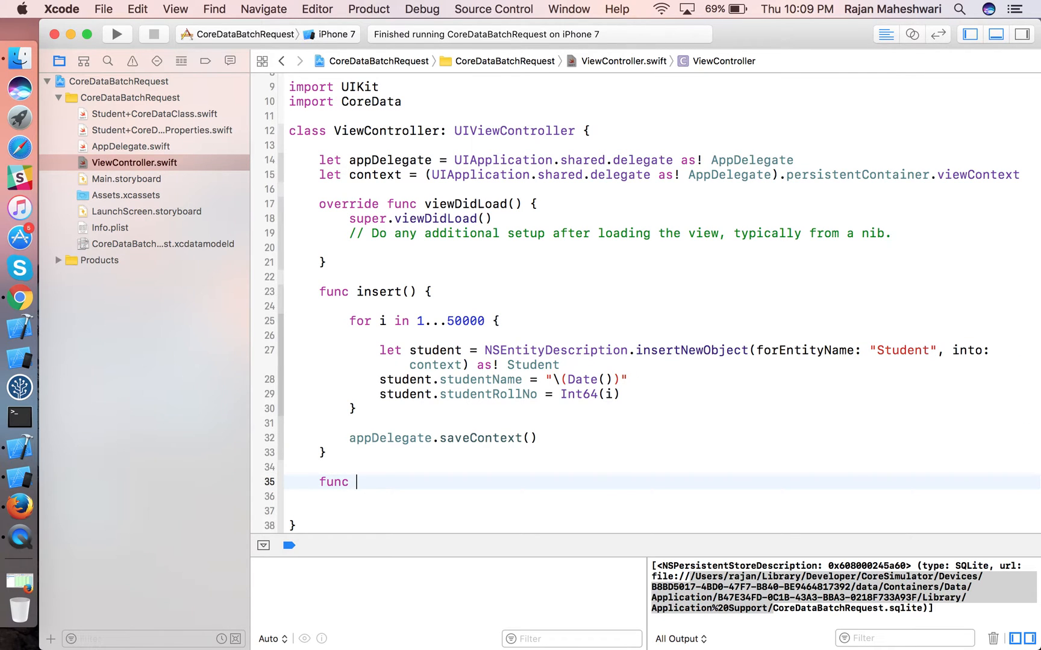
text(cur)
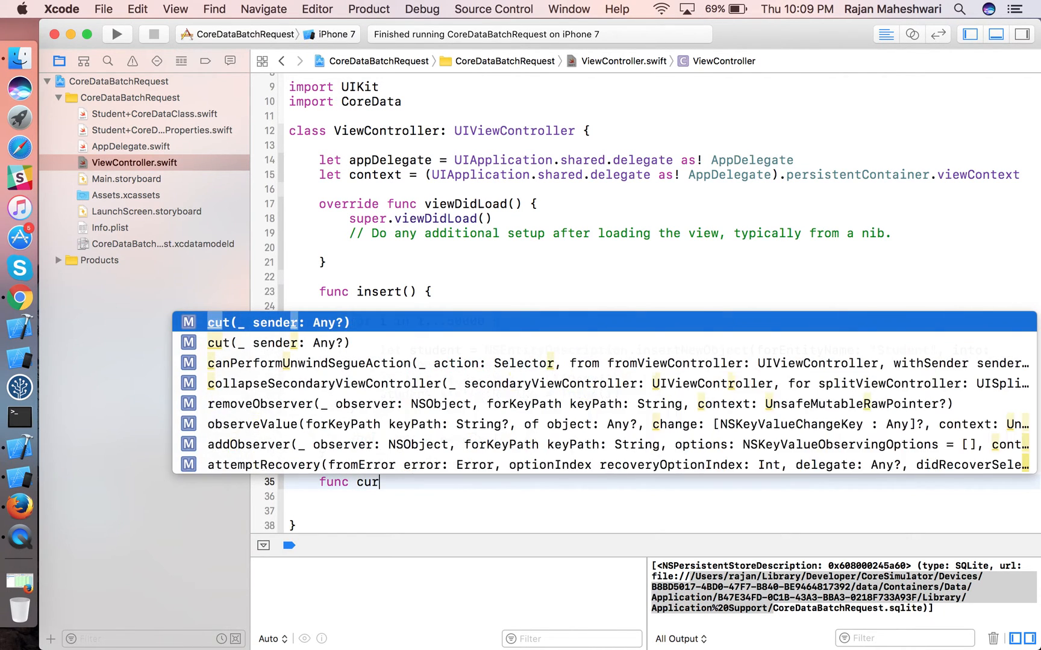
text(rentTo)
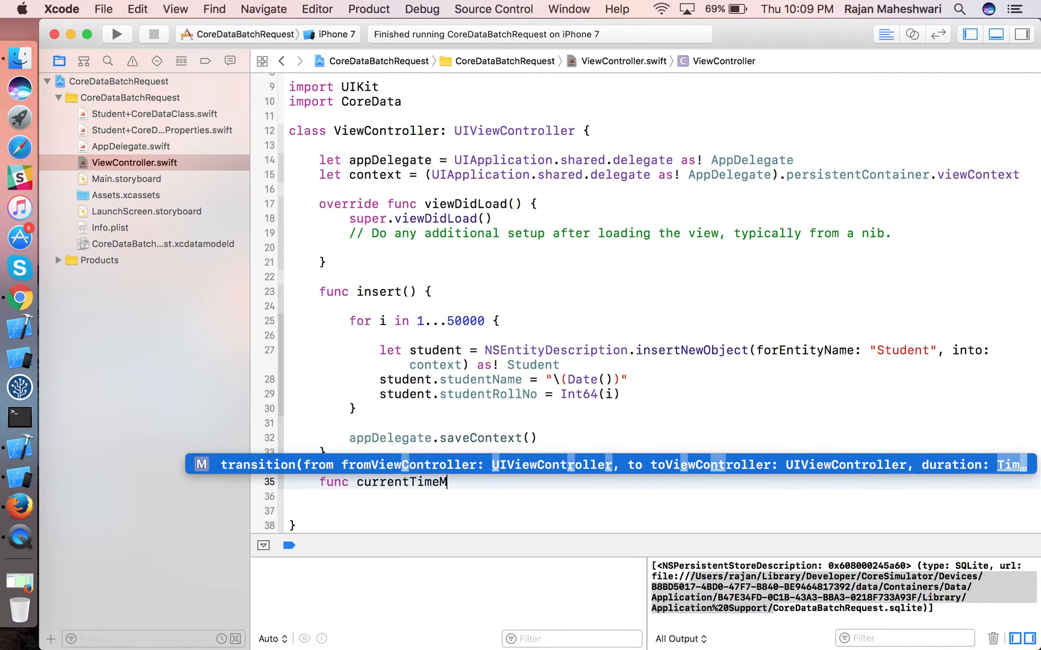
text(illis() ->)
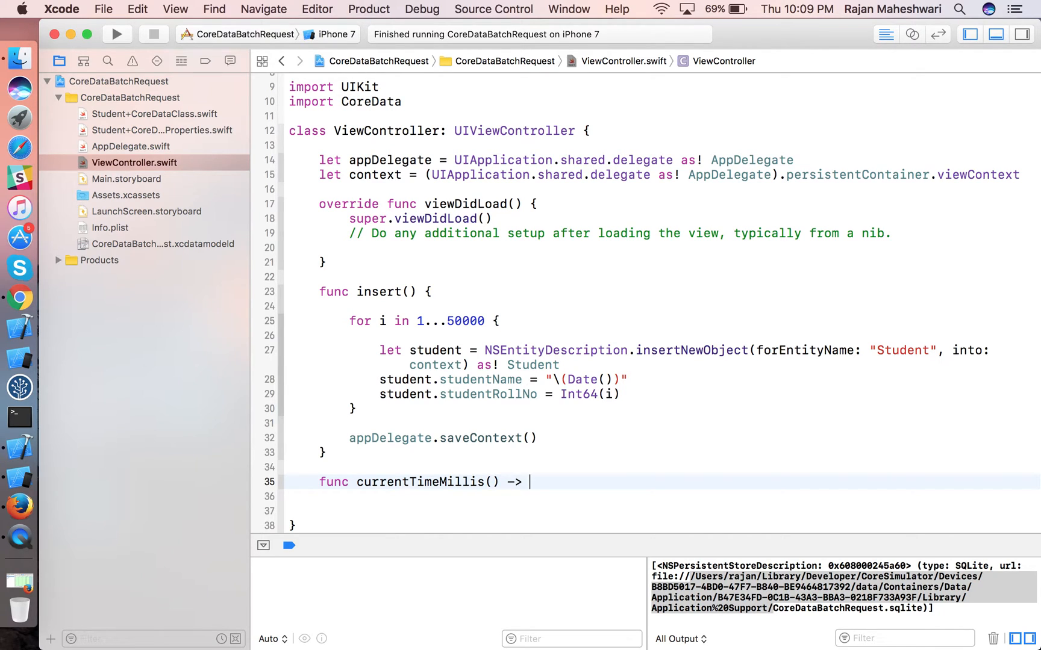
text(Int64 {})
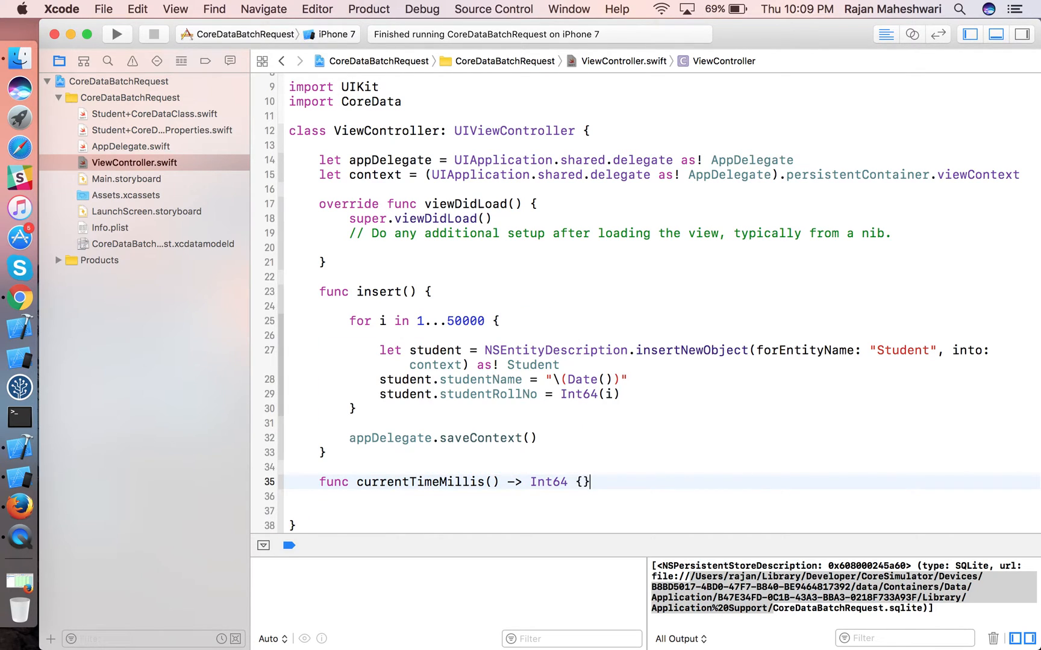
key(Return)
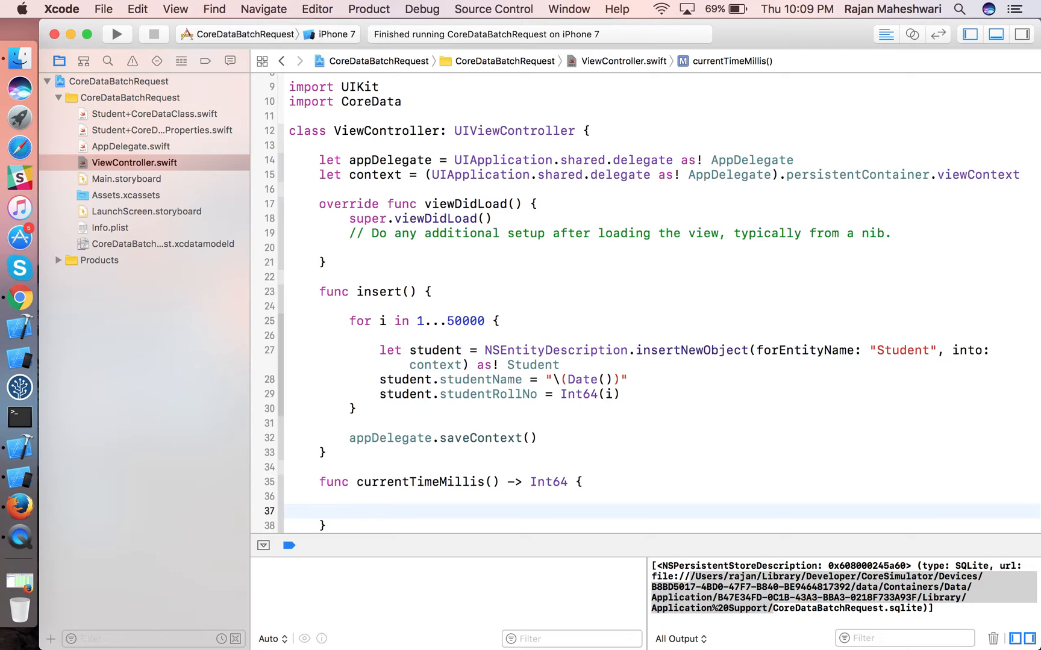
Return Int64(Date().timeIntervalSince1970 * 1000) from currentTimeMillis().
text(return)
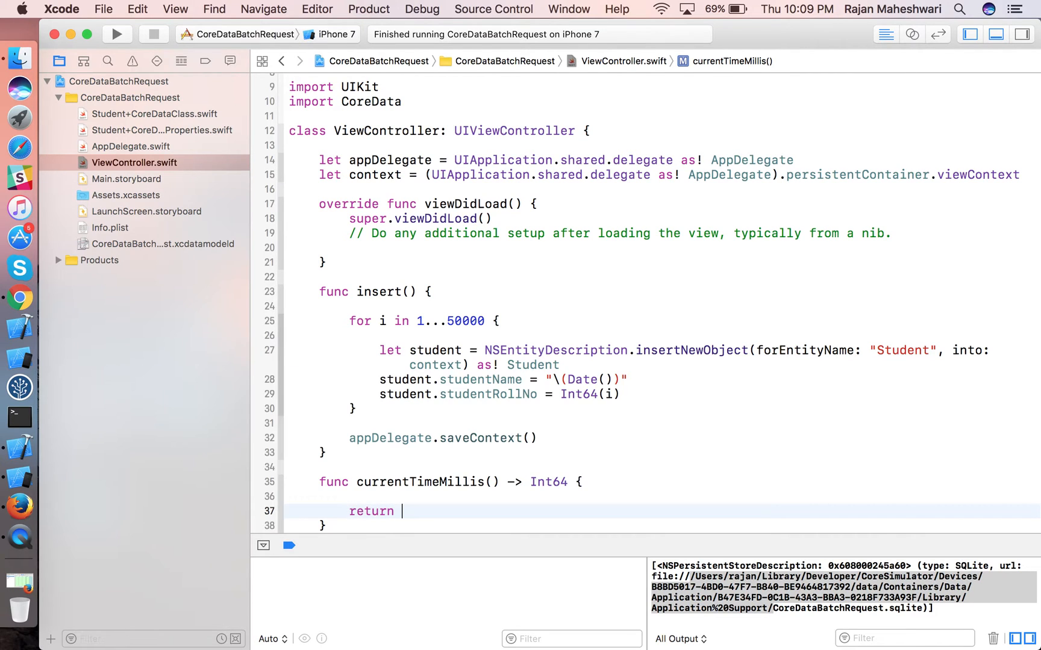
text(Date()
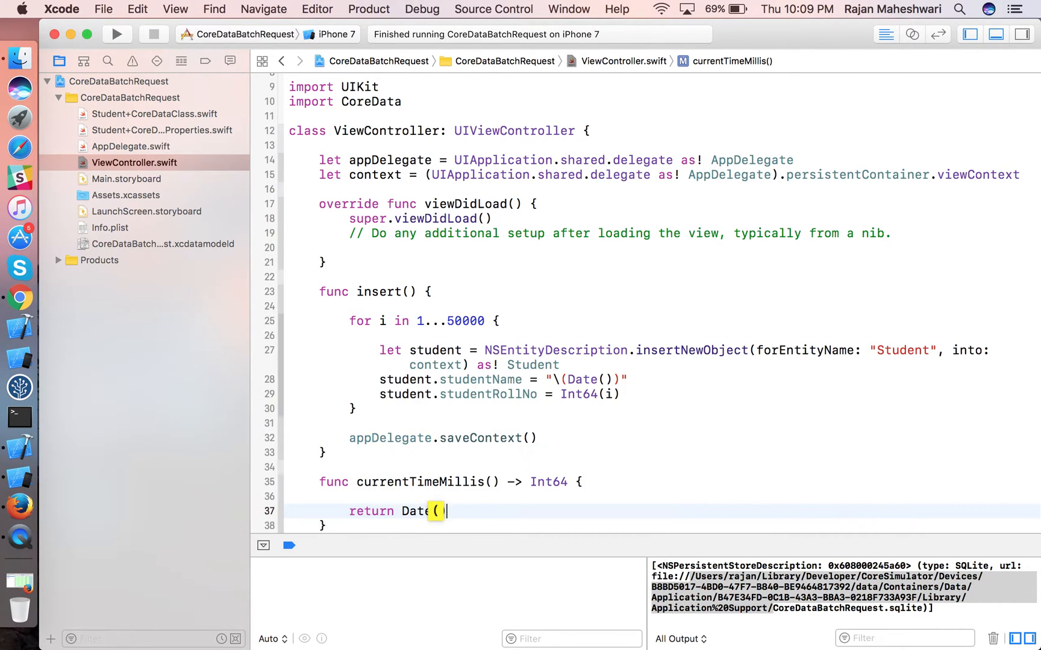
text(.timeIntervalSince1970 * 1)
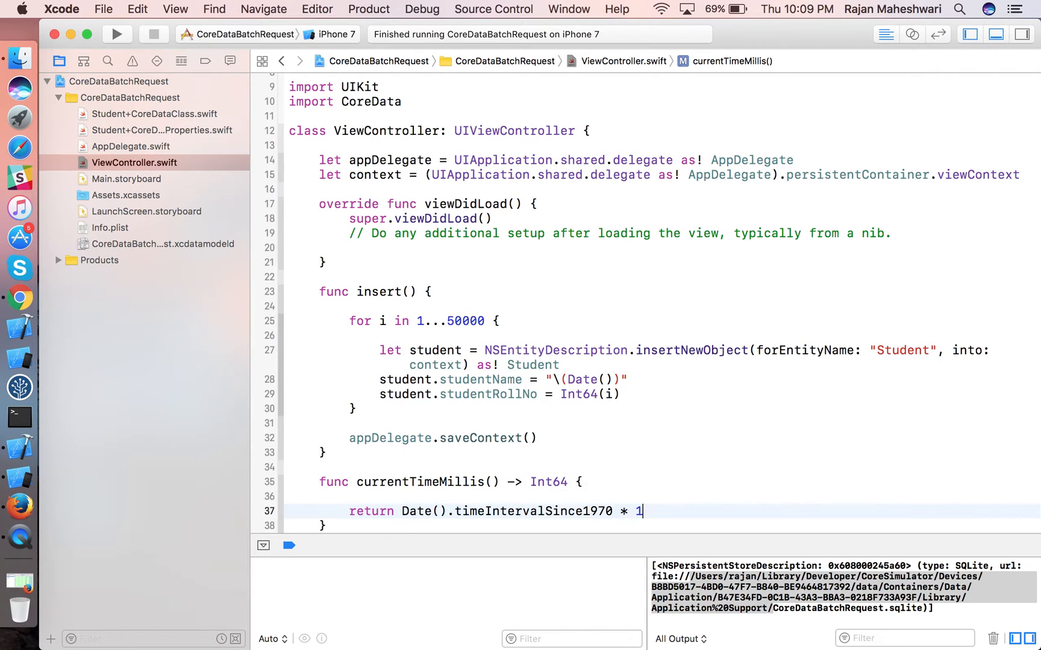
text(000))
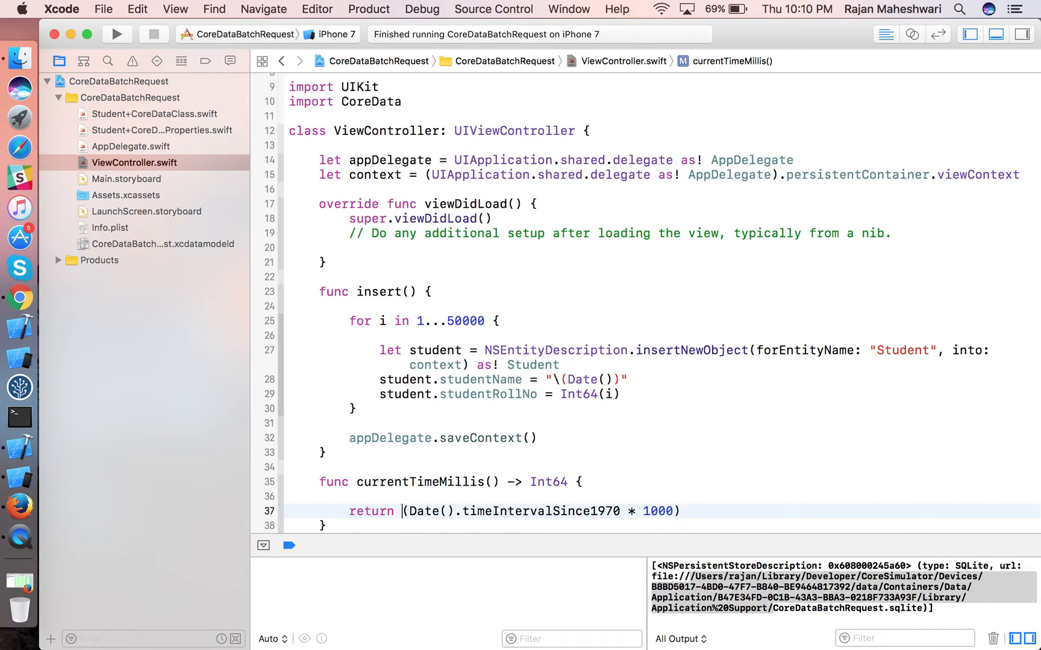
text(Int^4)
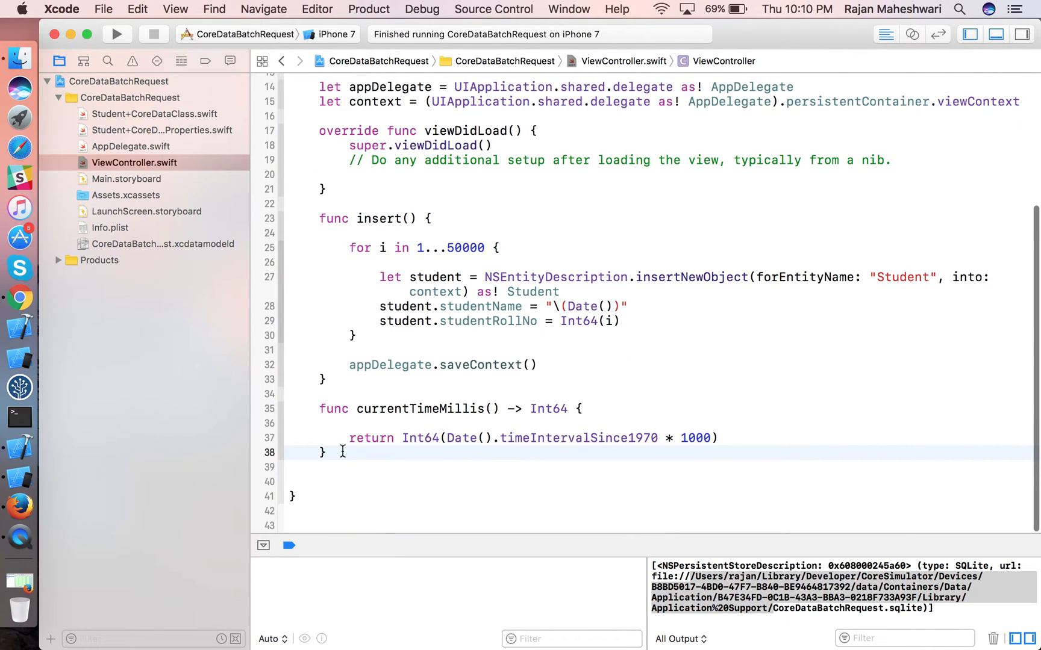
Declare update() with let request: NSFetchRequest<Student> = Student.fetchRequest().
text(func in)
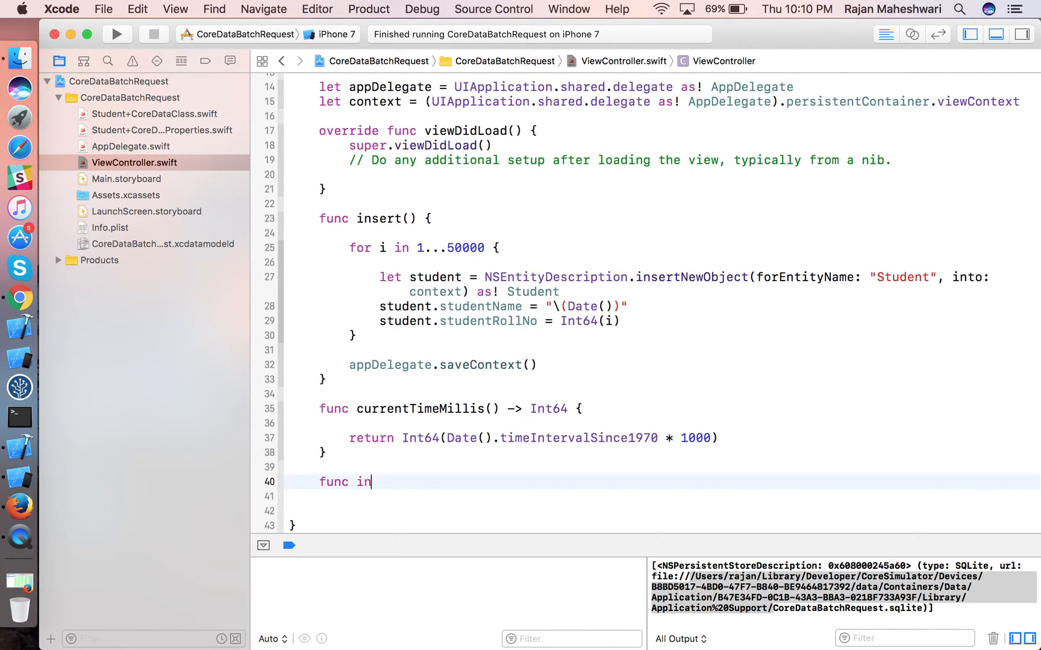
key(Backspace)
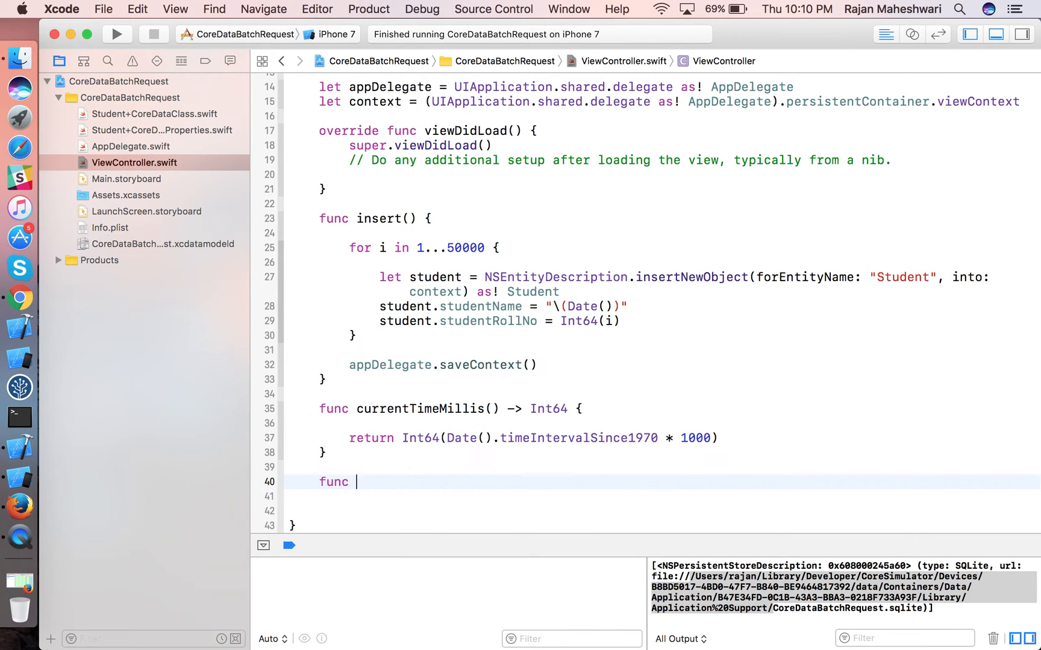
text(update() {)
text(func updateWithBatch() {)
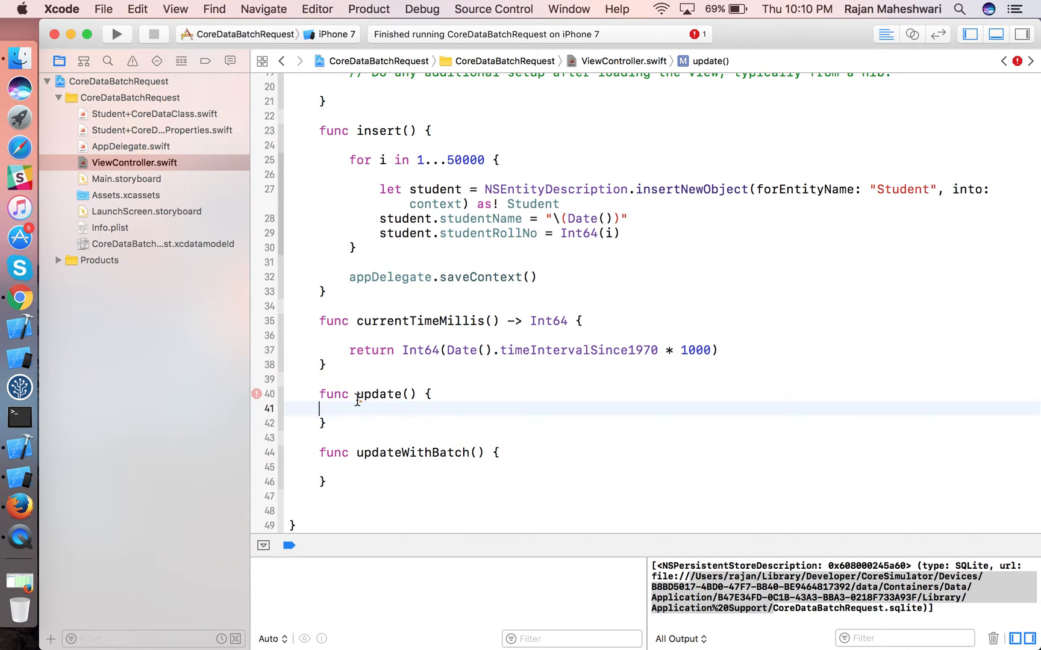
scroll(down, 3)
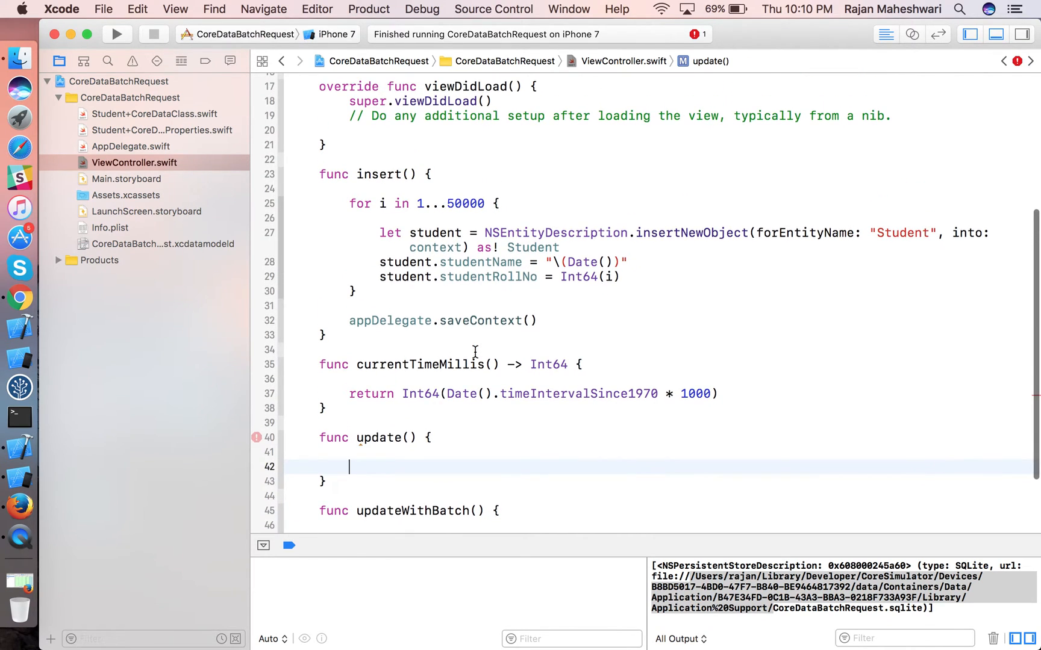
text(let re)
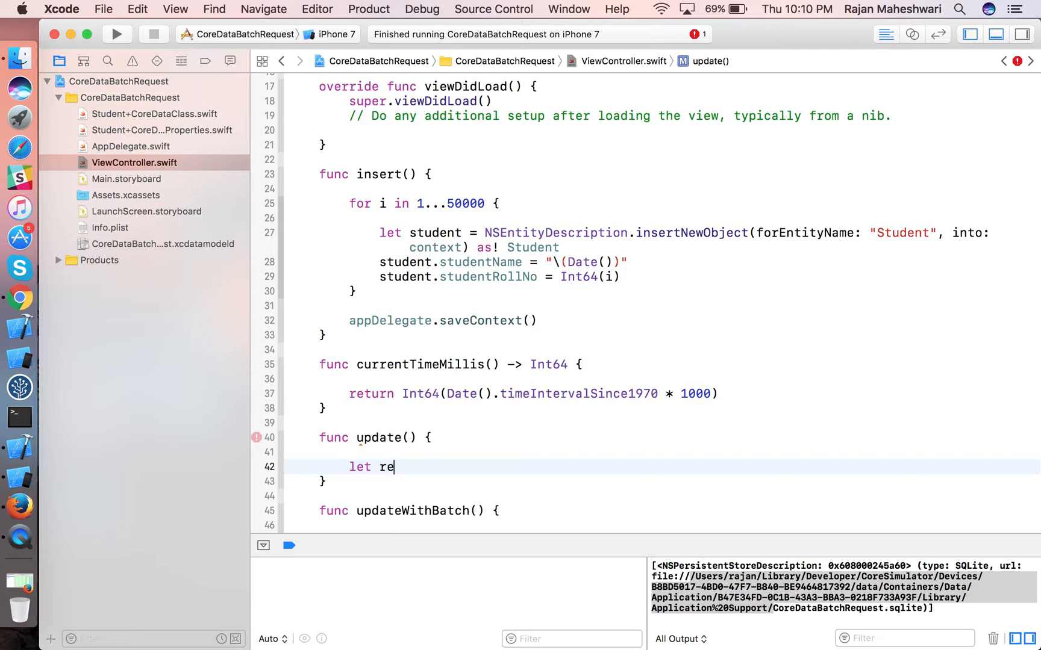
text(questL)
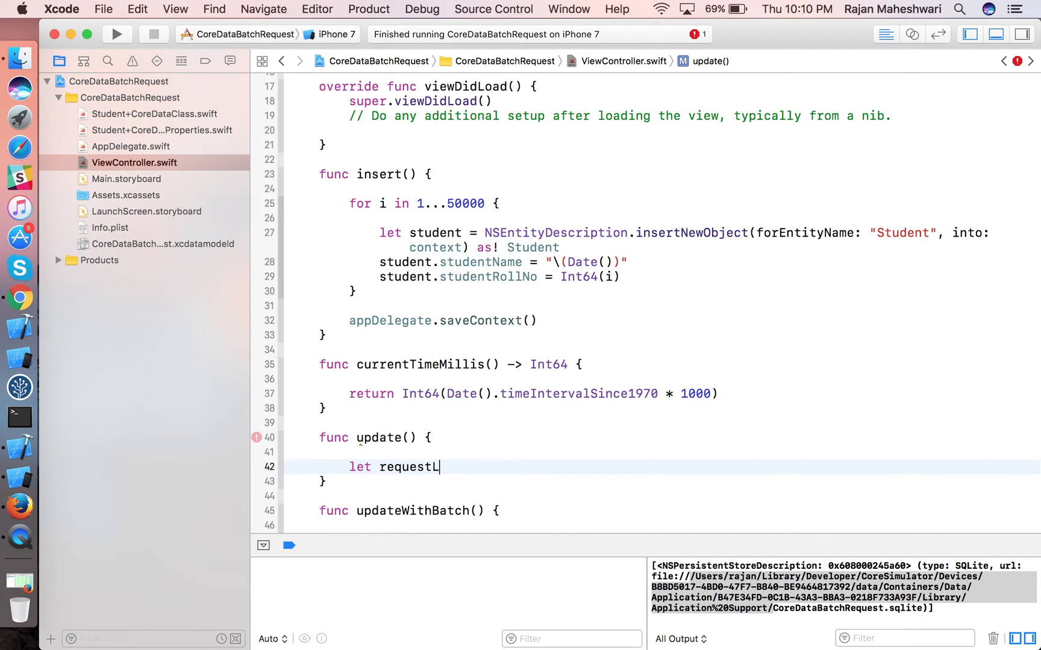
text(:NSFetchRequest<S>)
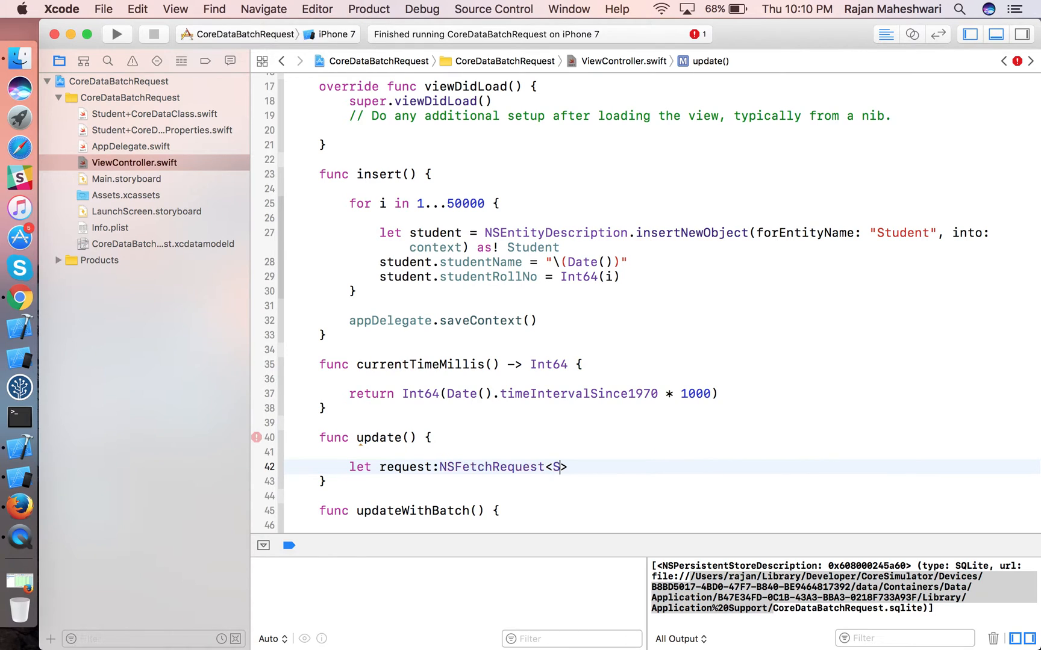
text(tudent> =)
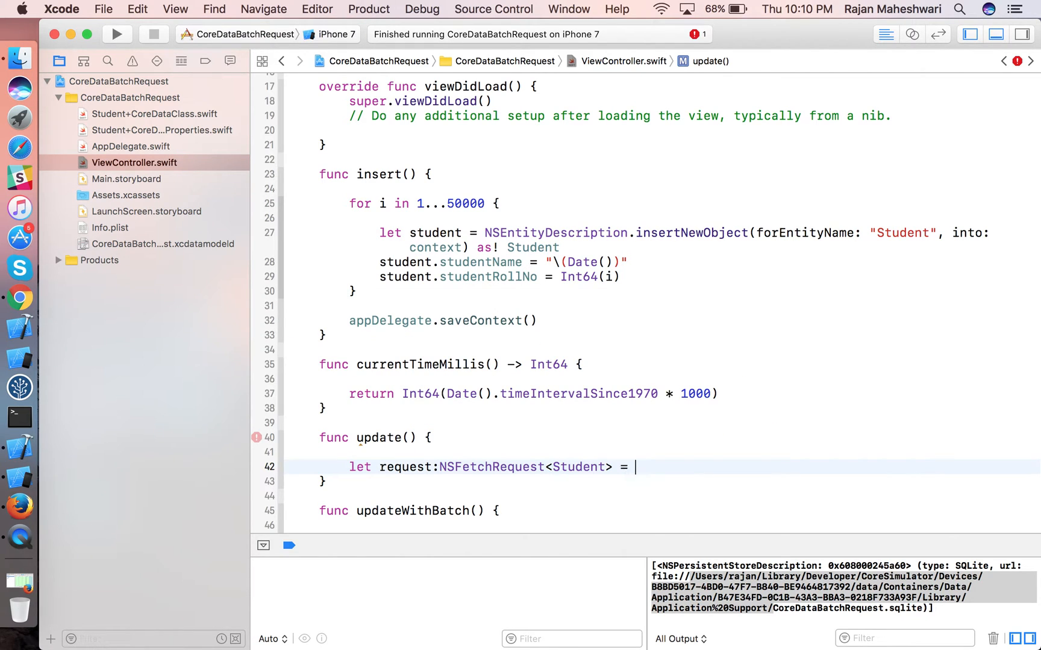
text(String.)
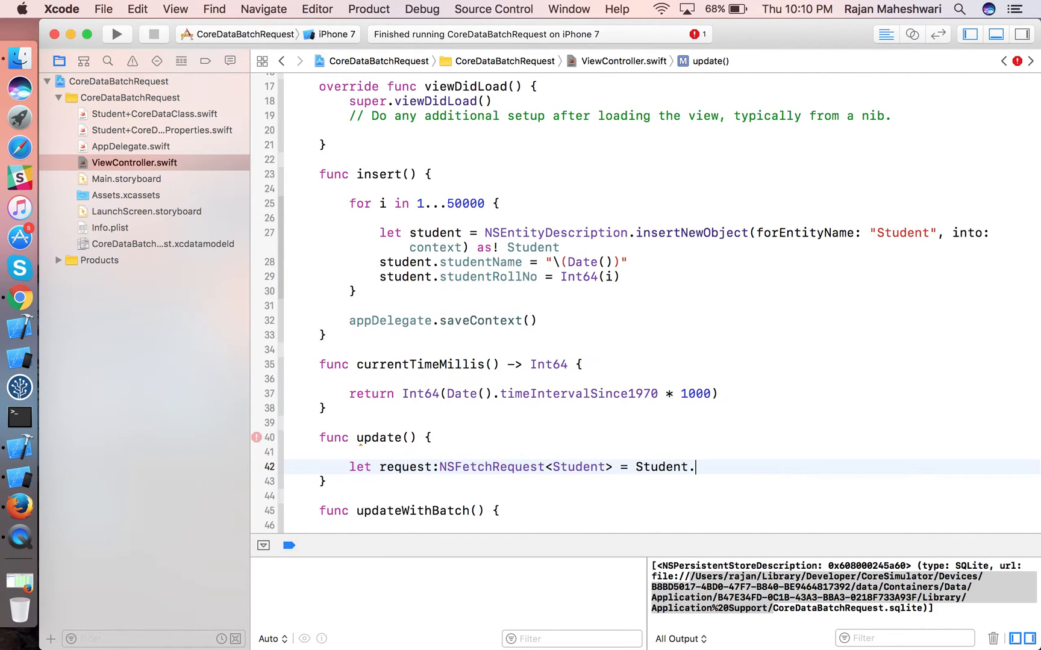
text(fetchRequest())
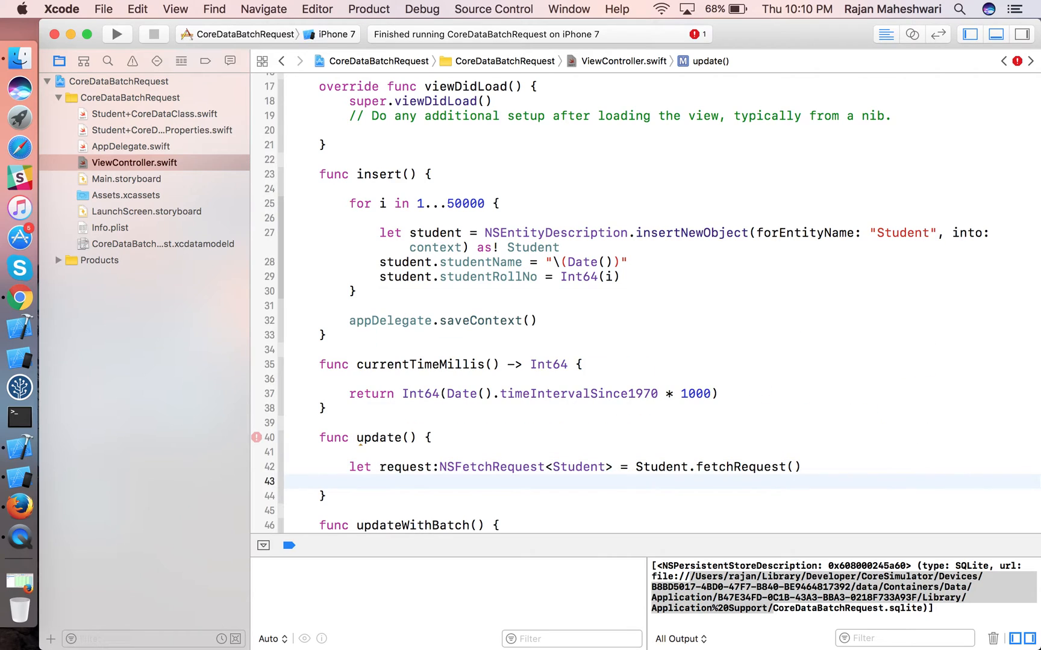
Add let searchResults = try context.fetch(request) and begin a do block.
click(350, 481)
text(let)
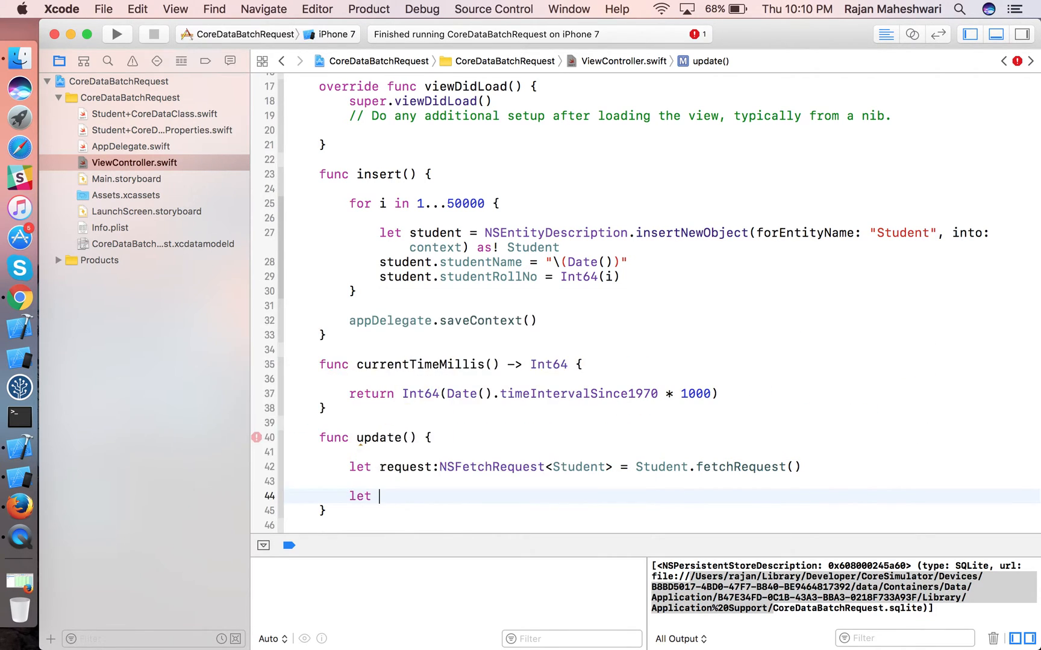
text(searchR)
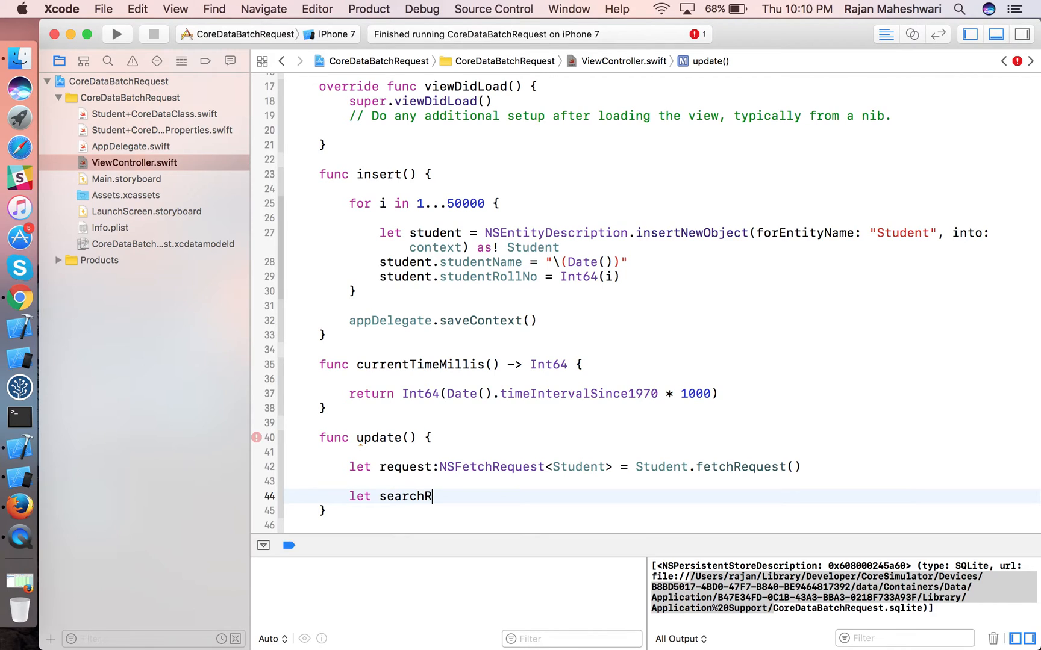
text(esults =)
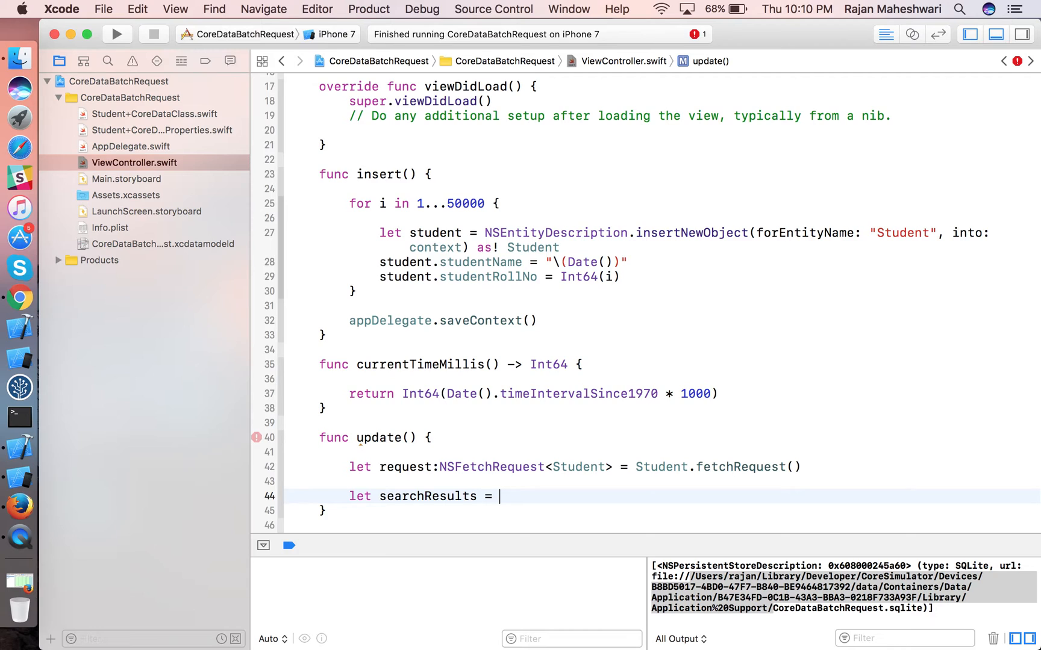
text(try)
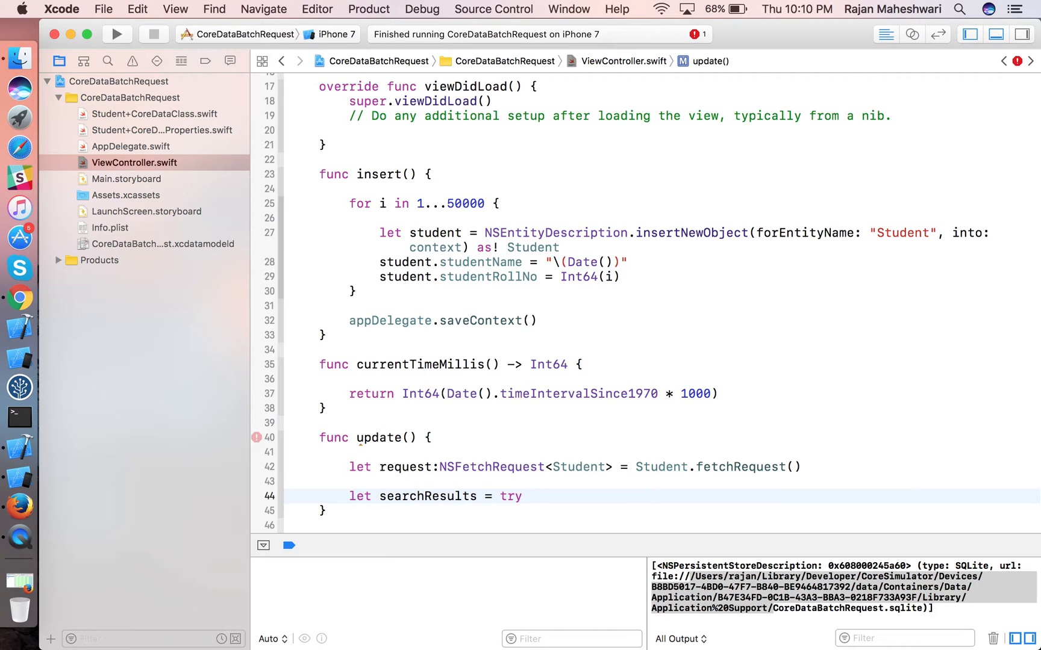
text(c)
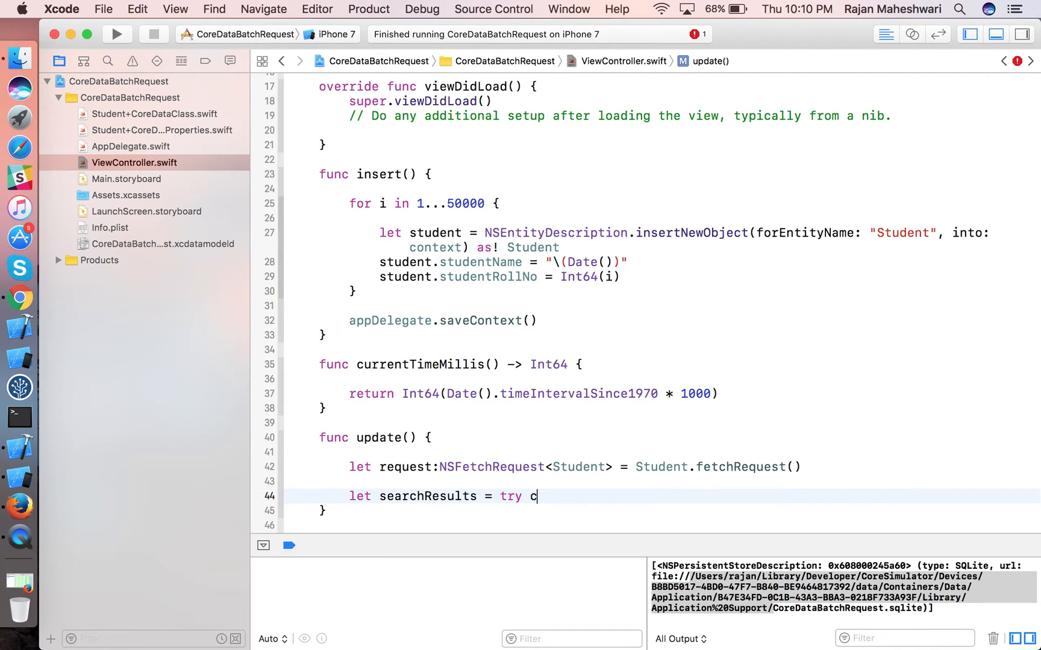
text(ontext.fetch(request: NSFetchRequest<T>)
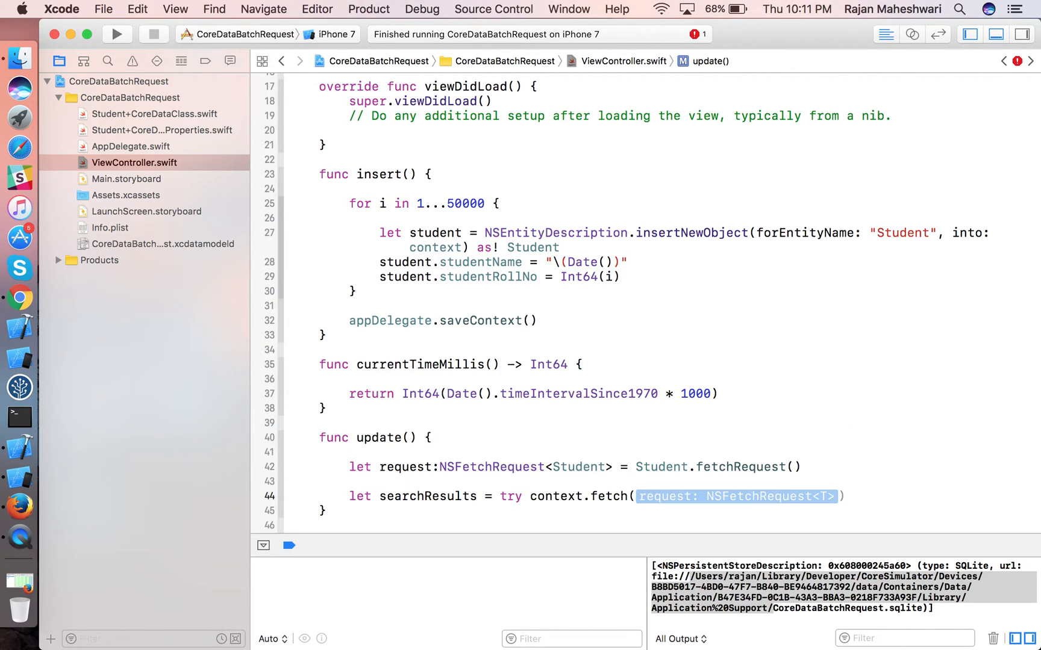
text(reqy)
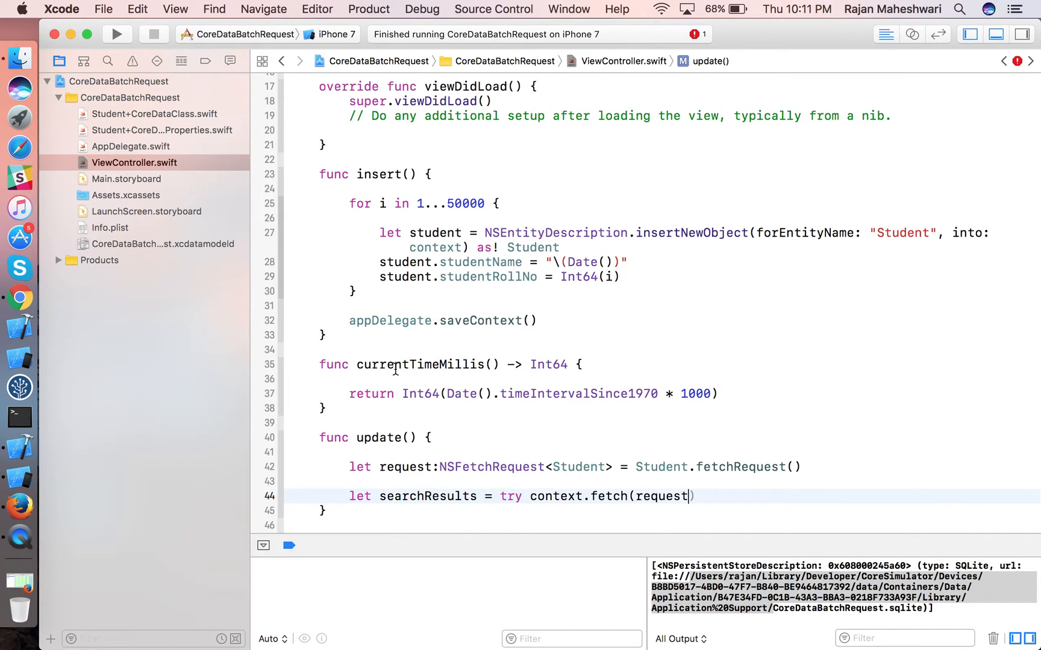
text(do)
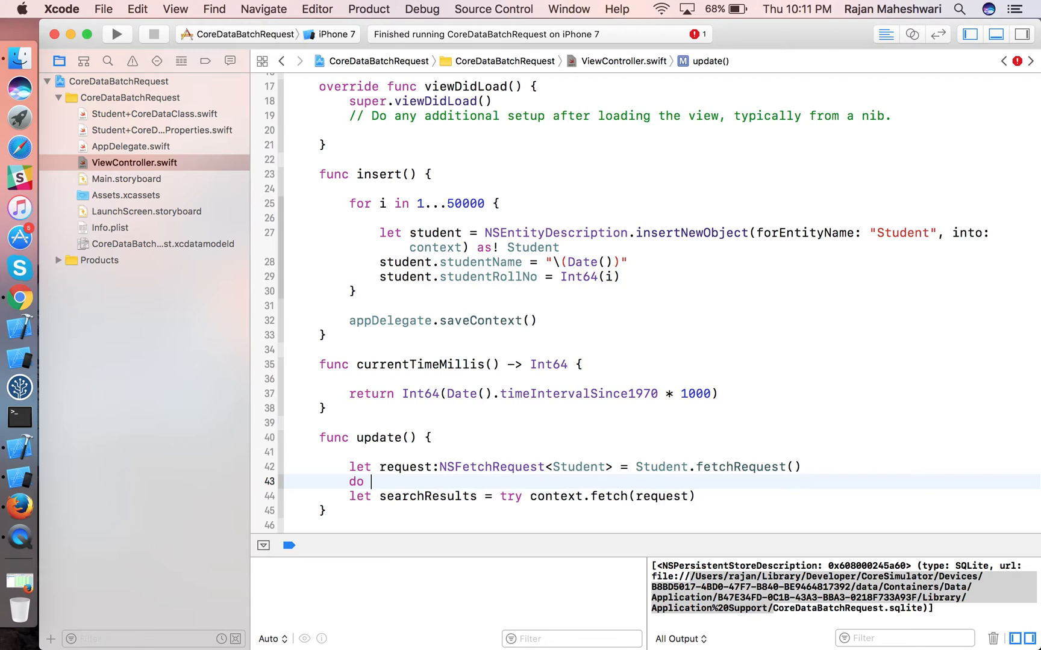
Wrap the fetch in do { } catch { } and start a for student in searchResults loop.
text({)
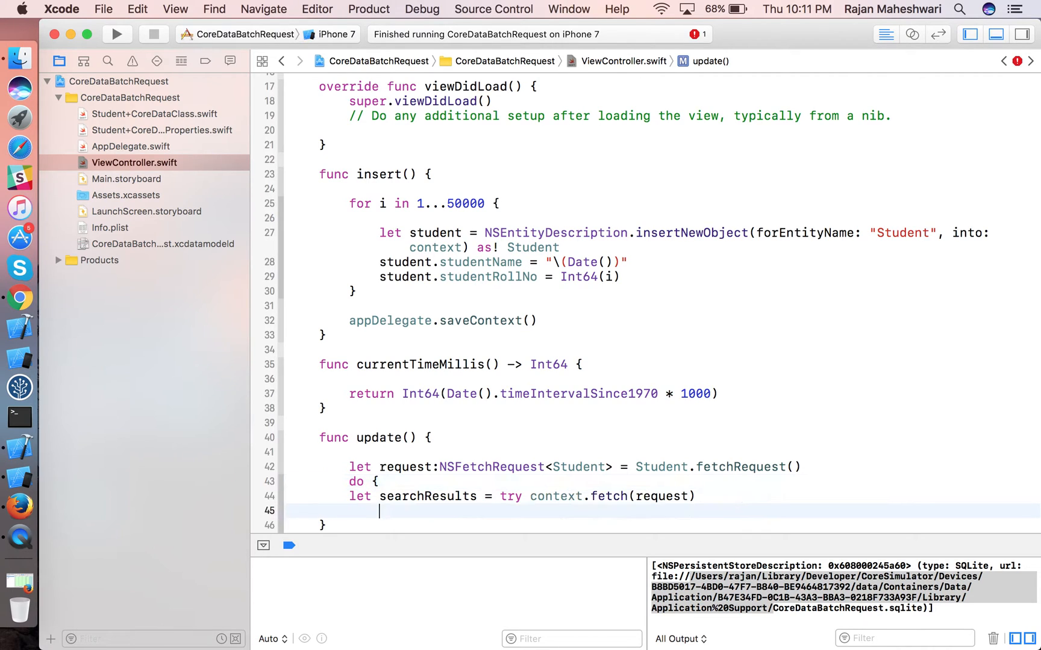
text(catch {)
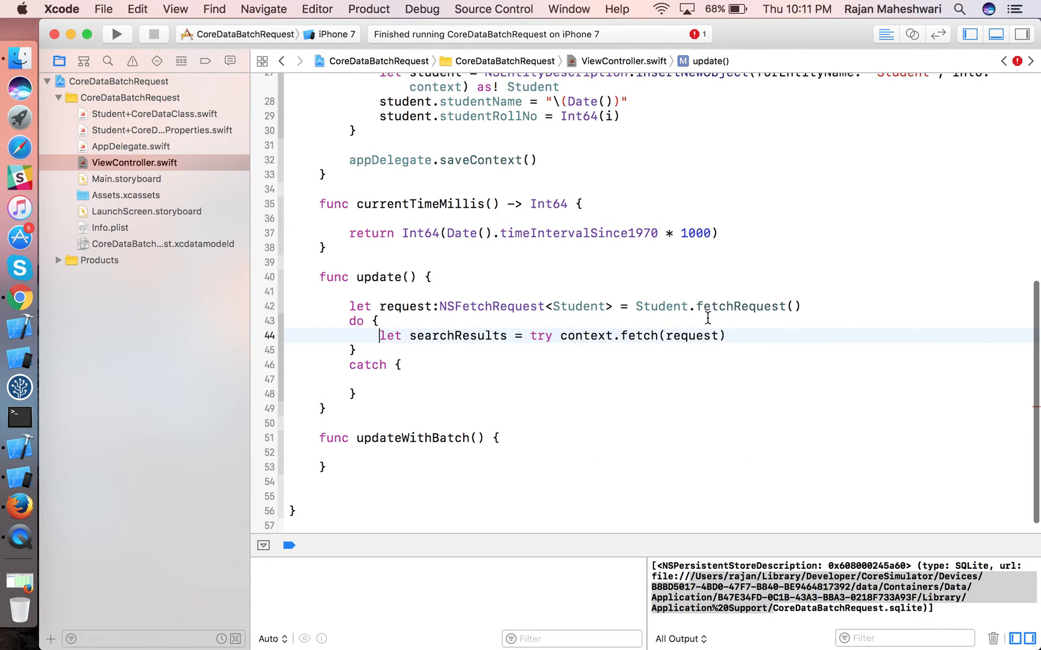
text(for s)
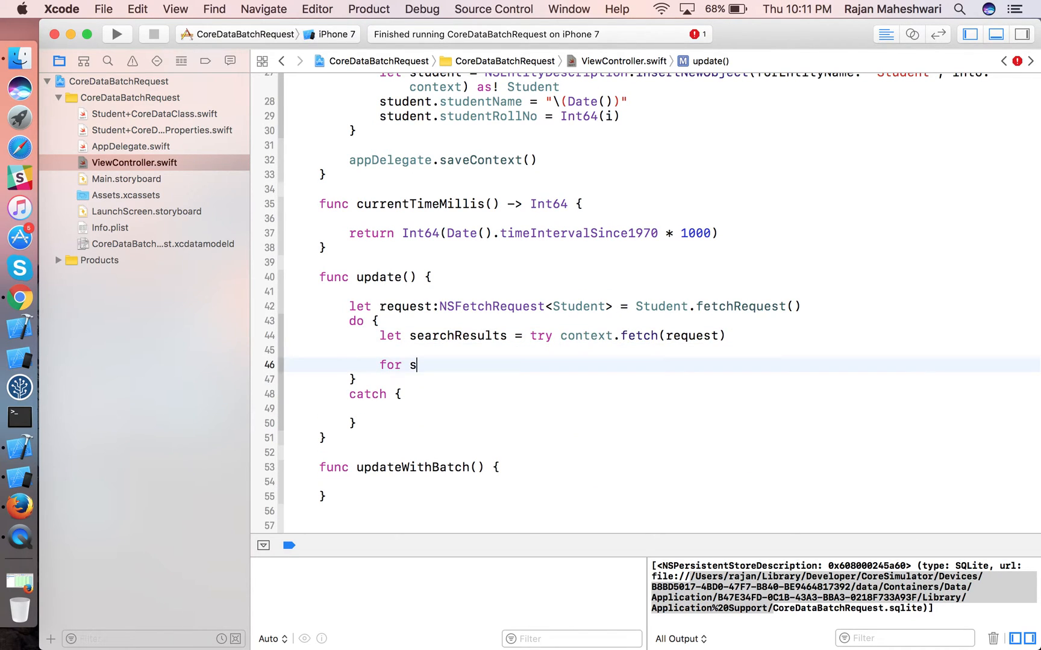
text(tu)
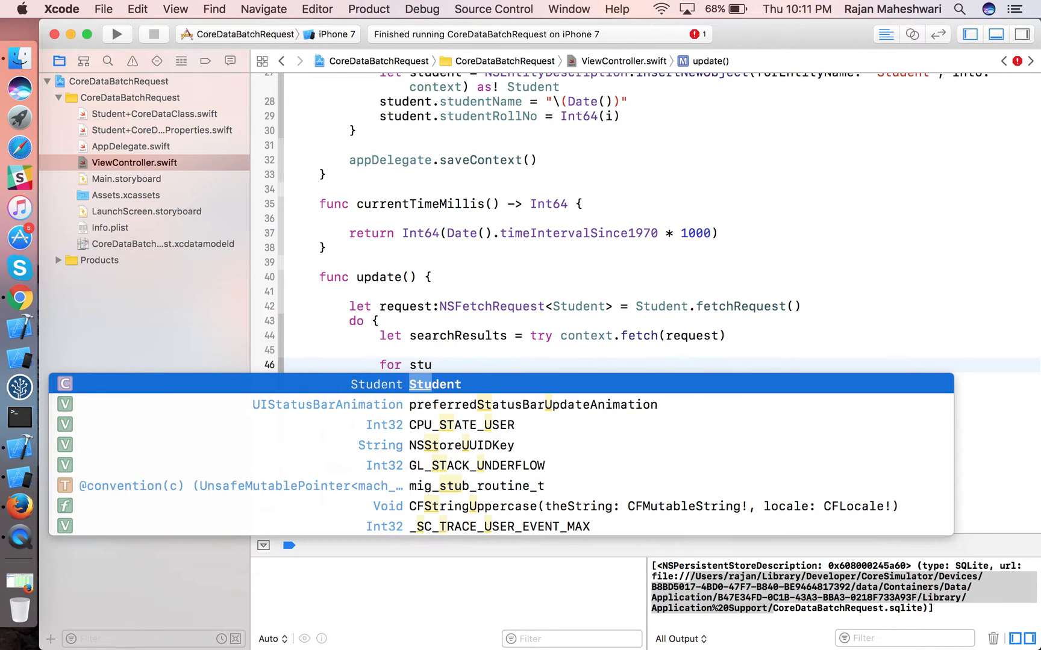
text(dent in searchResults {)
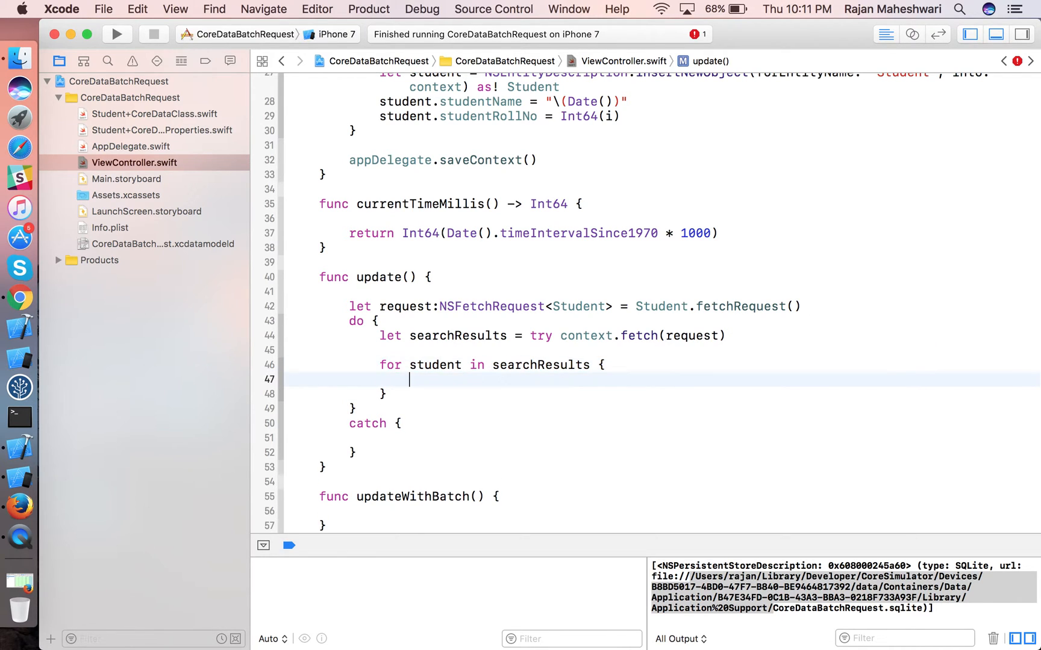
Set each student's studentName to "Rajan", call appDelegate.saveContext(), and begin a start timestamp line.
text(student.studentName)
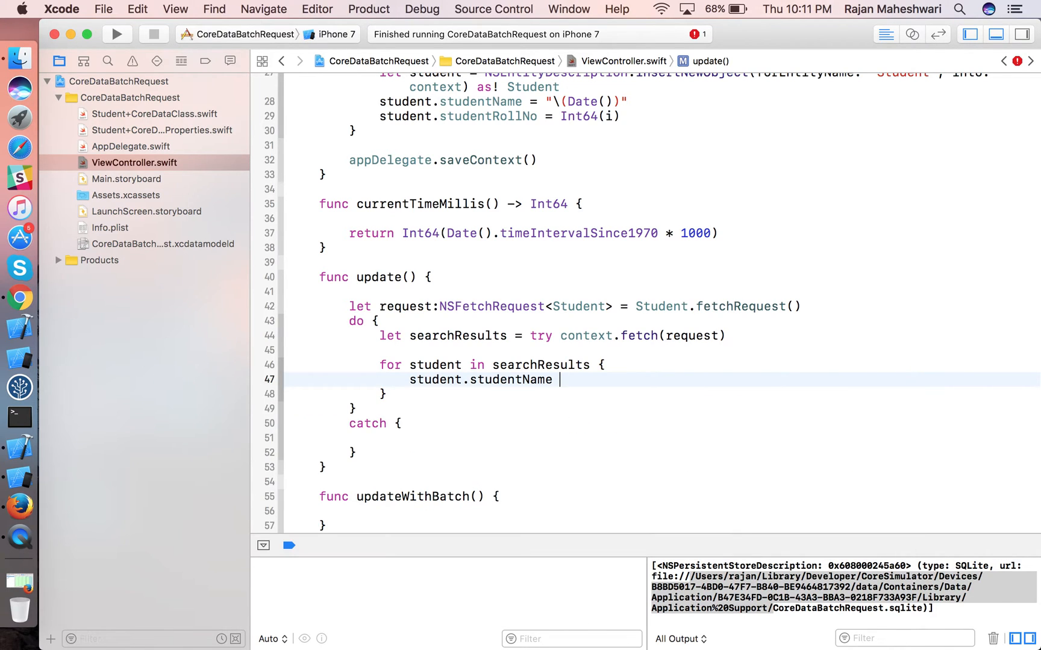
text(= "R")
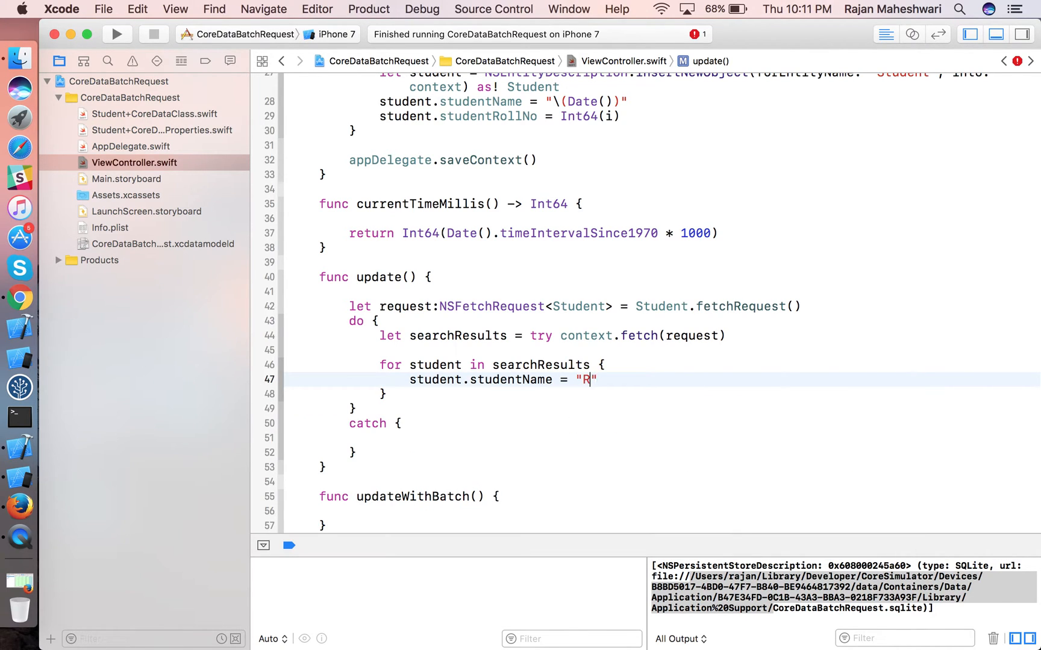
text(ajan)
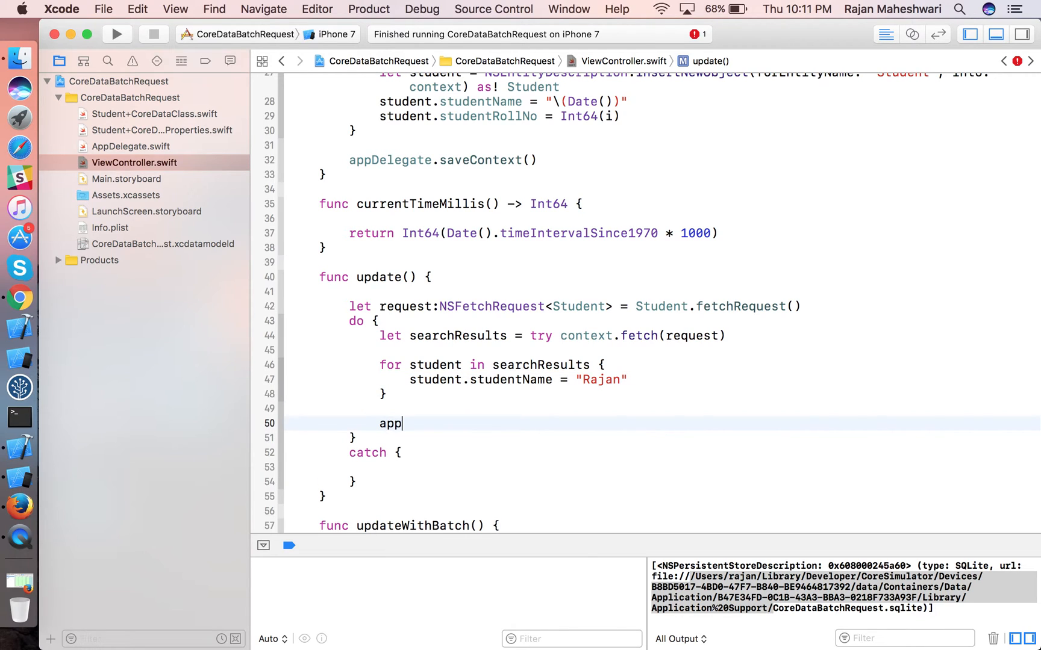
text(Delegate.saveContext())
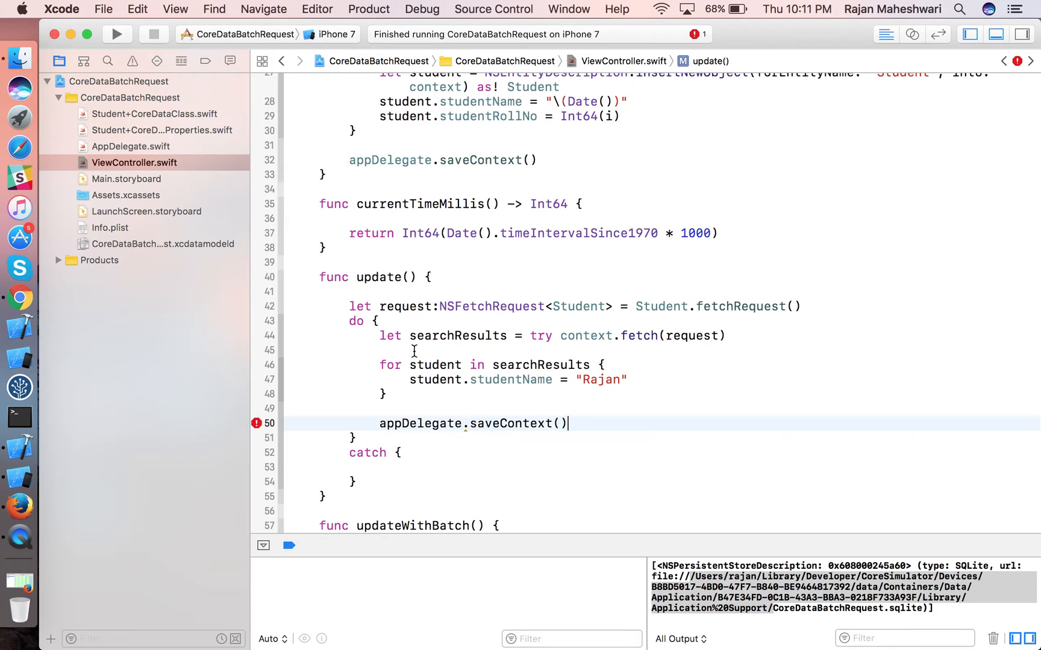
text(let start = curre)
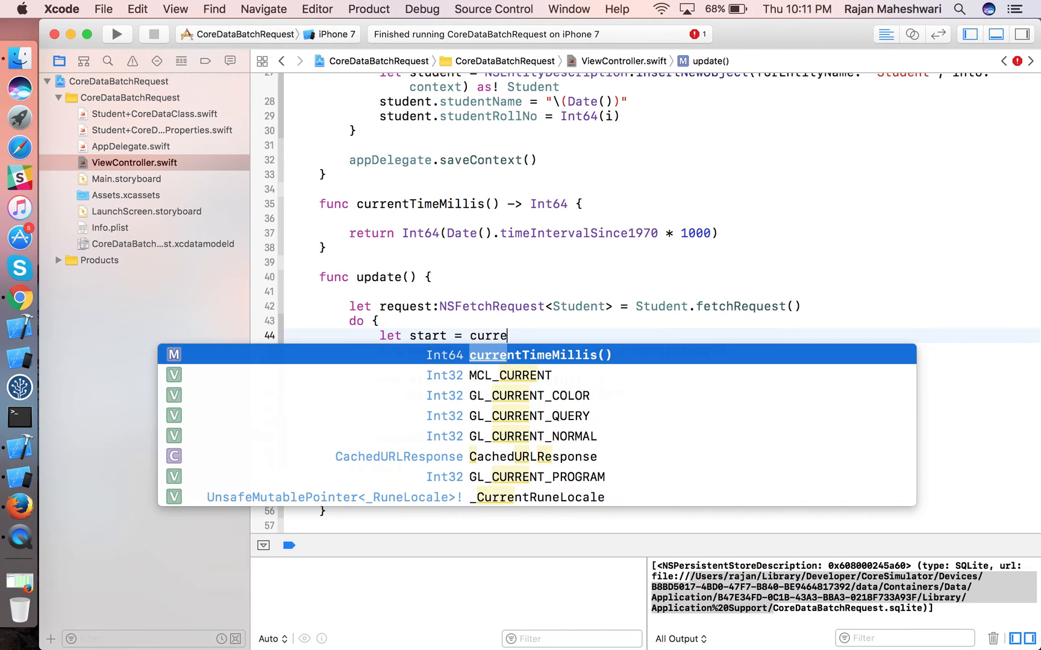
Complete let start = currentTimeMillis() and add print("Difference is \(currentTimeMillis - start)").
key(Return)
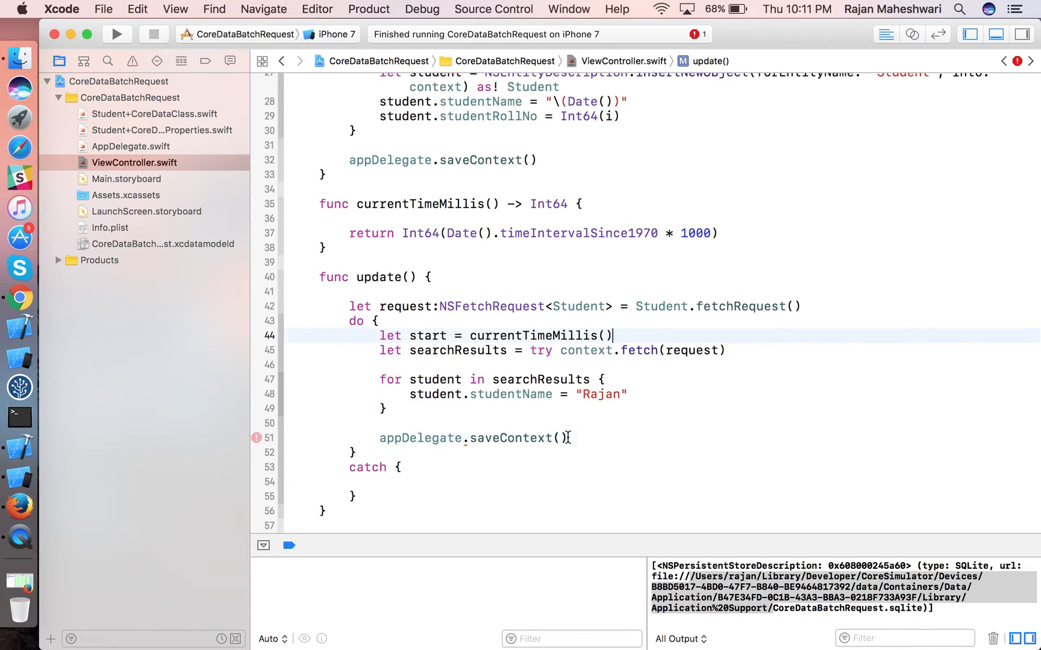
key(return)
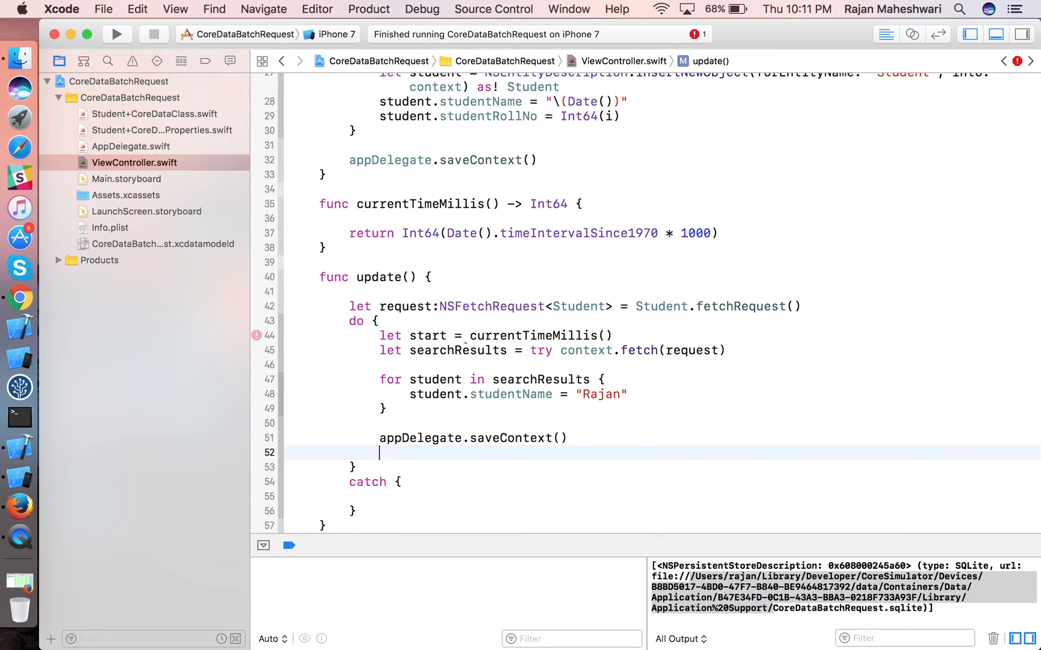
text(print(D)
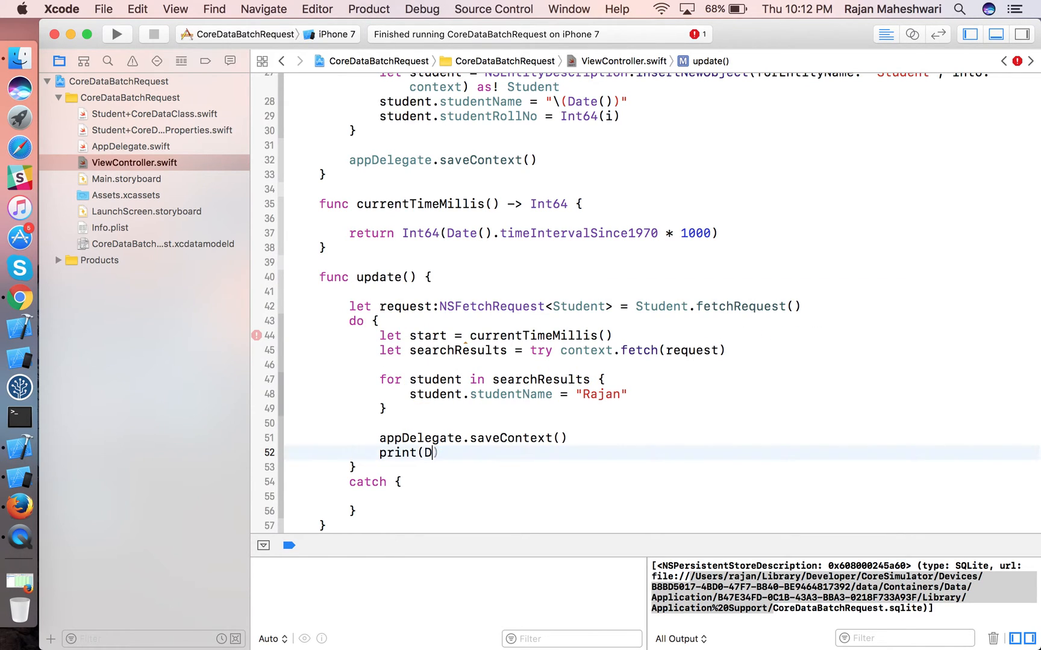
text("iiff")
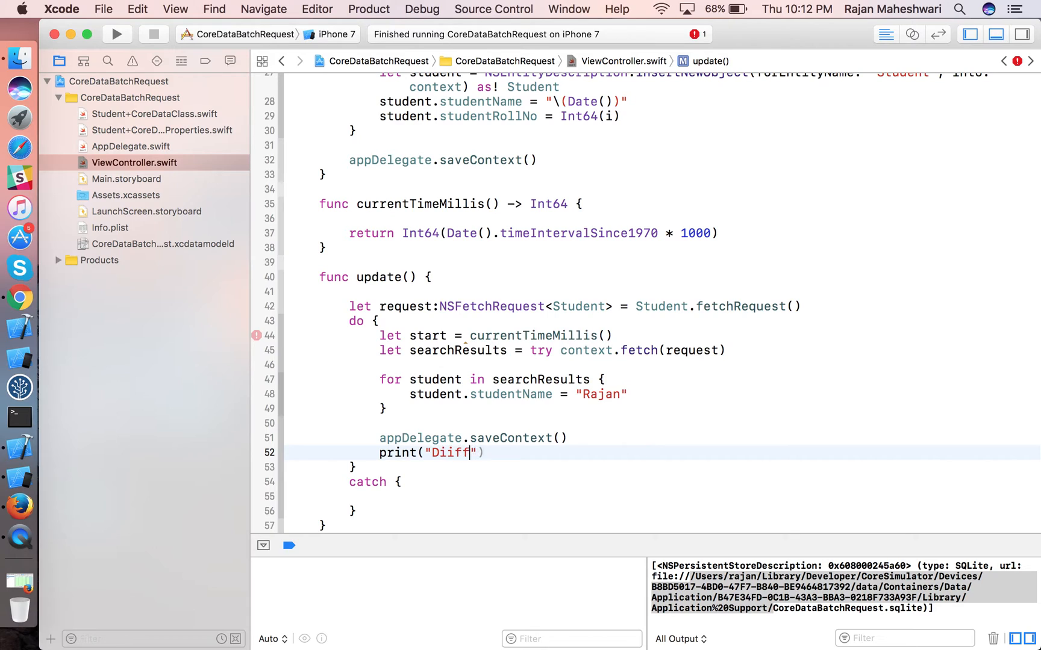
text(Difference is)
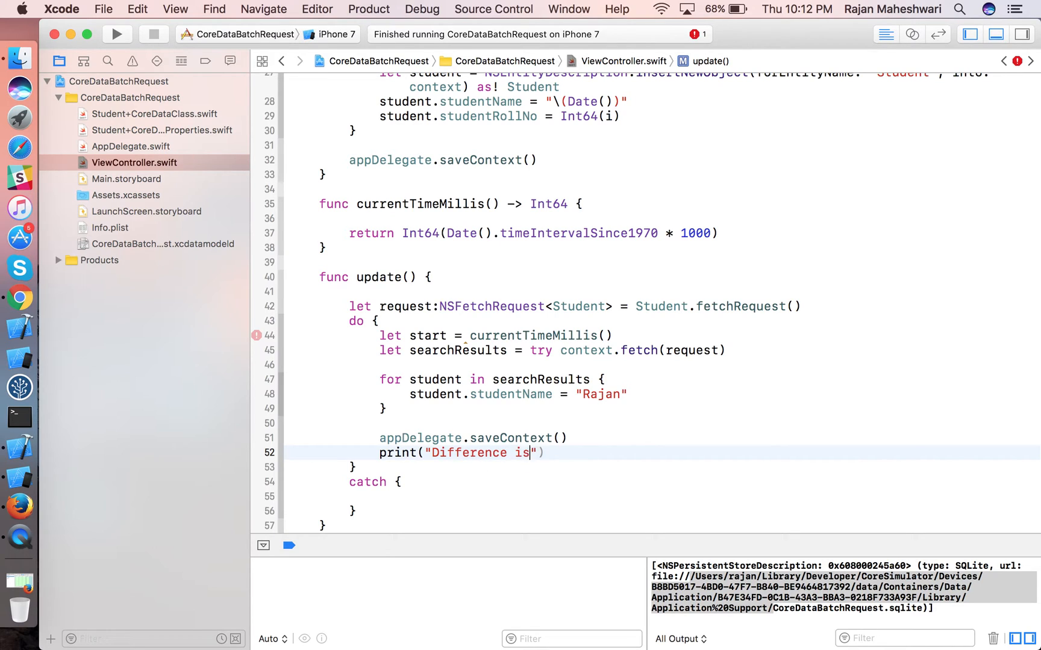
text(\(s))
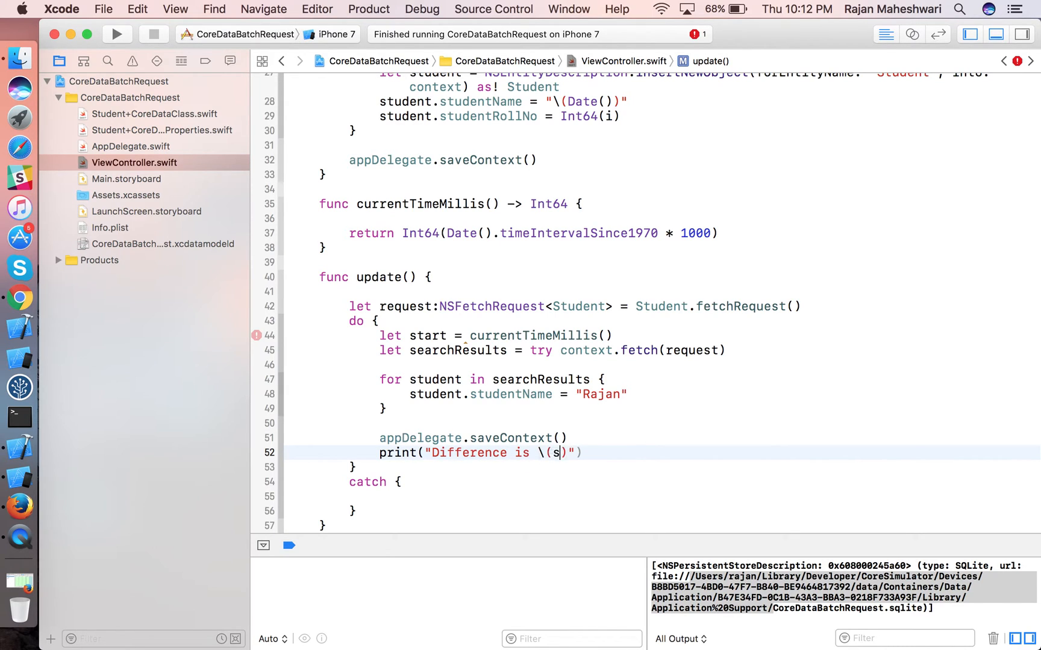
text(etc)
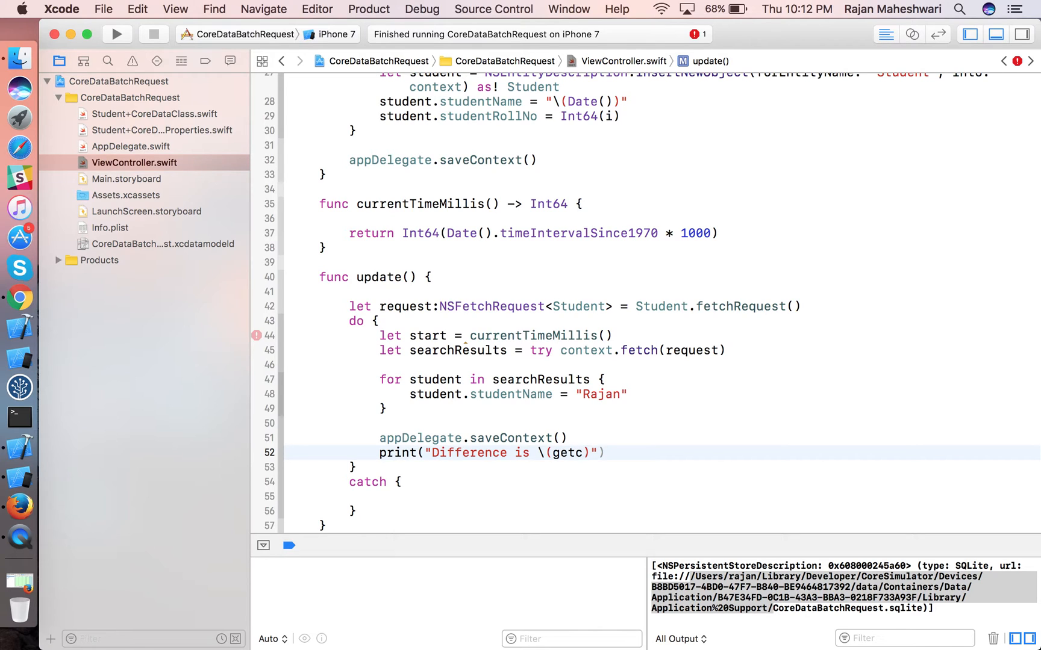
text(ur)
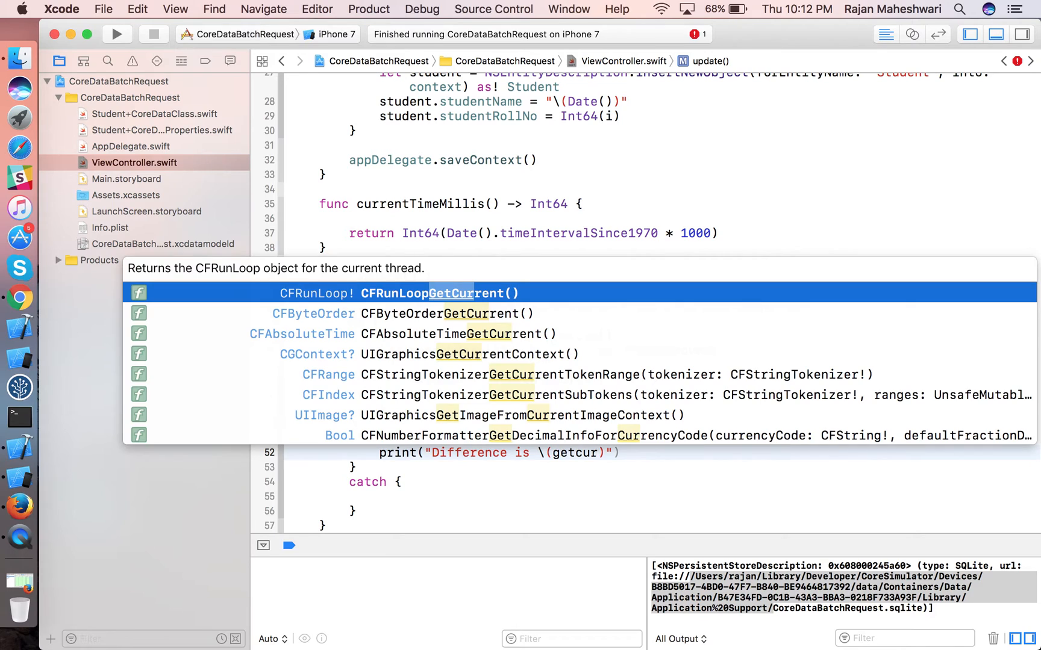
text(rr)
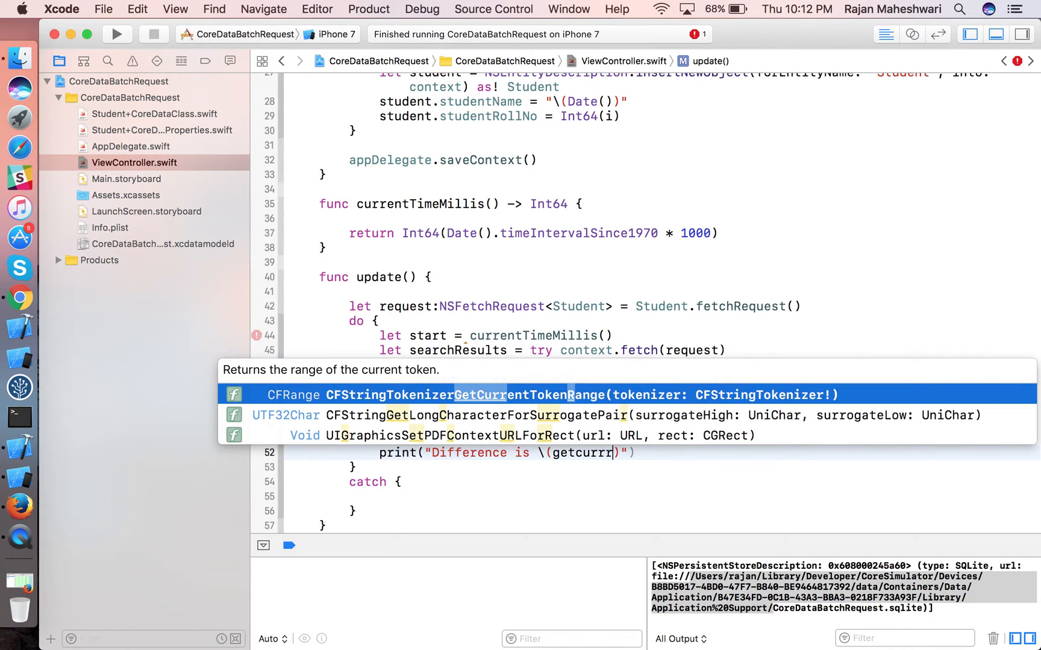
key(backspace)
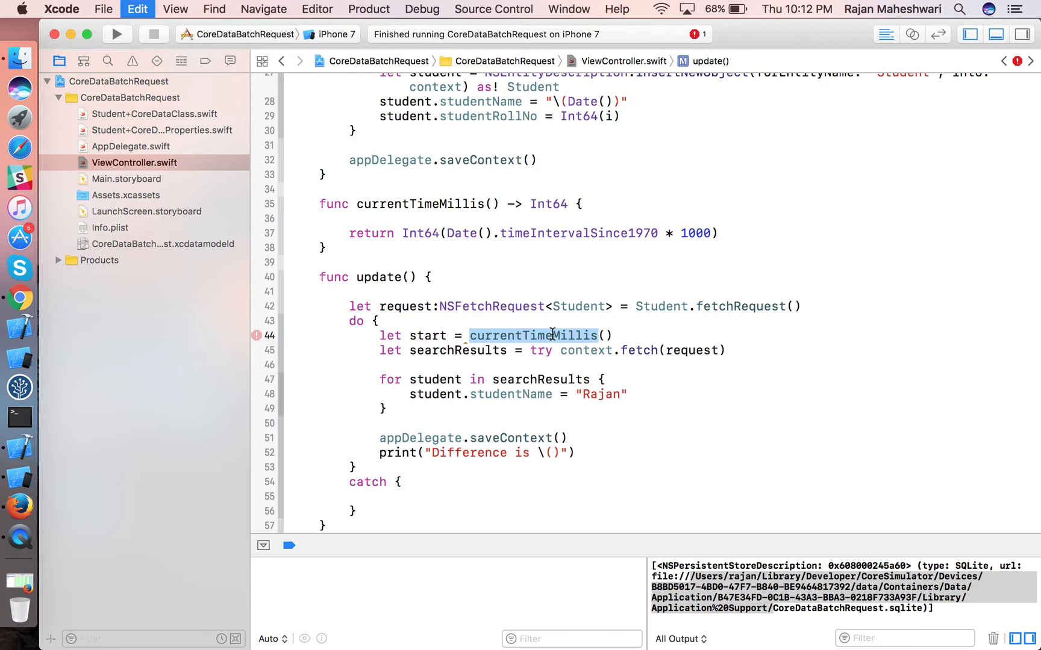
text(currentTimeMillis - start)
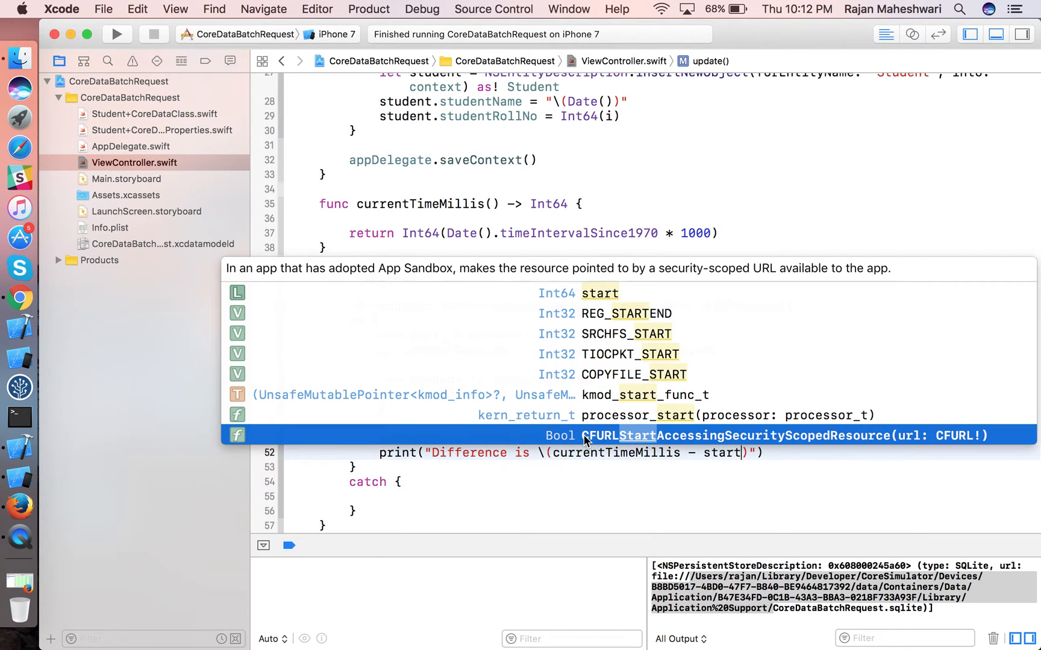
key(Escape)
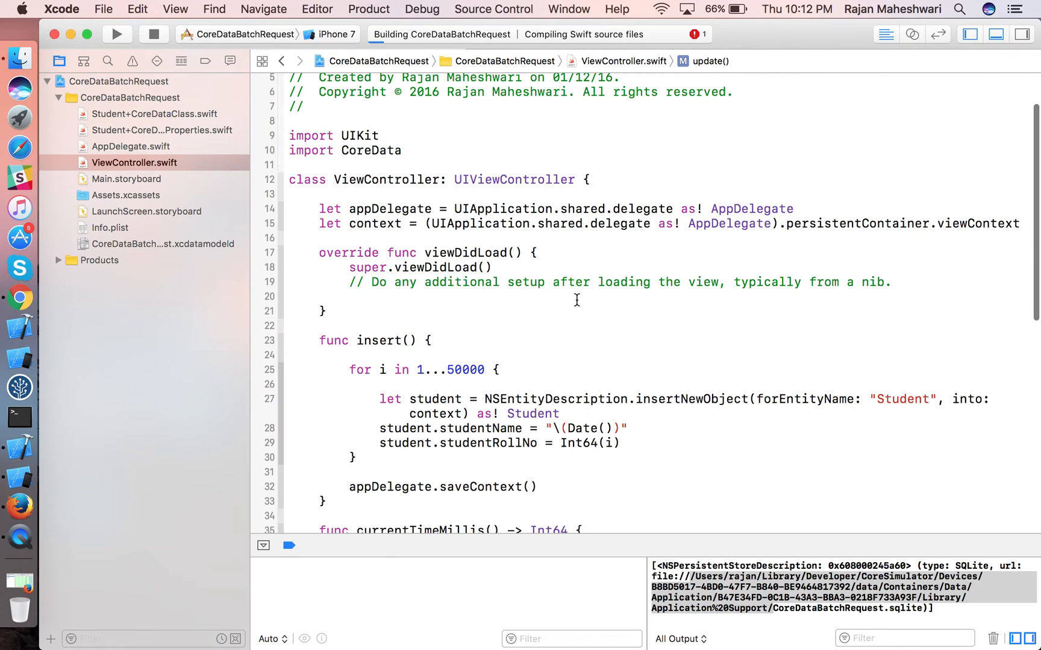
Call currentTimeMillis() in the print, run the app, and check memory at 58.1 MB with Difference is 1298.
text(up)
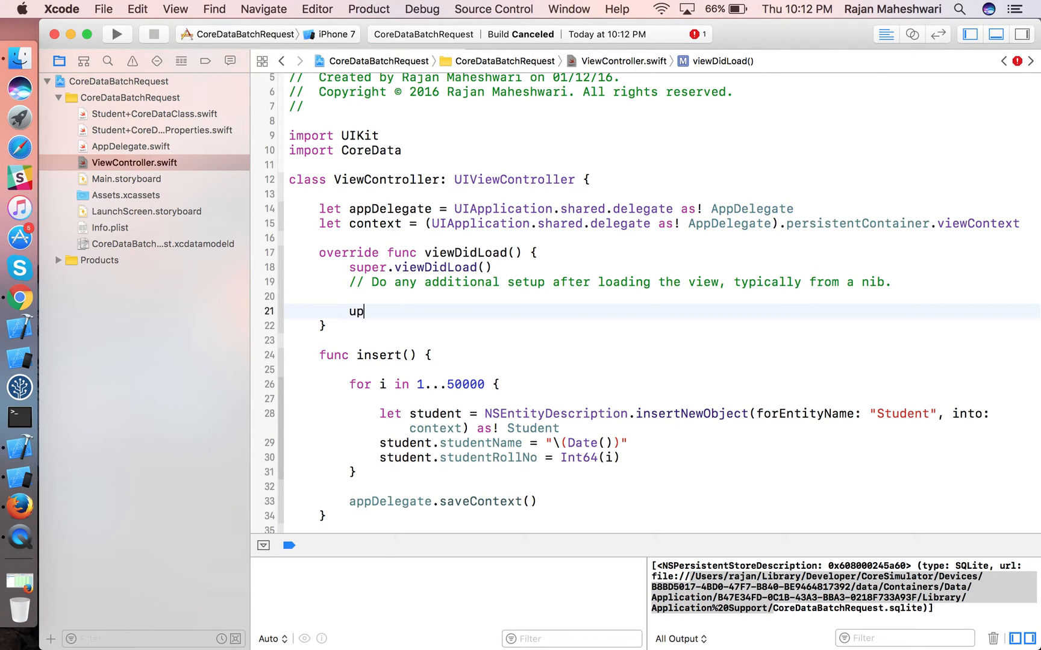
scroll(down, 3)
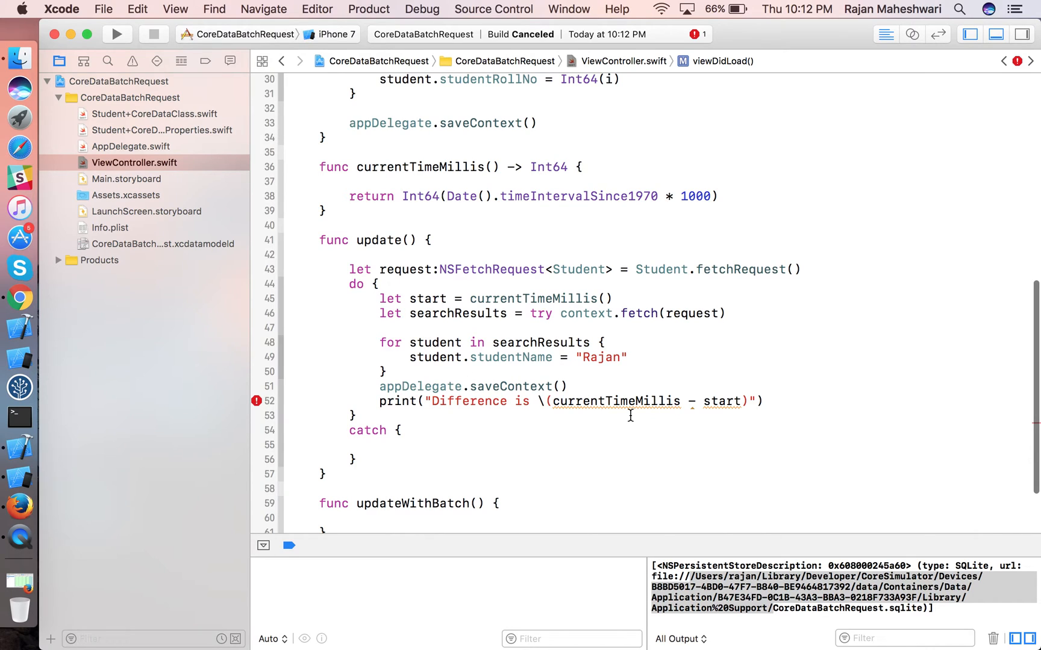
mouse_move(690, 401)
text(()
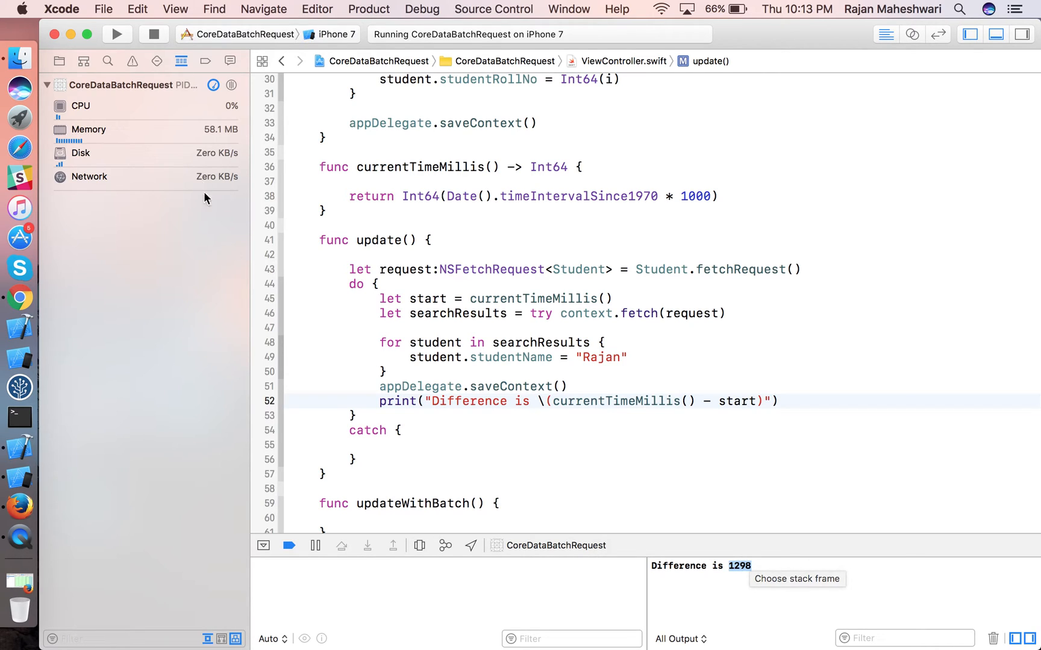
click(88, 128)
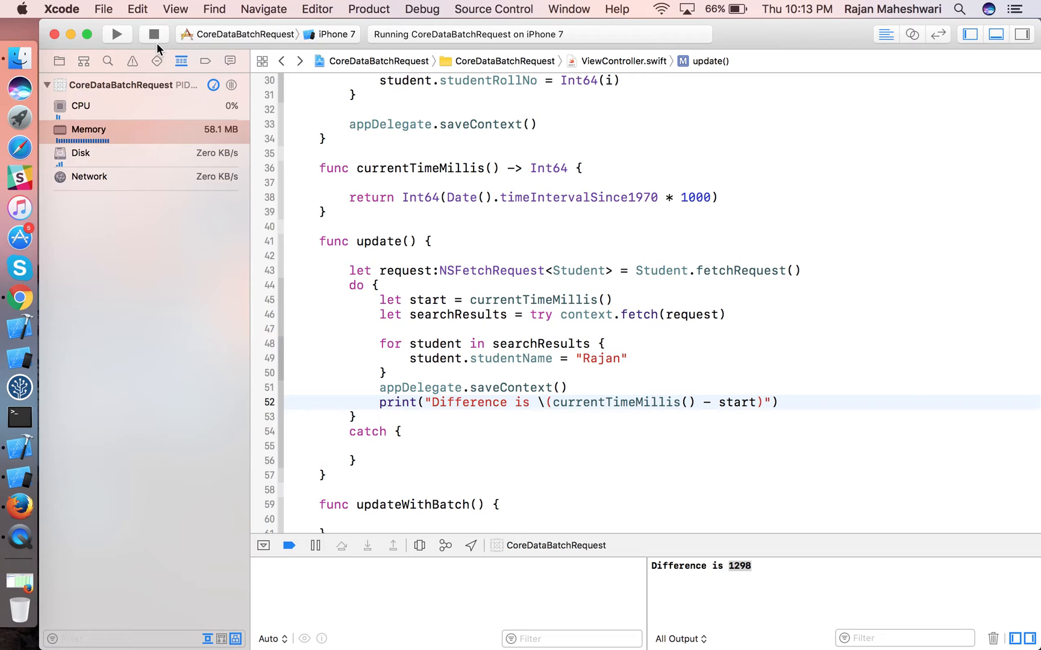
Stop the run and write let request = NSBatchUpdateRequest for the Student entity in updateWithBatch().
click(153, 33)
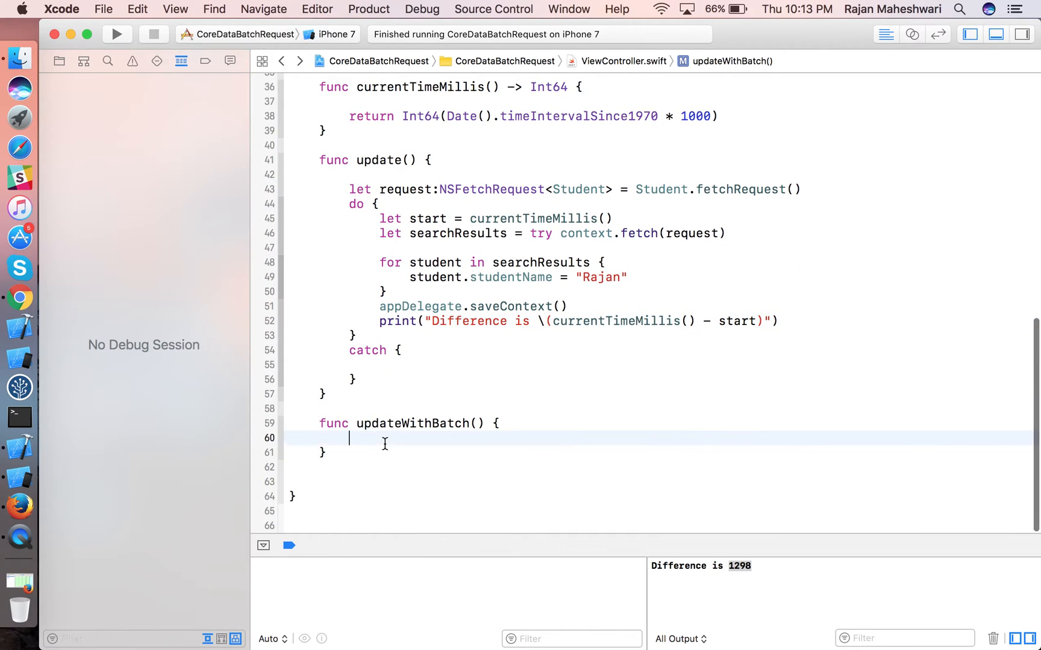
text(let rw)
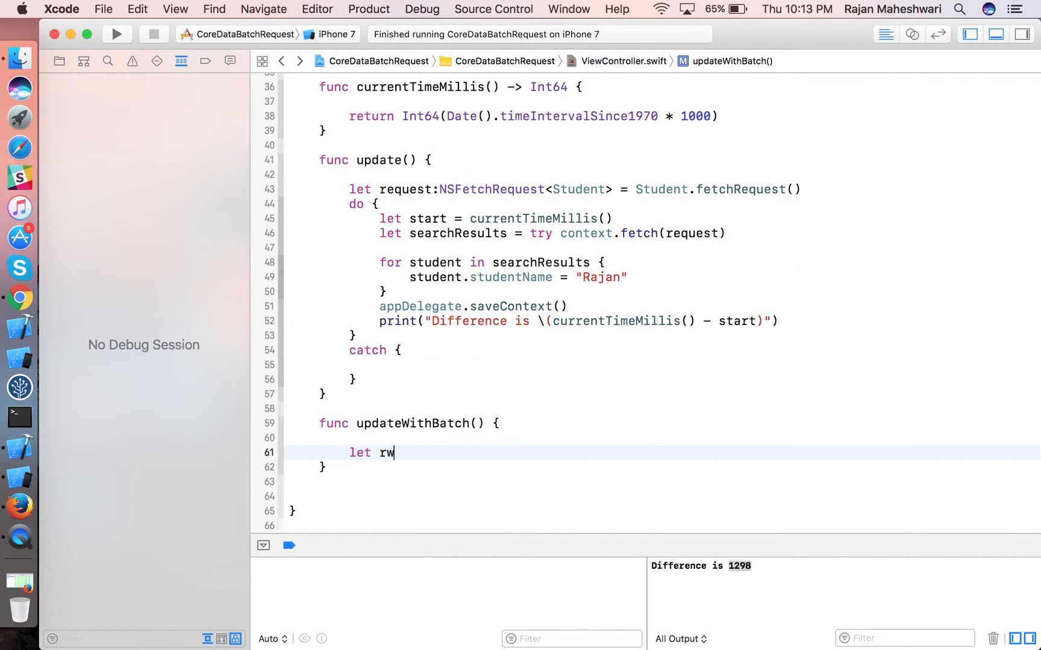
text(equest =)
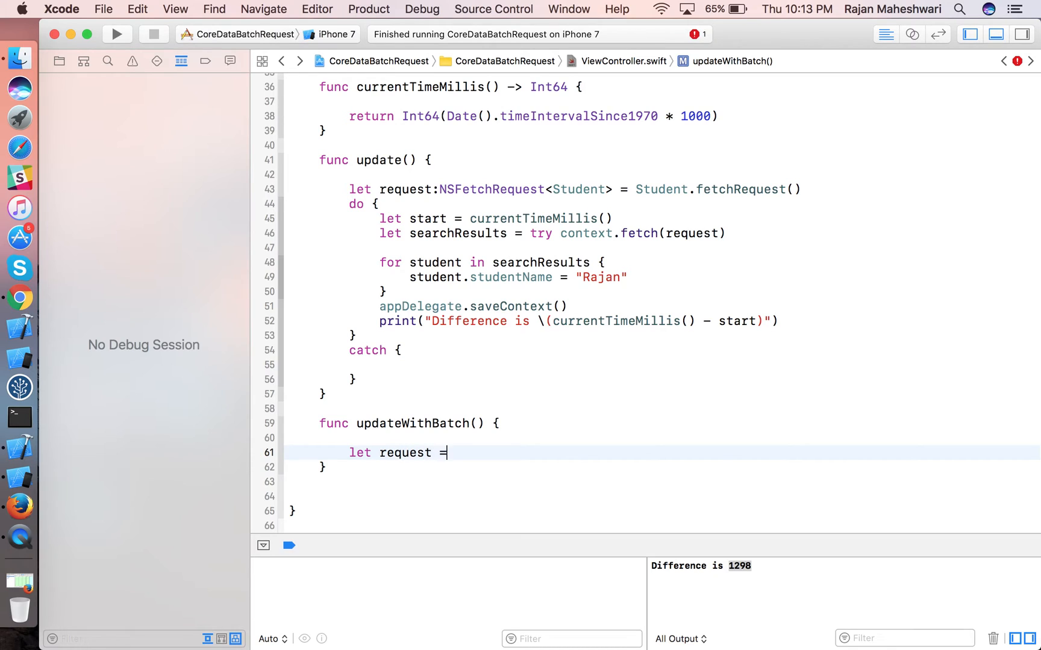
text(NSbatchUpdateRequest(entityName: "Student)
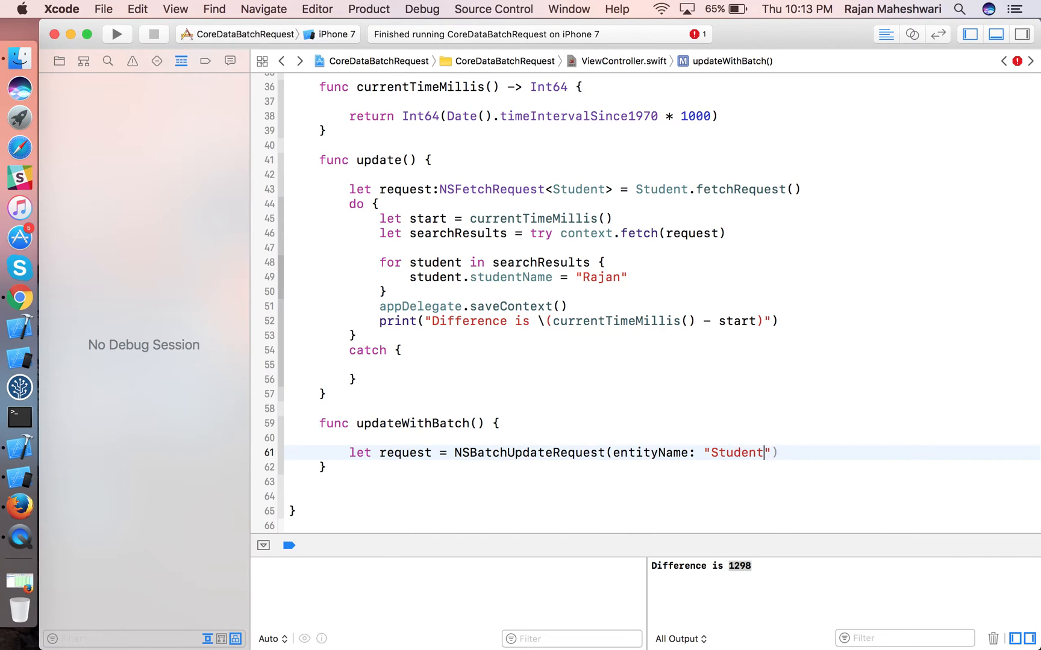
key(Return)
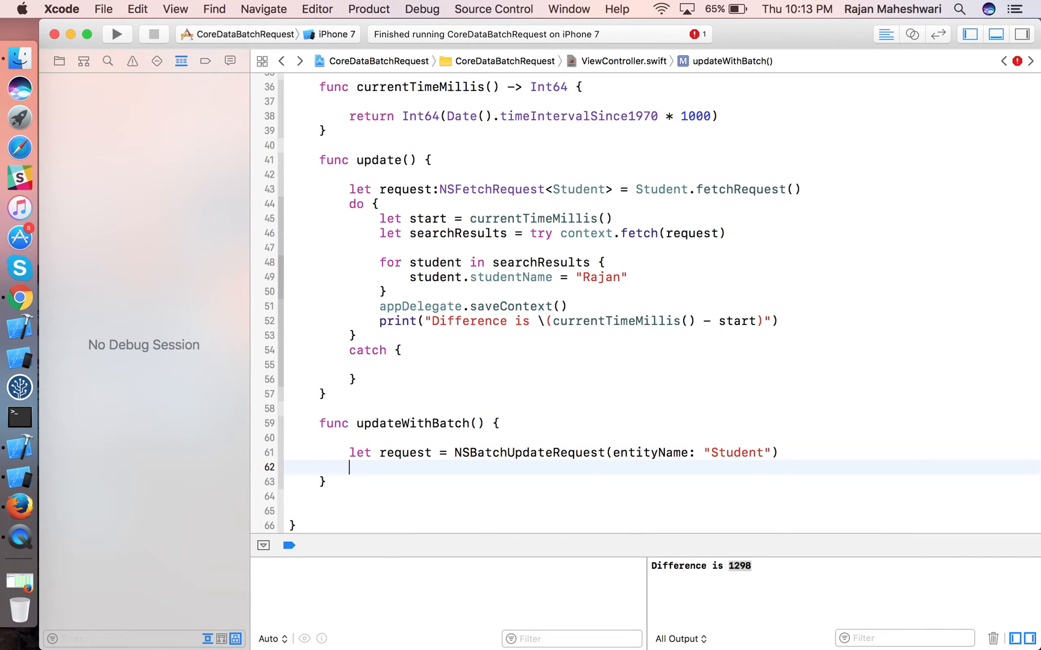
Set propertiesToUpdate to studentName "Rajan Maheshwari" and resultType to .updatedObjectsCountResultType.
text(request.propertiesToUpdate)
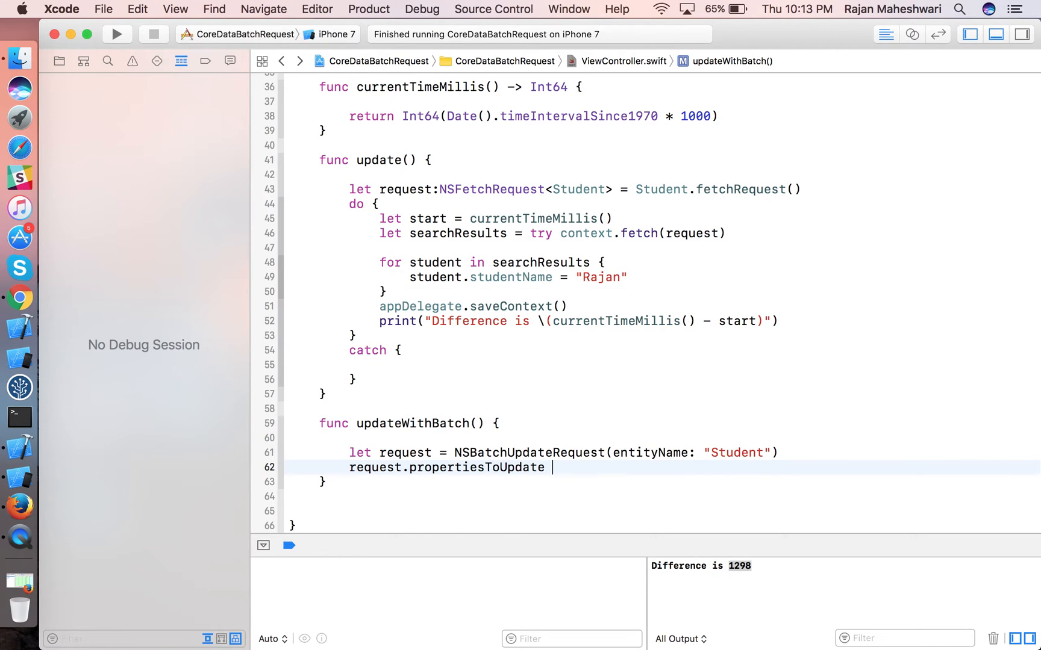
text(= [])
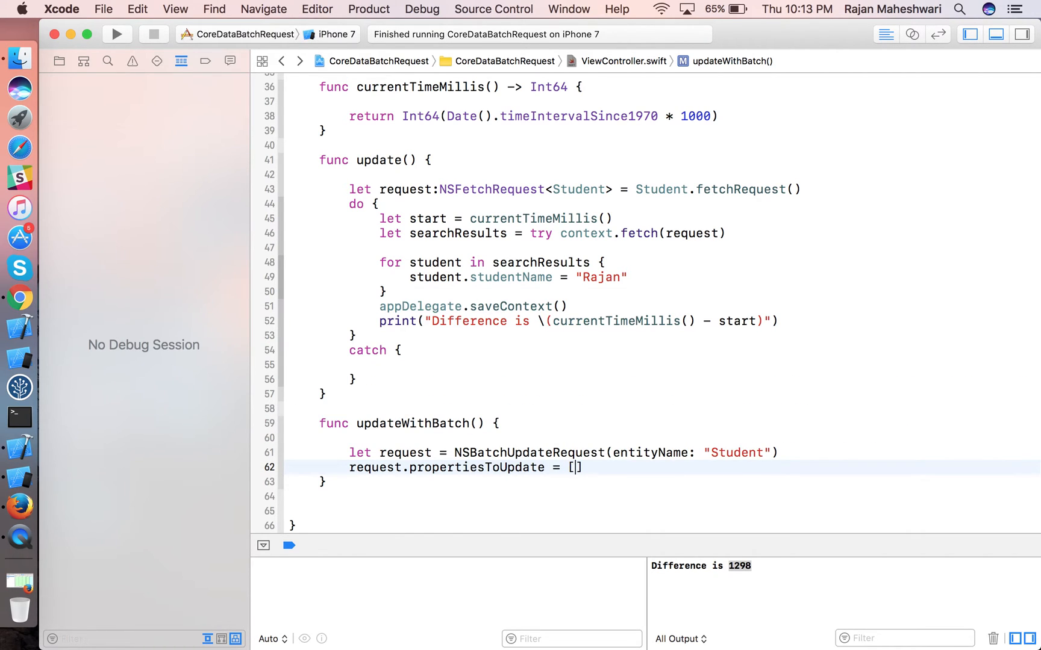
text(studentName")
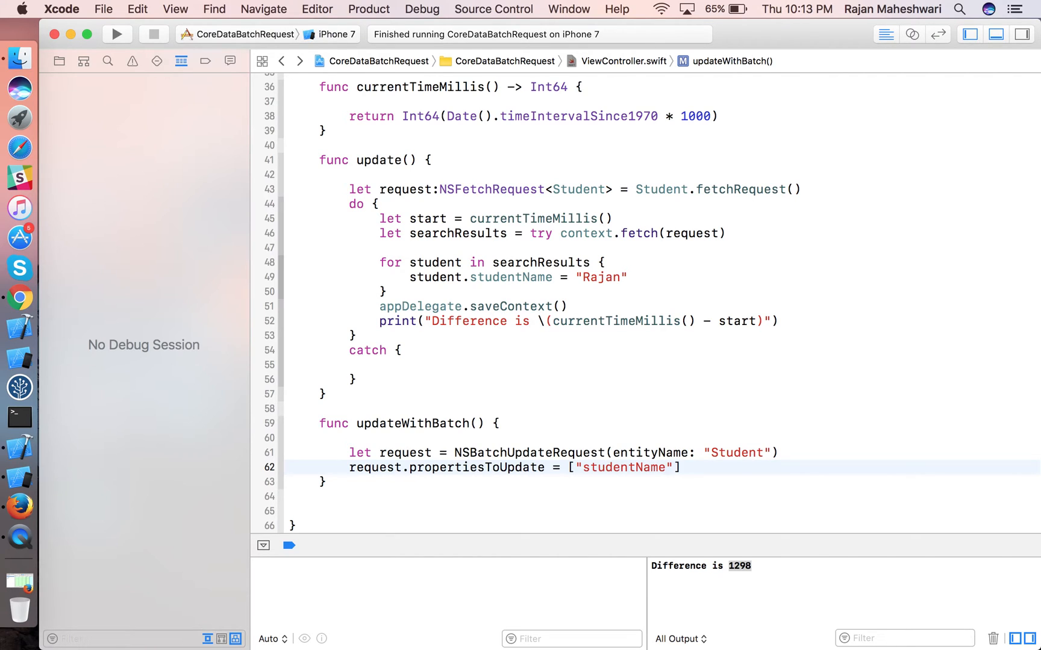
text(:)
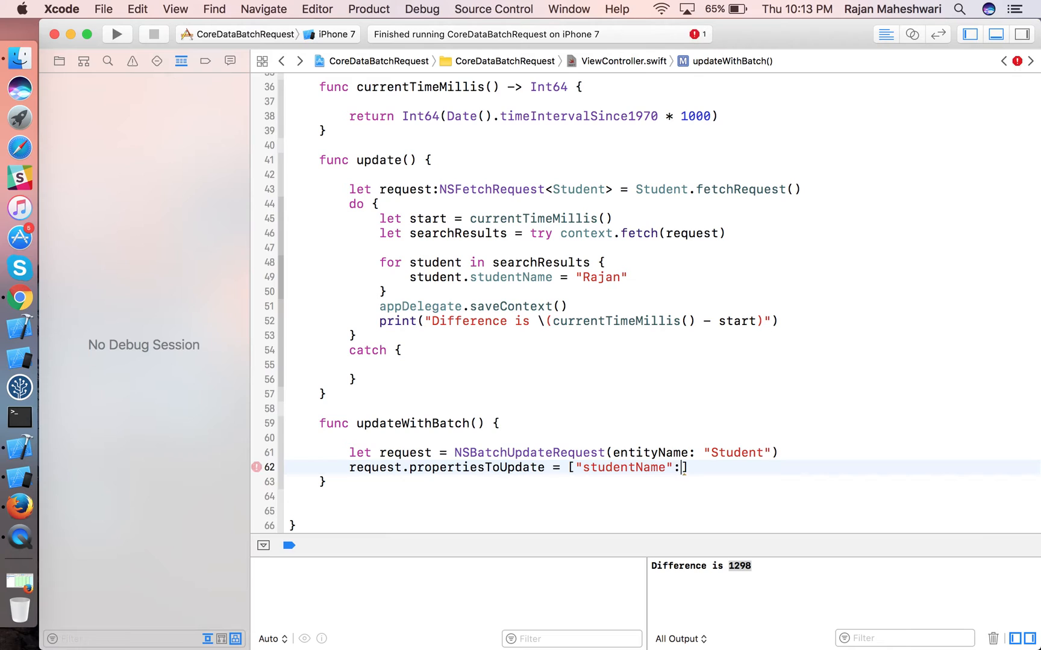
text(r)
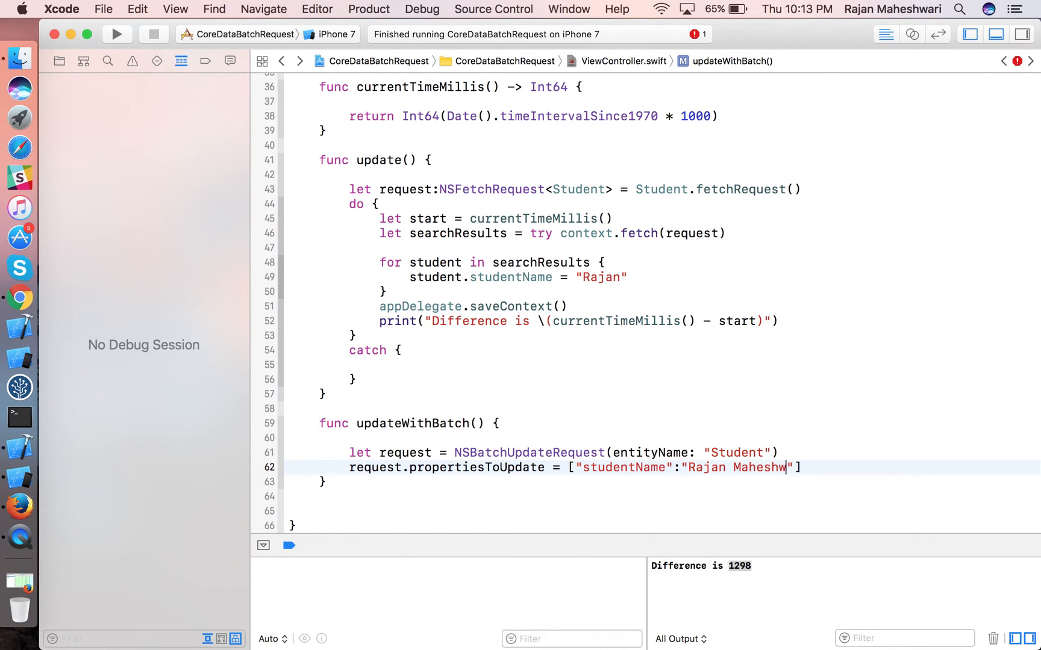
text(ari)
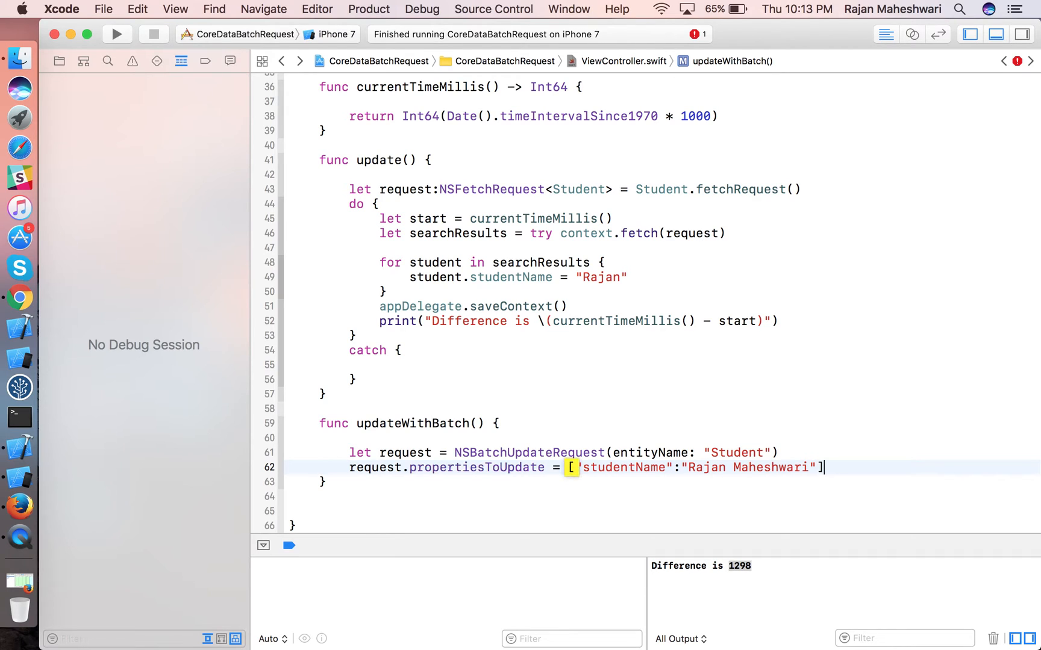
text(request.resultType =)
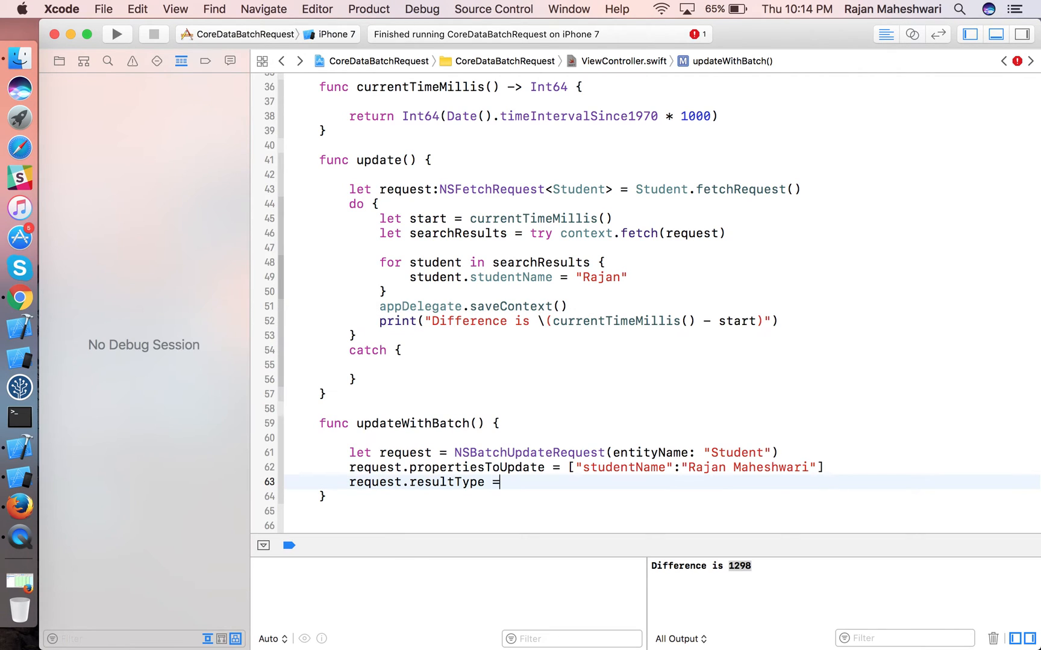
text(.updatedObjectsCountResultType)
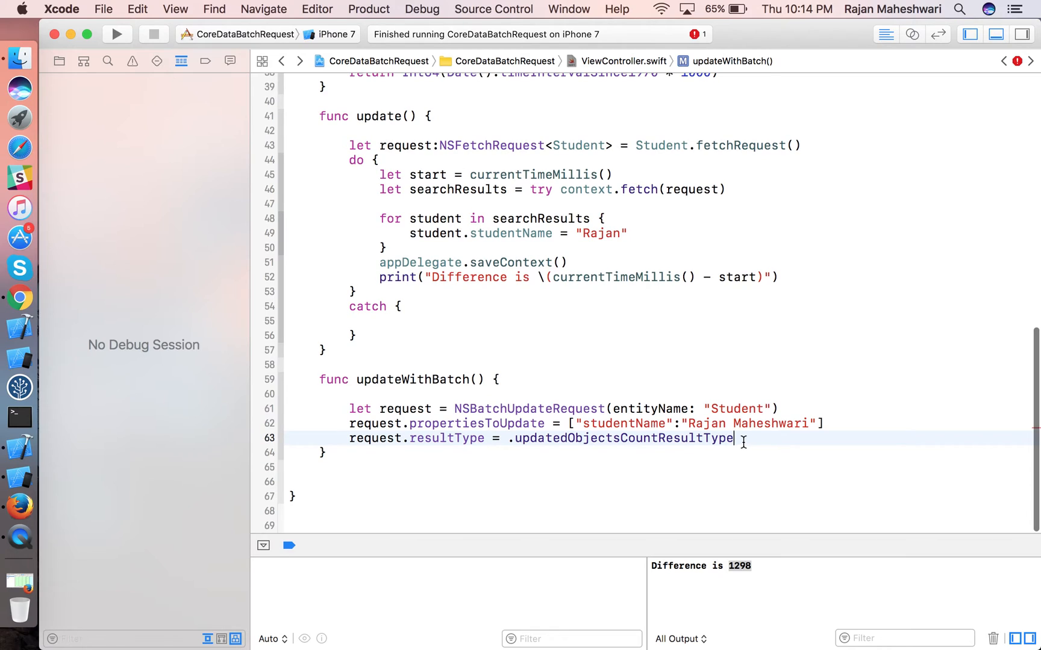
In a do-catch, execute the request with let result = try context.execute(request) as! NSBatchUpdateResult.
text(do {)
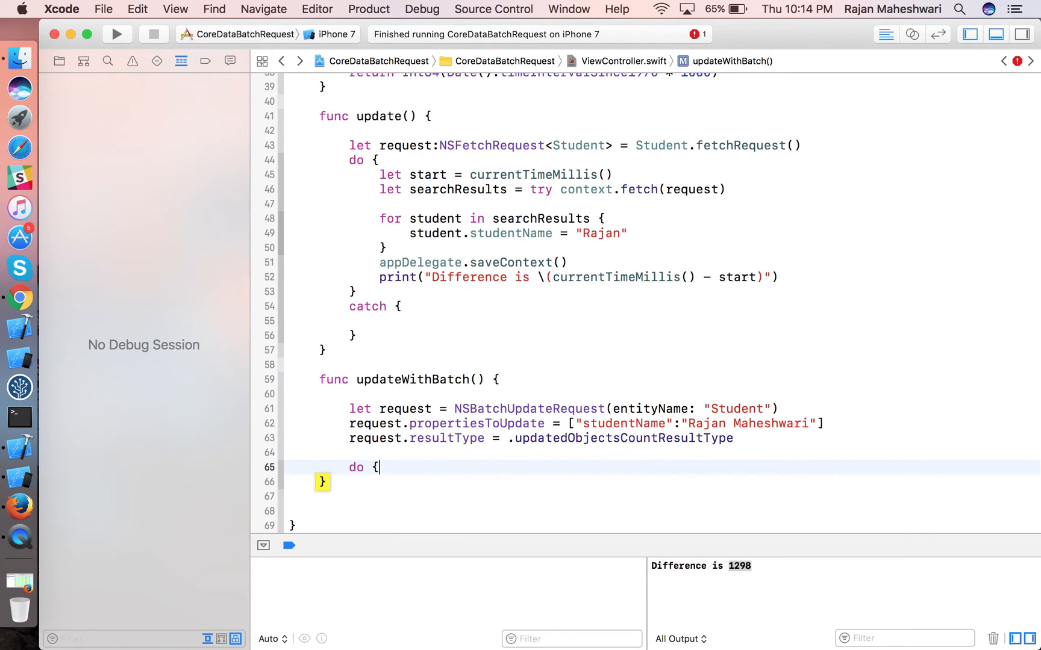
text(}catch {)
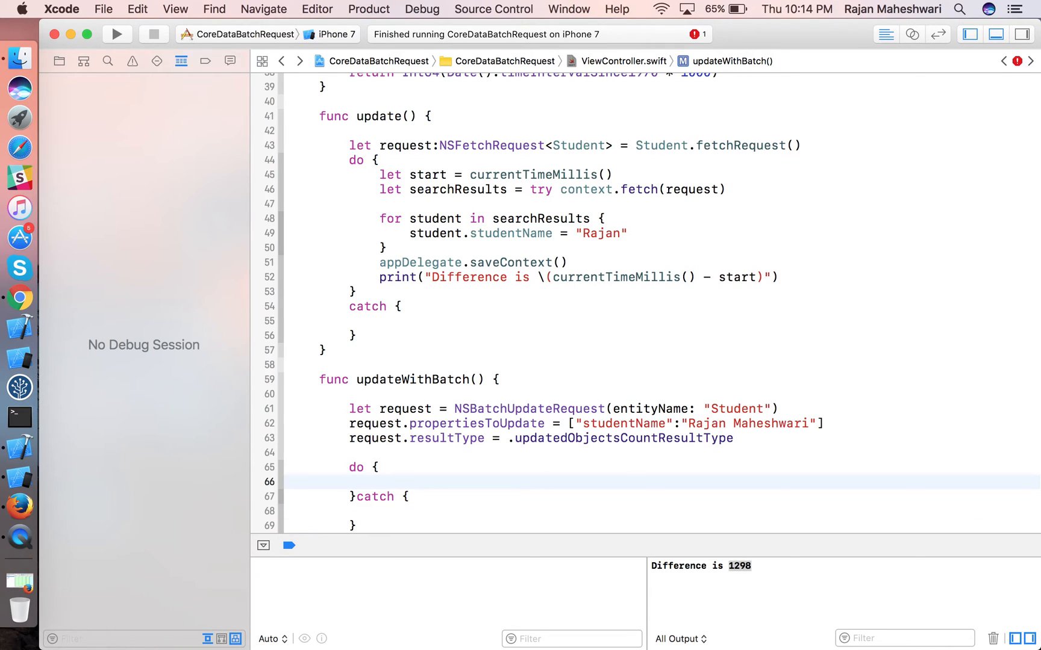
text(let)
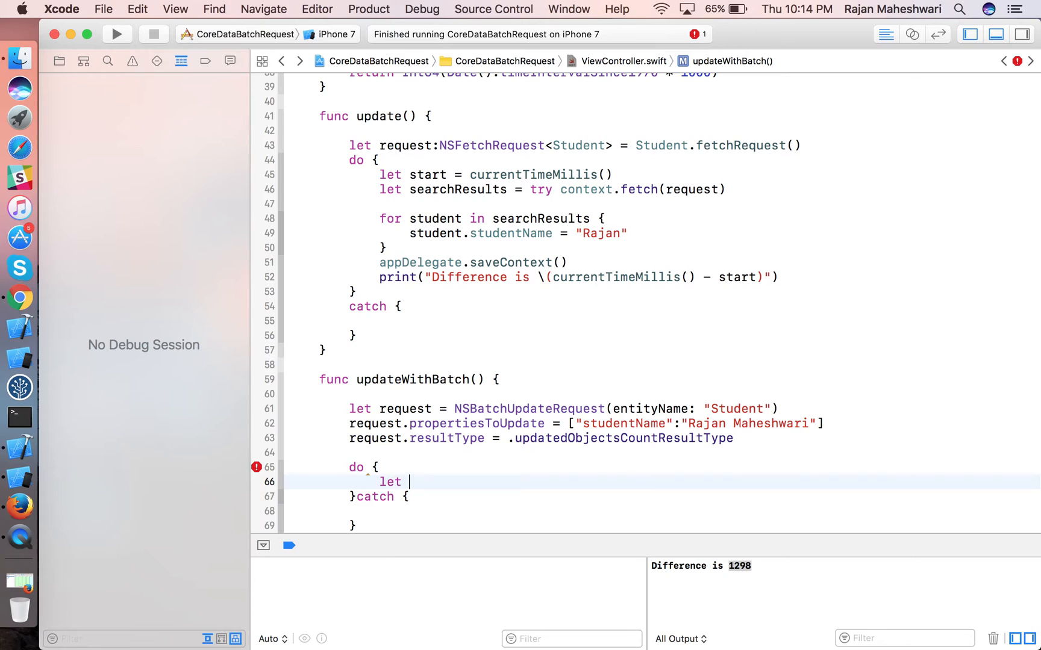
text(result)
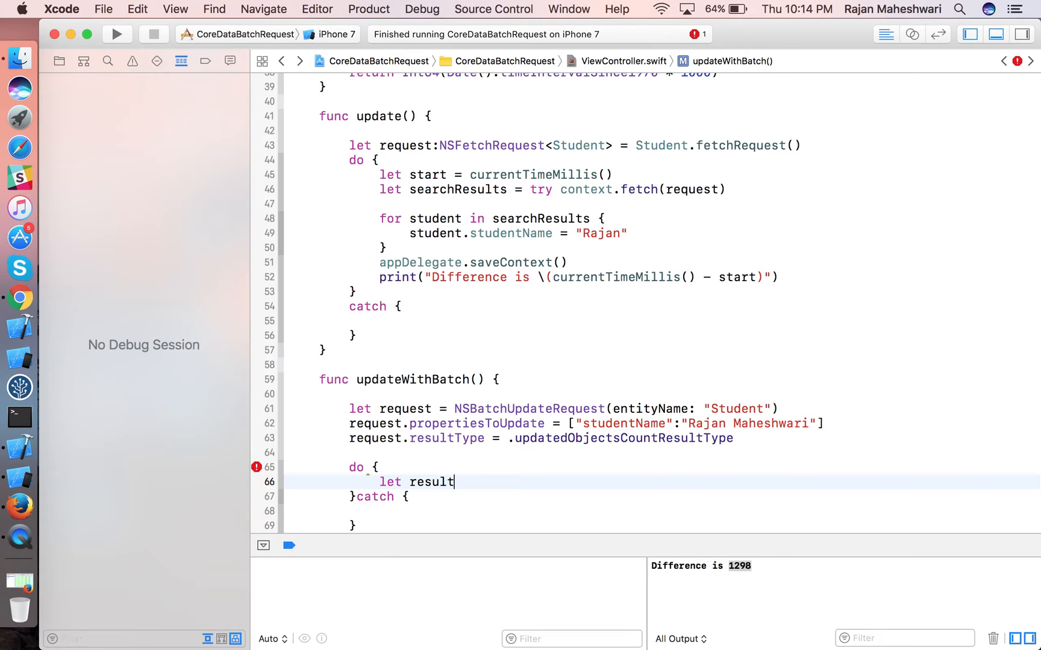
text(= t)
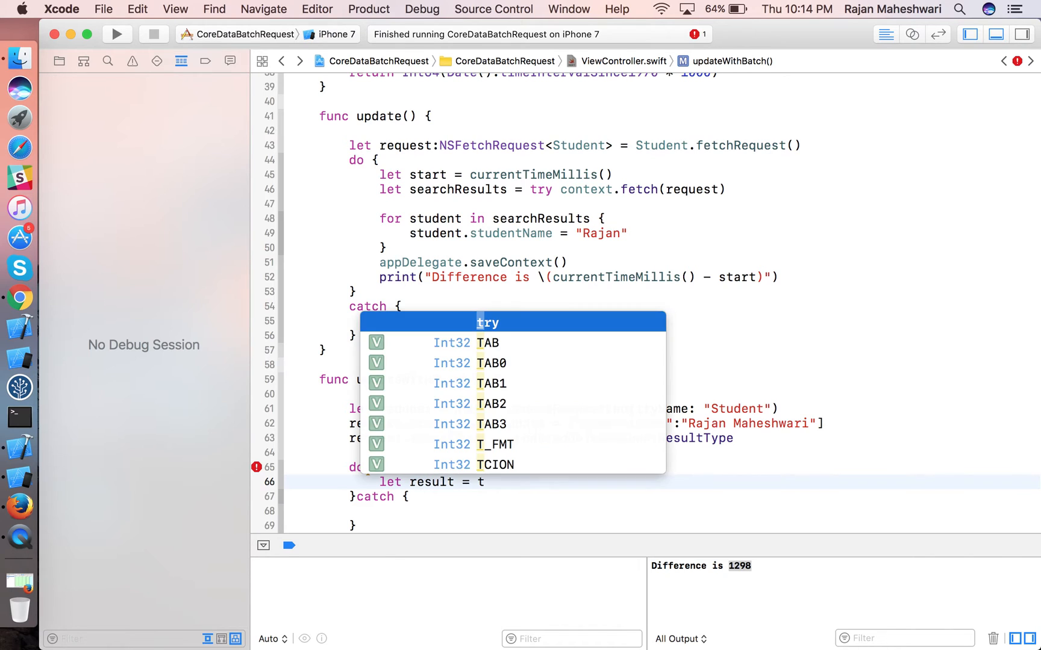
text(contex)
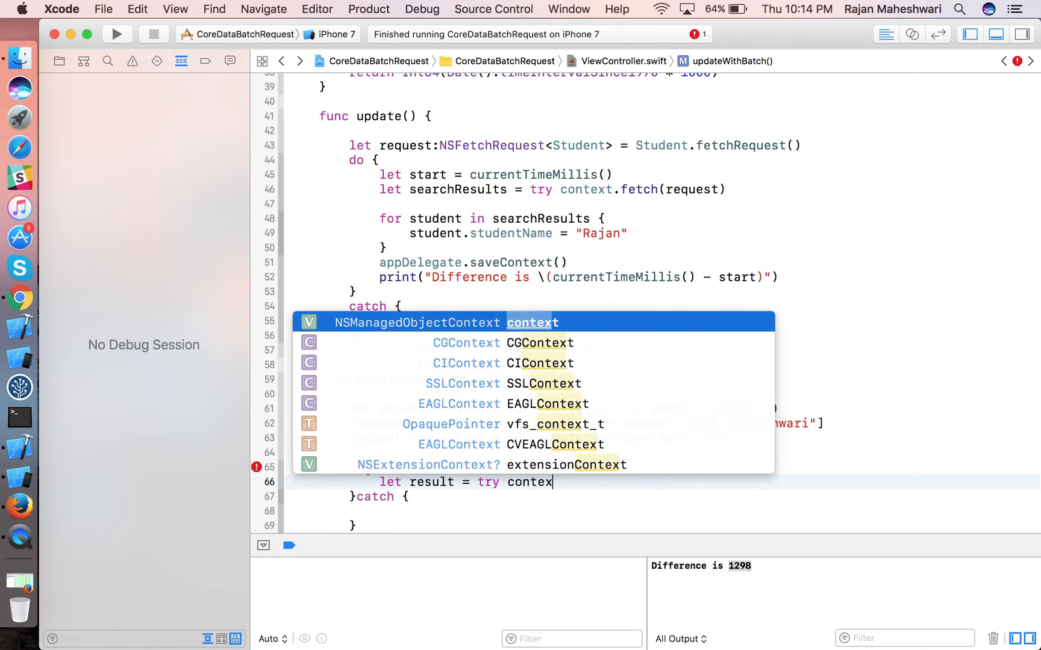
text(t.execute(r)
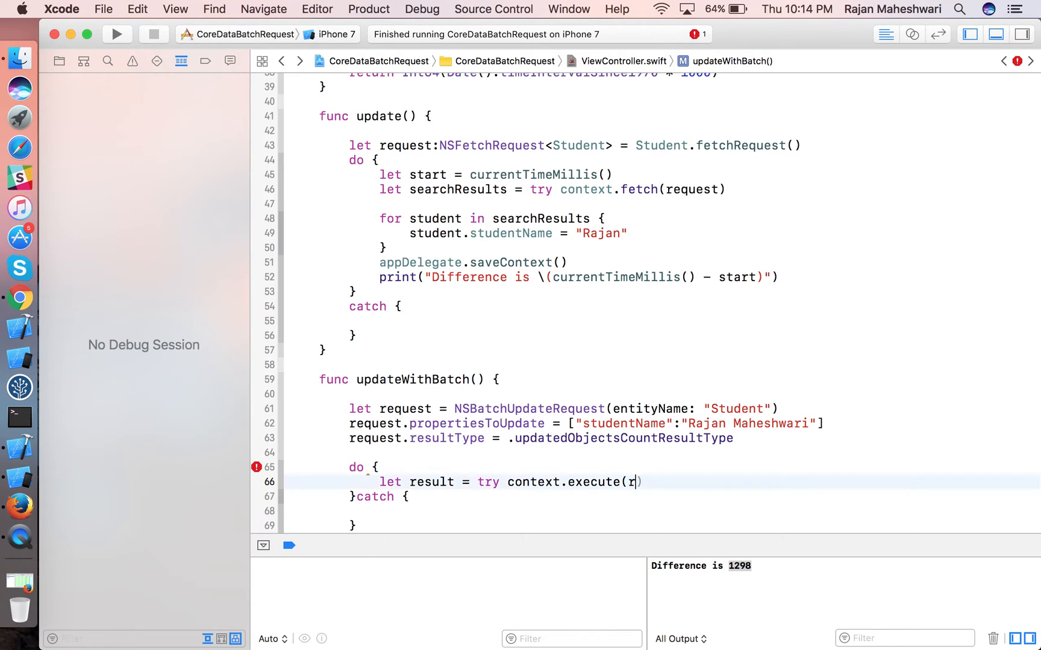
text(equest))
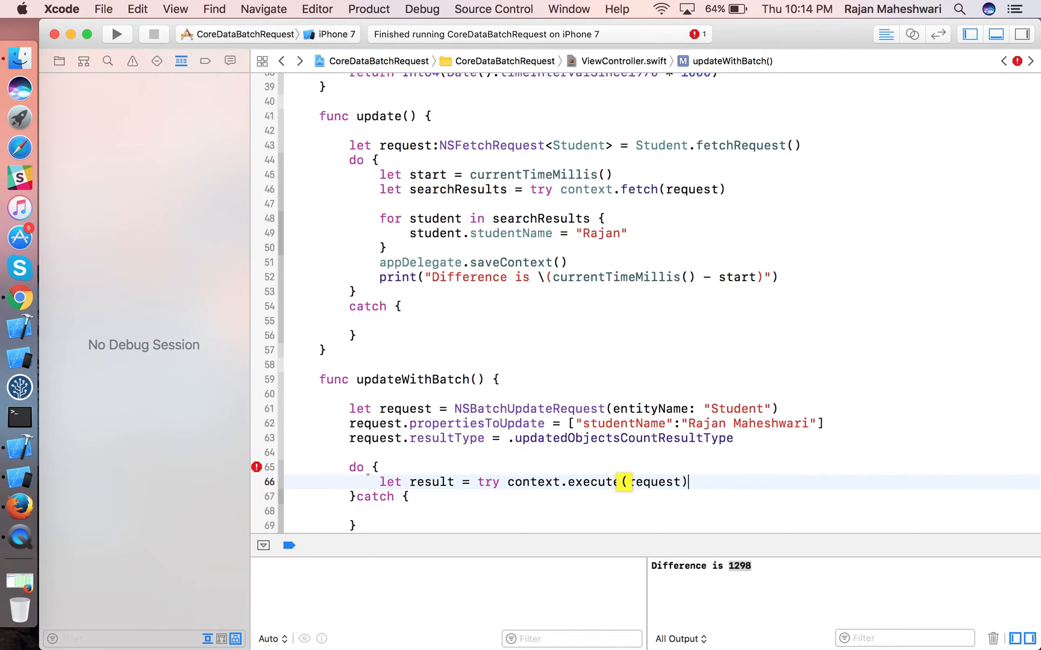
text(as! NSb)
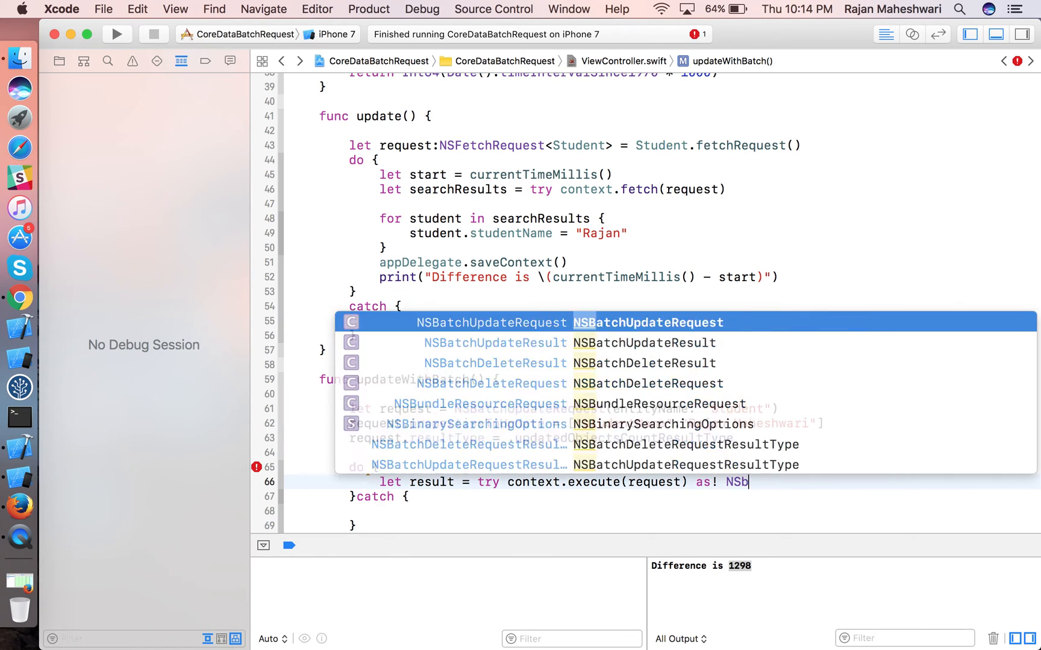
text(act)
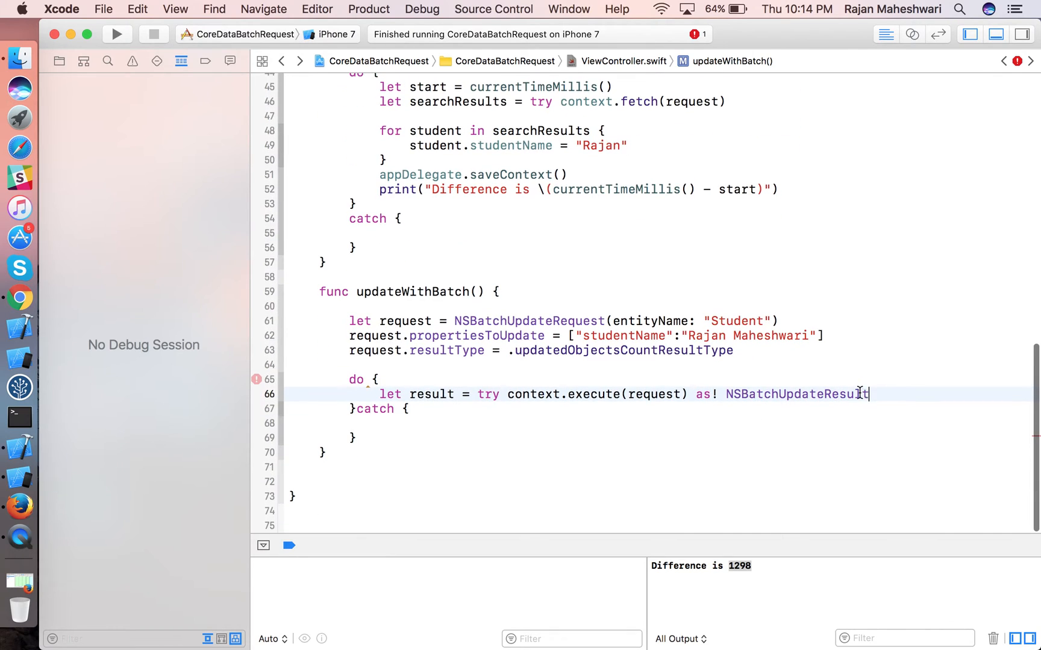
Print result.result! followed by print("Success").
text(print(result.result!))
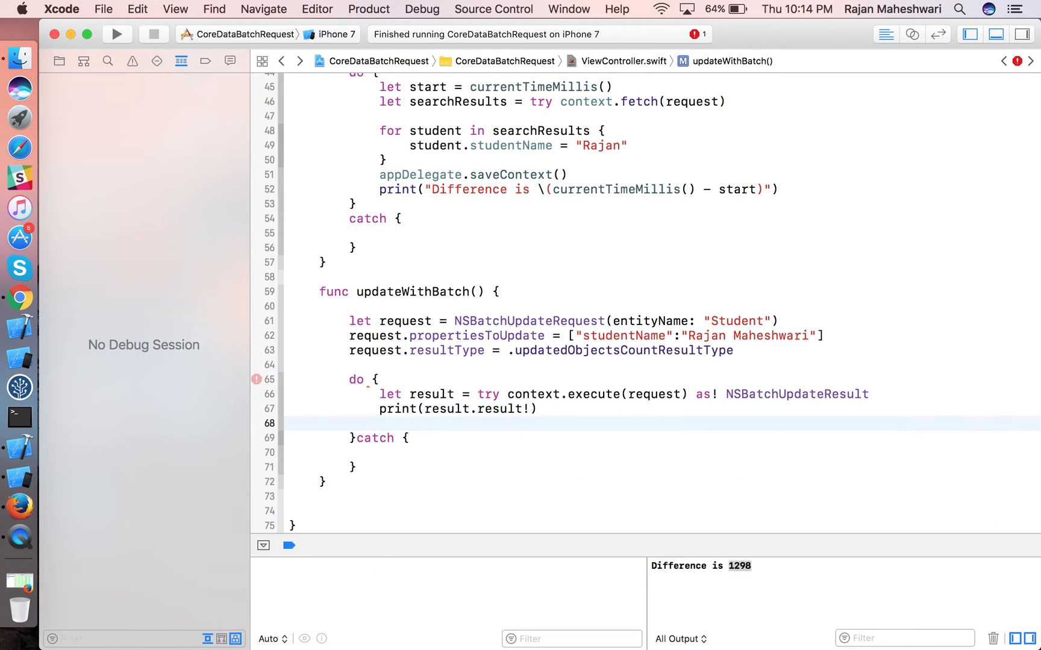
text(print("S"))
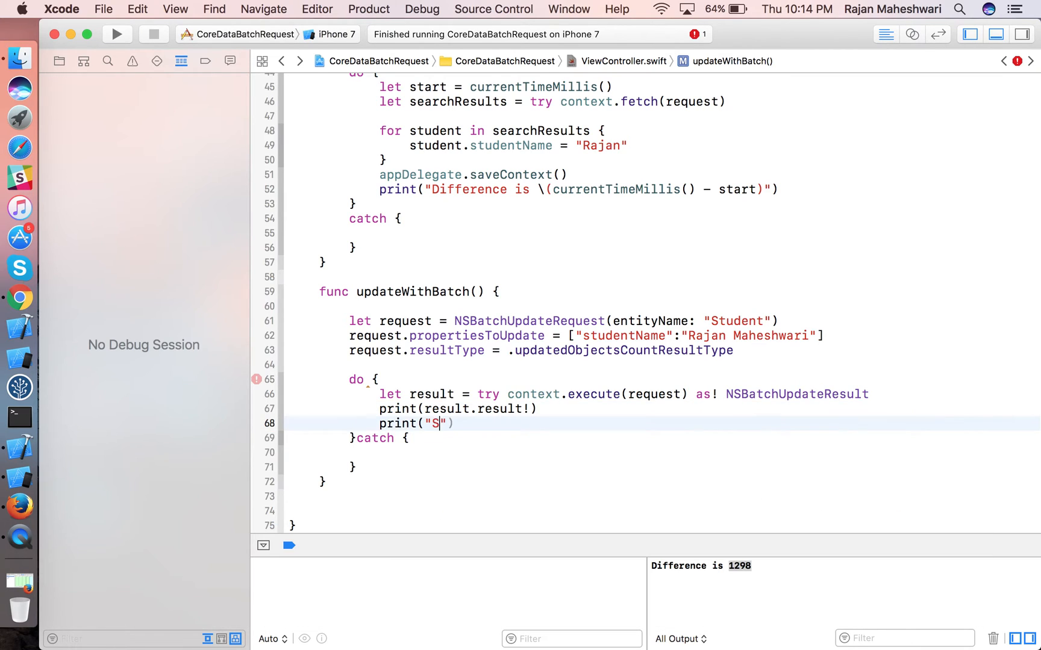
text(uccess)
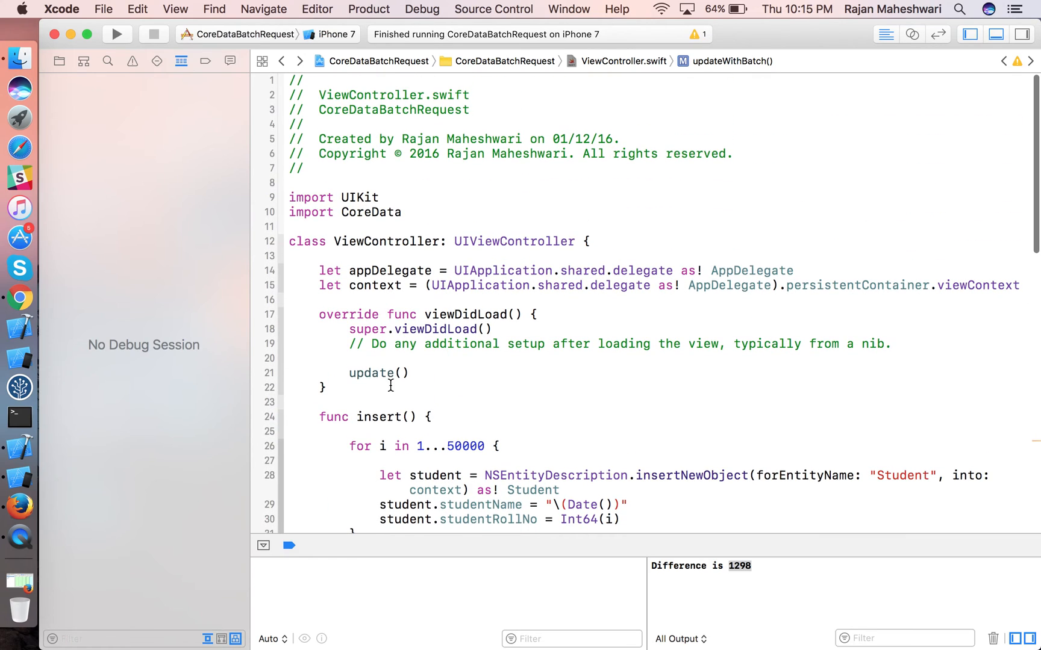
Call updateWithBatch() in viewDidLoad, comment out a call, and run the app.
text(updateWithBatch()
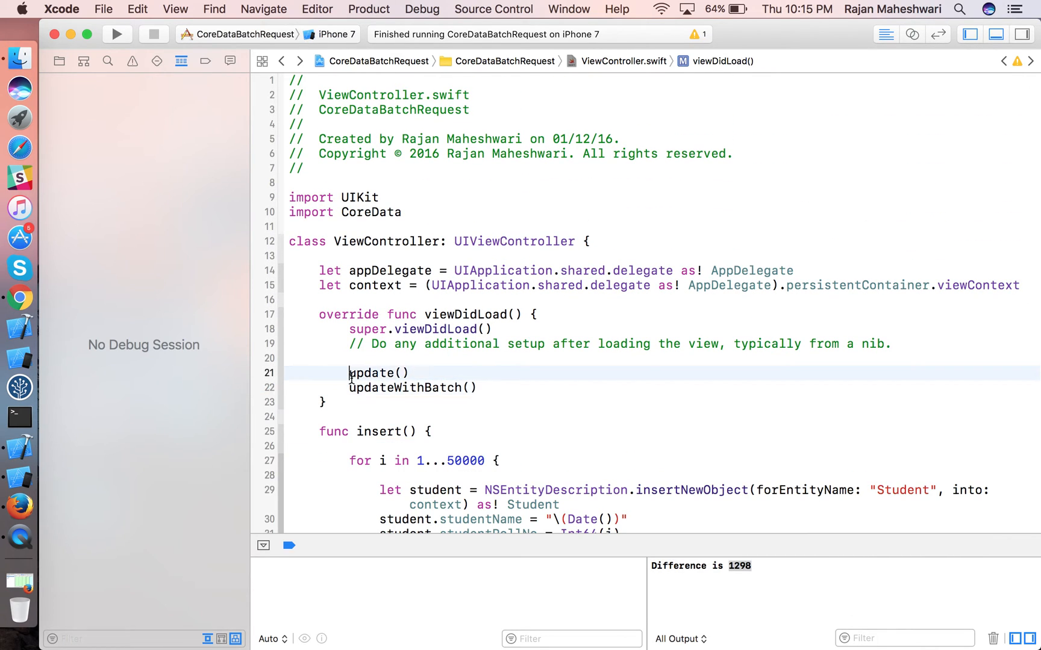
text(//)
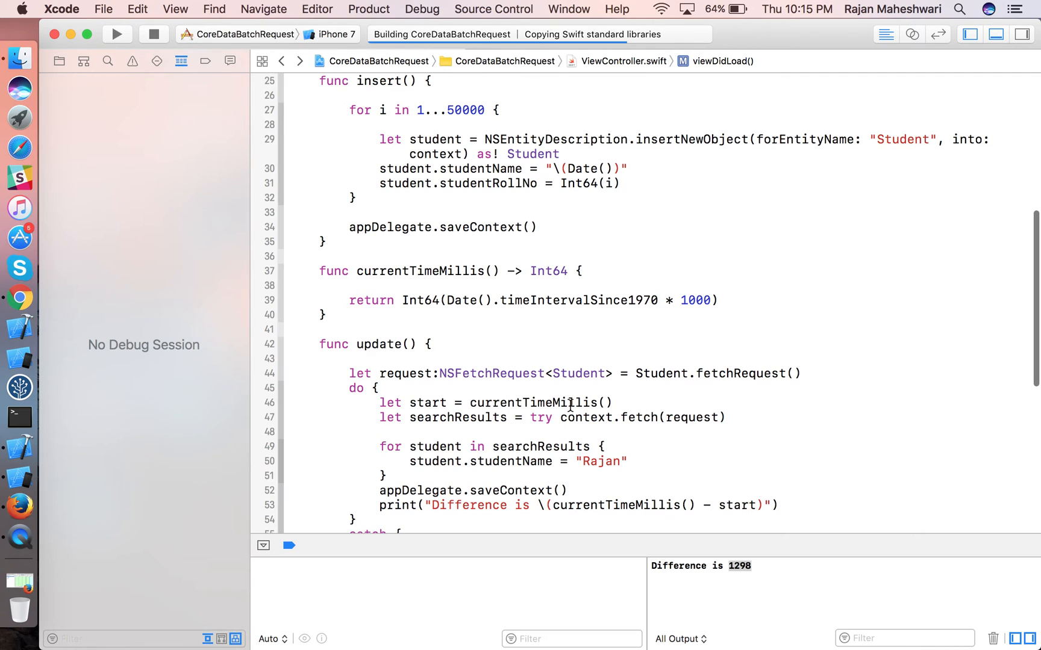
click(116, 34)
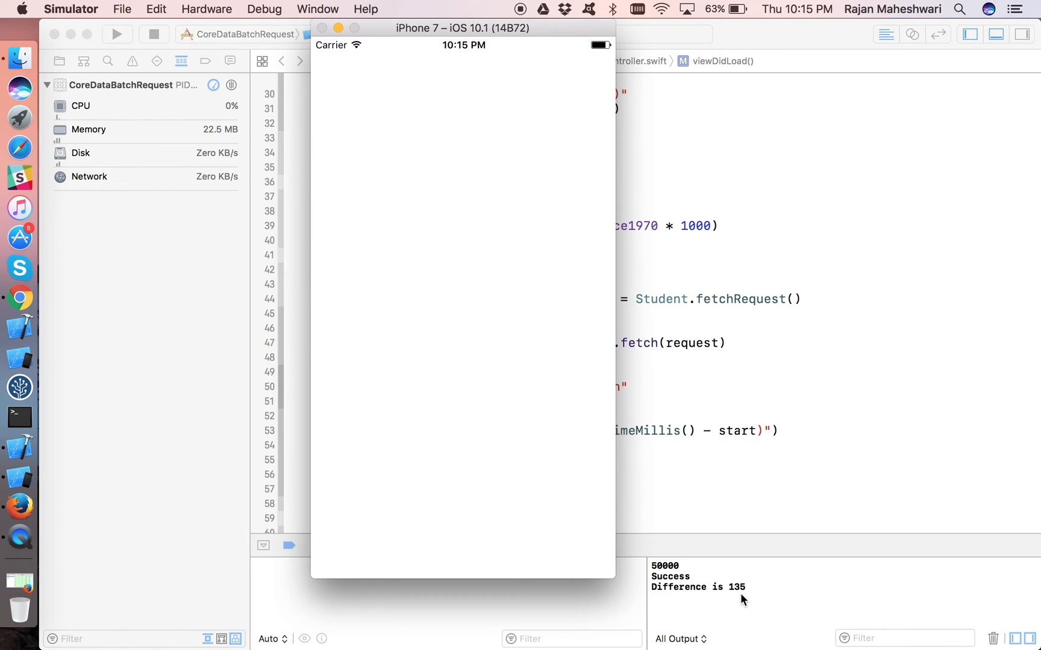
mouse_move(218, 135)
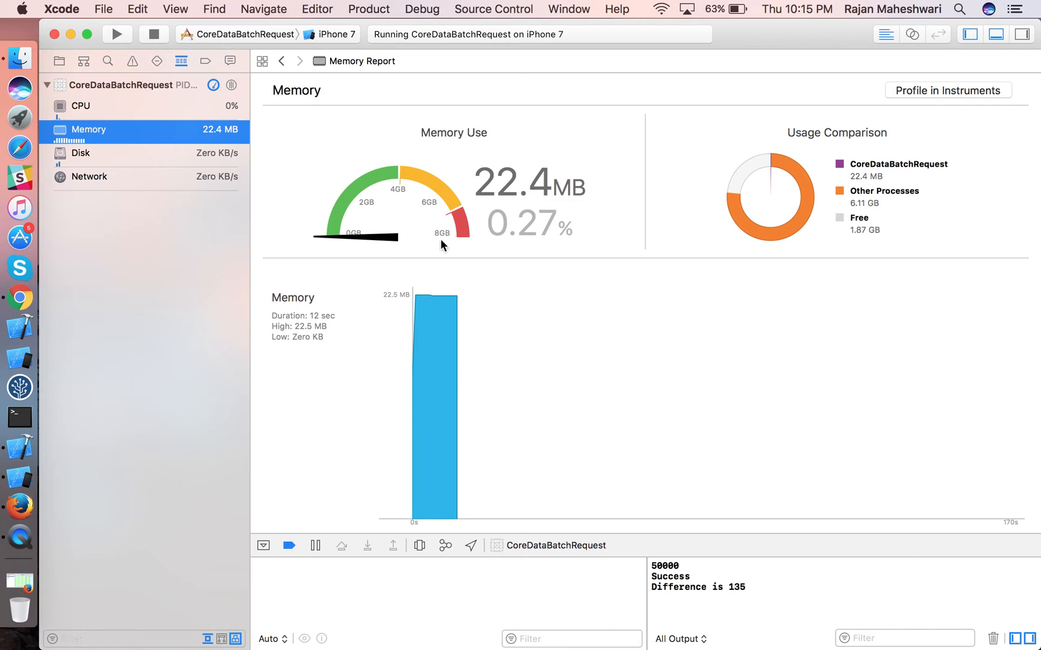
mouse_move(353, 116)
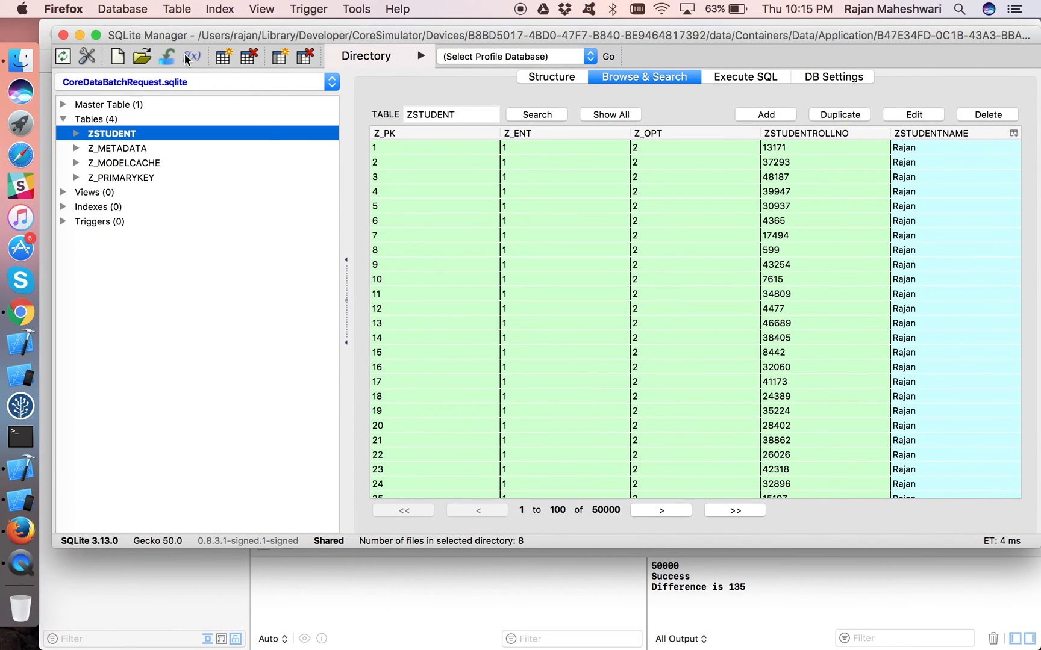
Switch back to the Xcode project after reviewing the batch run's 22.4 MB memory and ZSTUDENT rows.
click(62, 56)
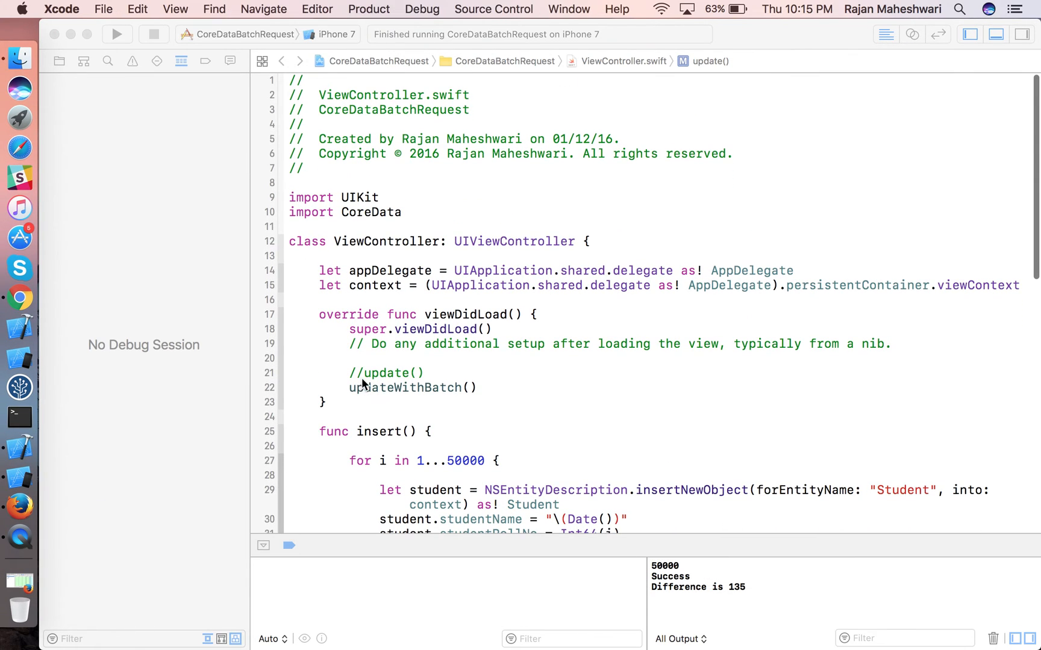
Run the app again, observing memory at 58.2 MB and Difference is 1272 in the console.
scroll(down, 3)
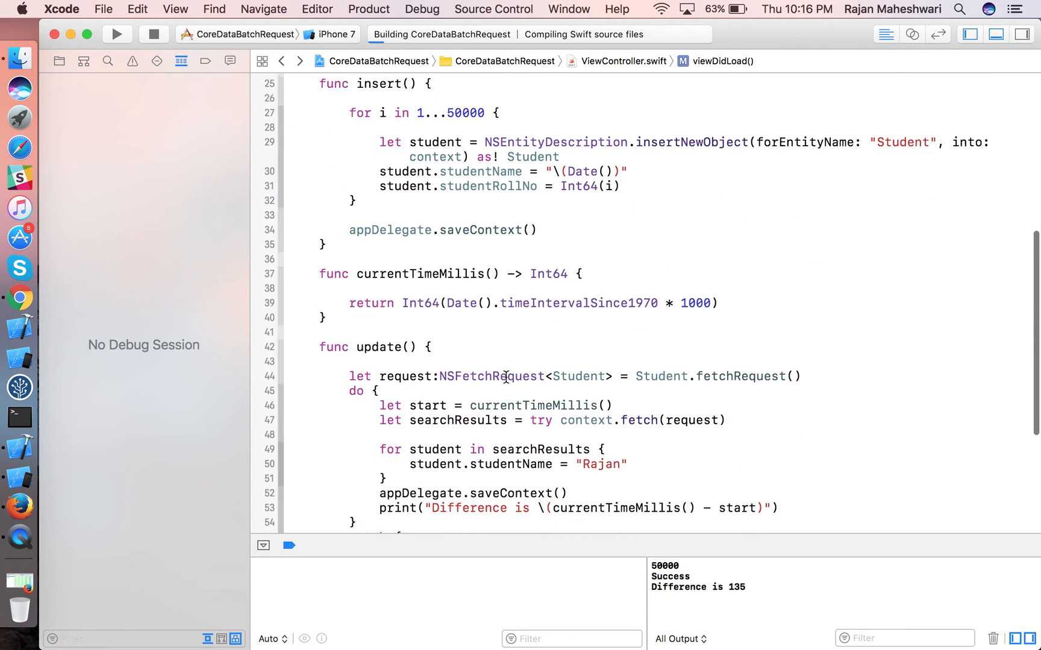
scroll(down, 3)
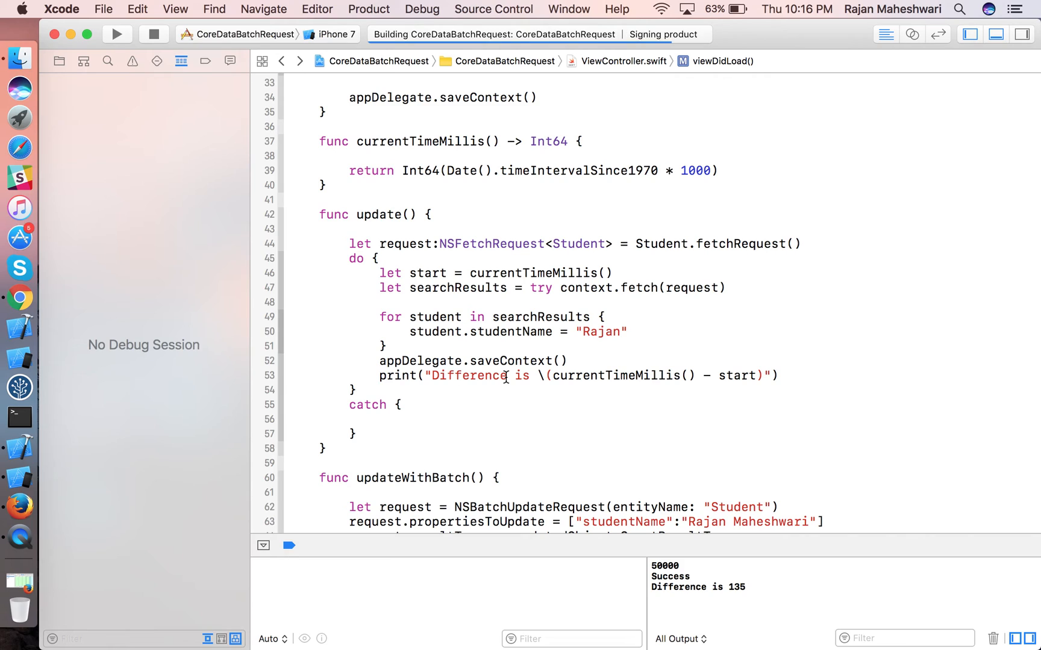
click(116, 34)
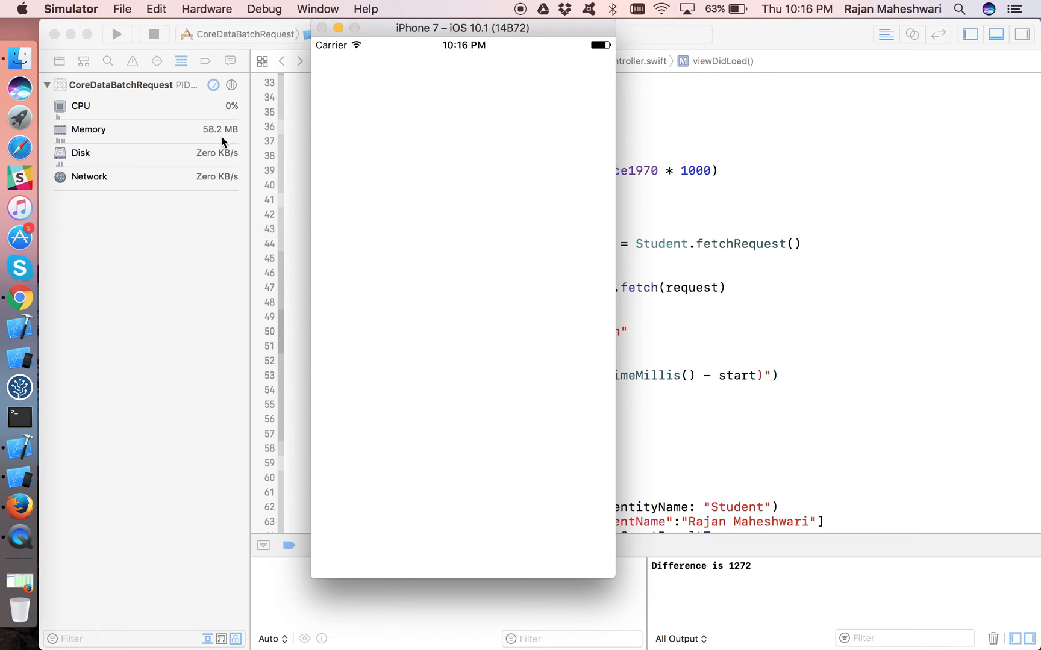
mouse_move(748, 578)
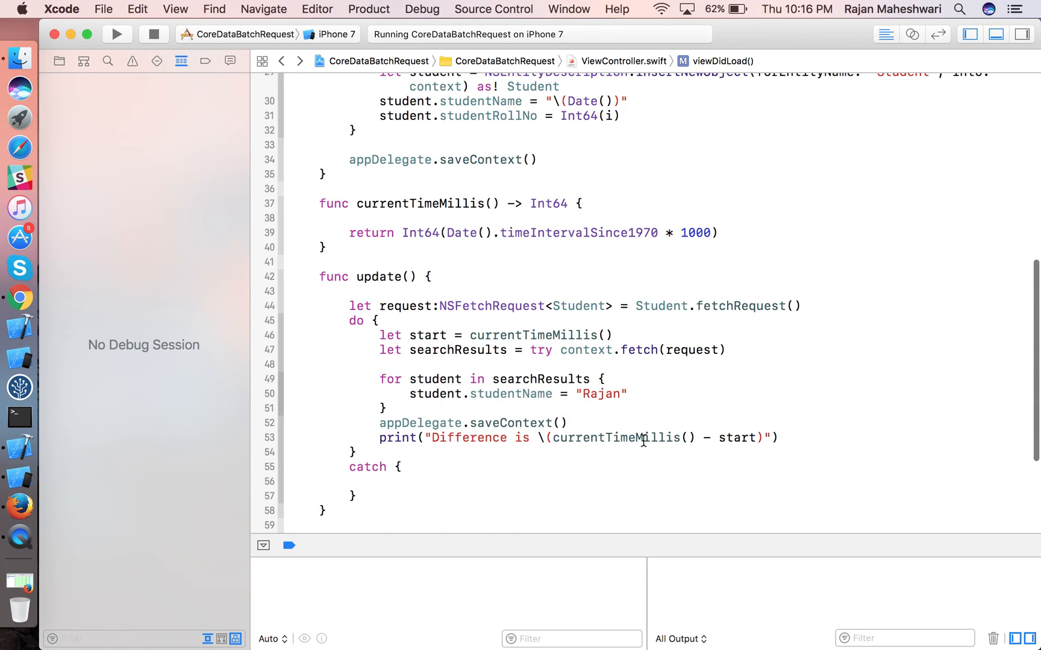
mouse_move(374, 262)
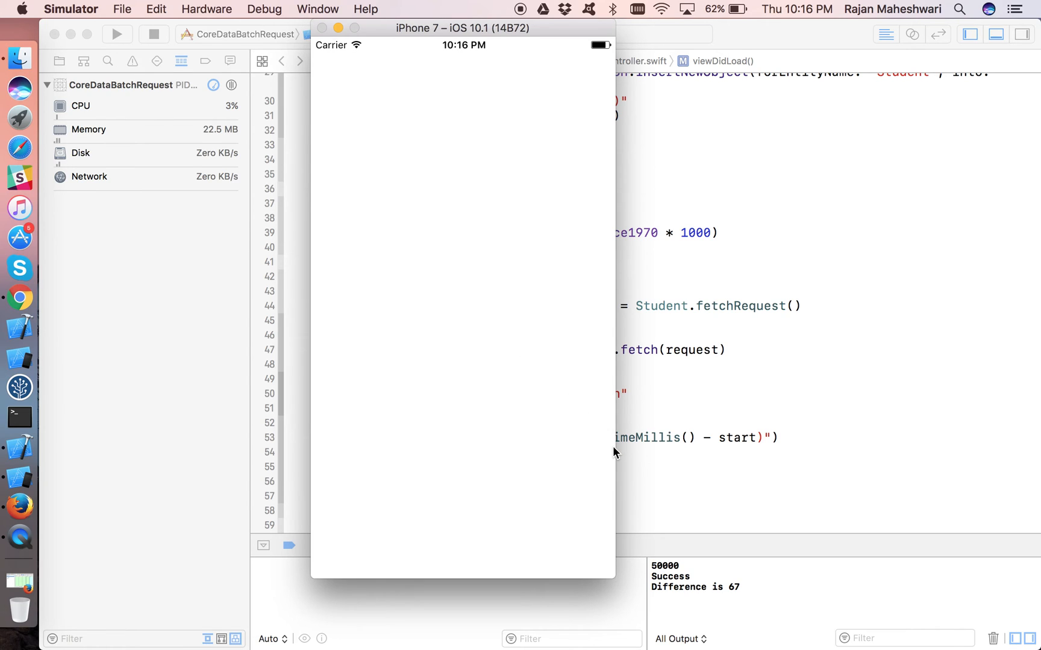
mouse_move(739, 595)
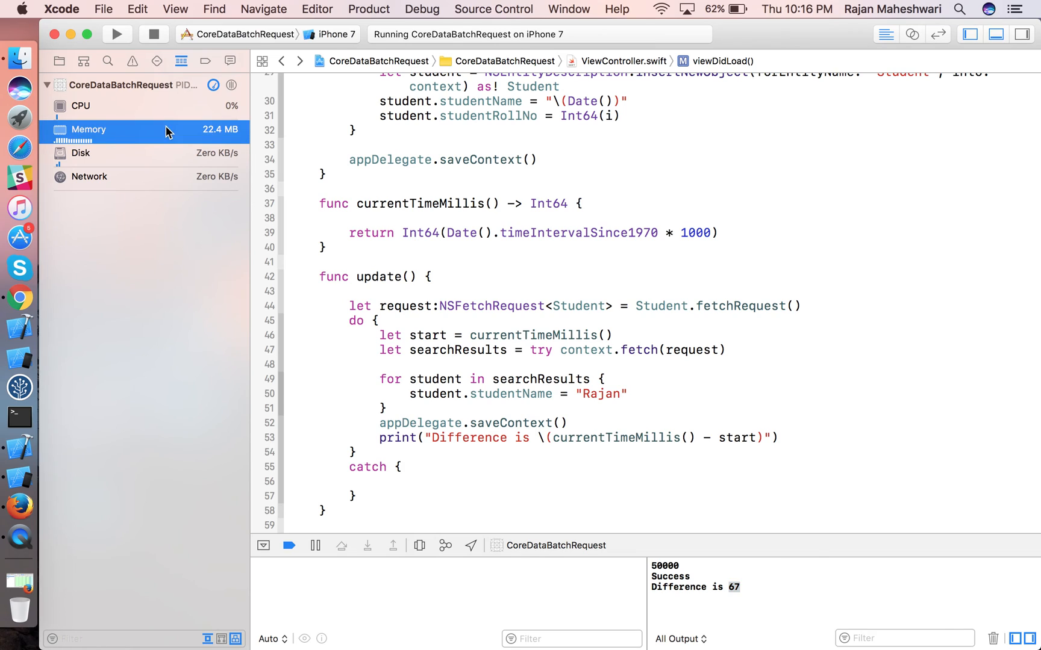
Check the batch run's memory report near 24.7 MB, then return to ViewController.swift.
click(88, 129)
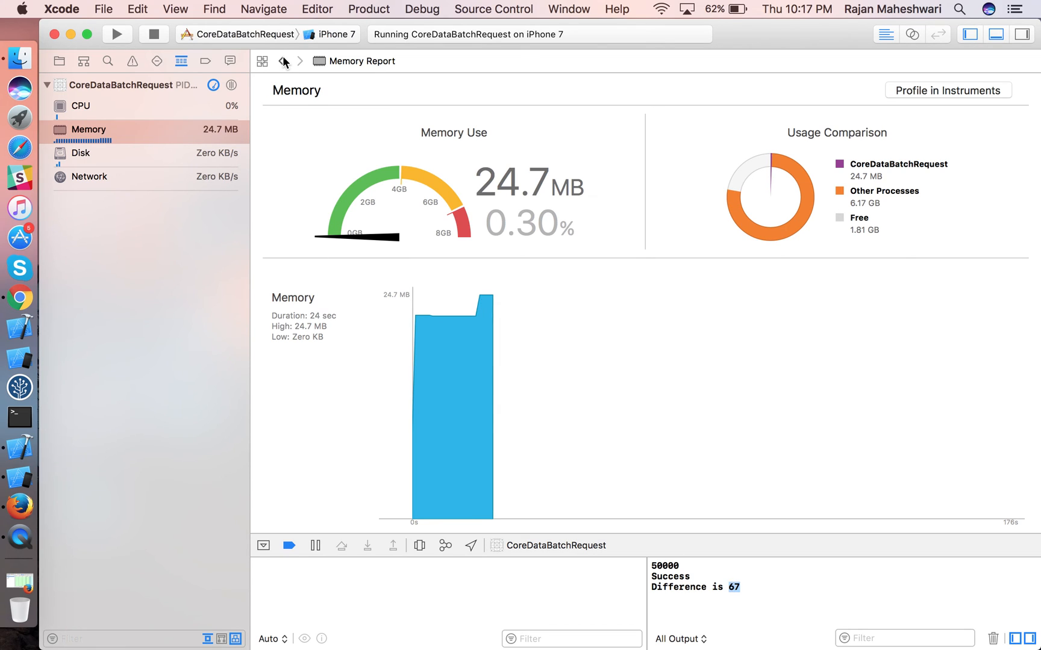
click(282, 61)
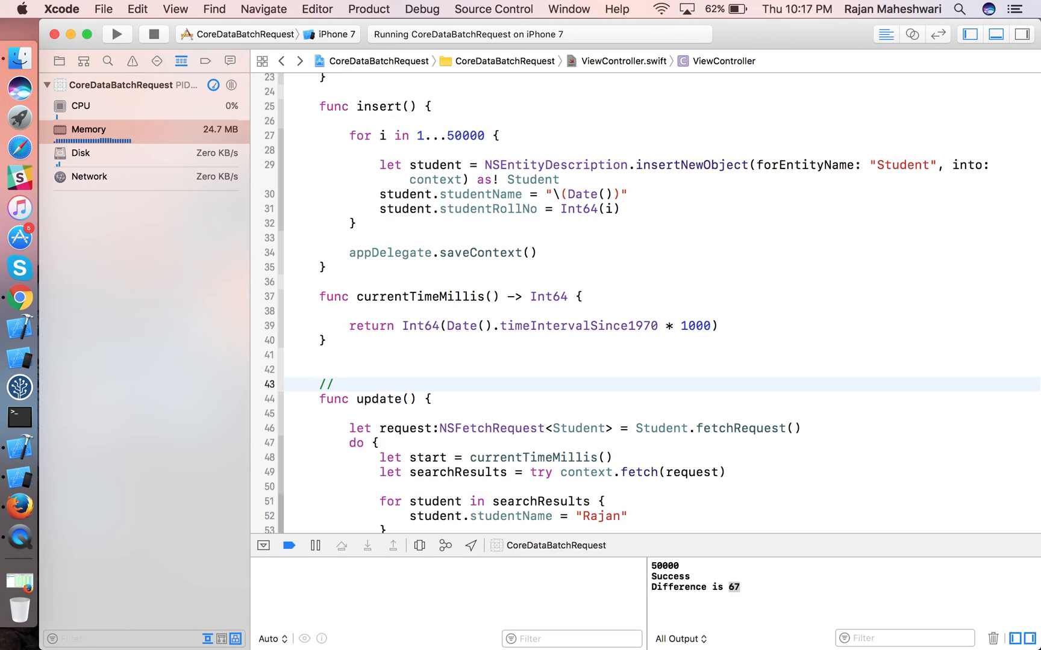
Comment update() with '//pulls -- updates -- writes'.
text(pulls --)
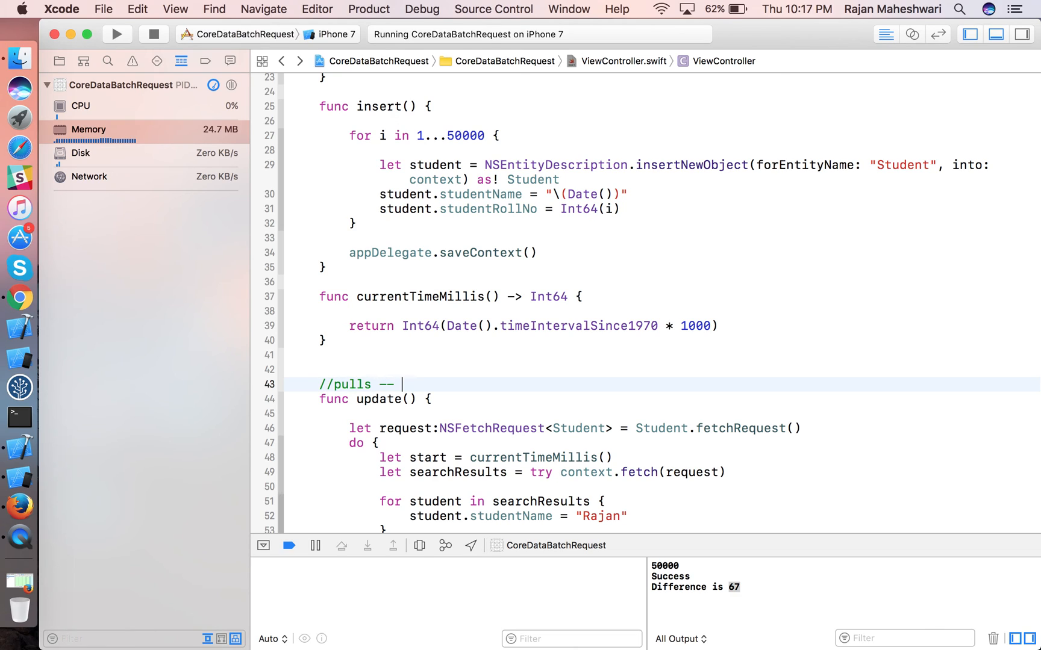
text(upda)
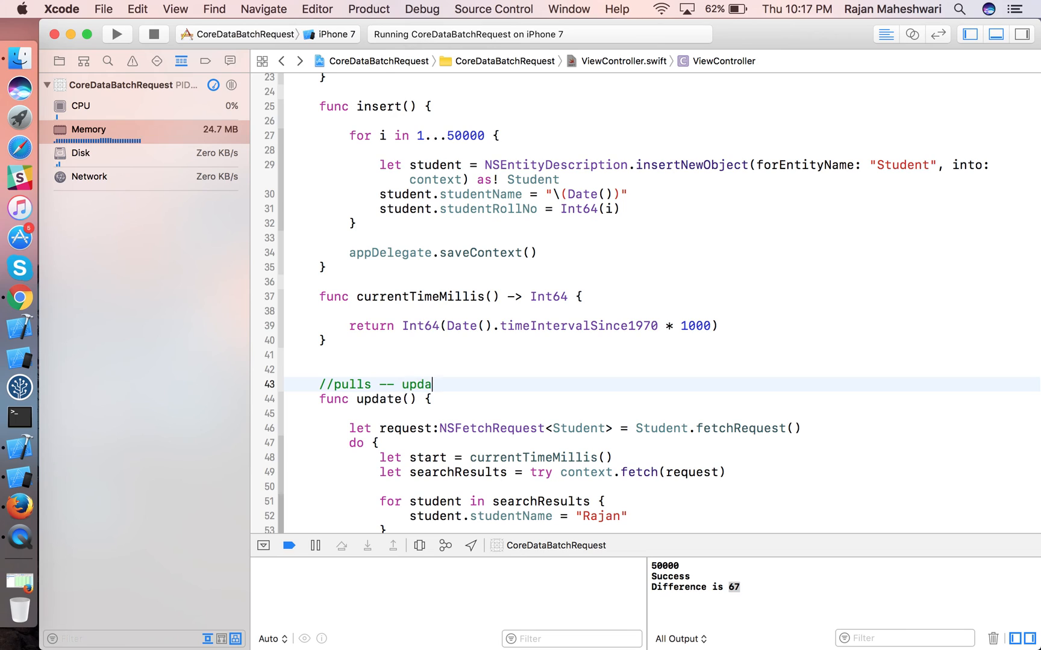
text(tes -- writes)
text(//)
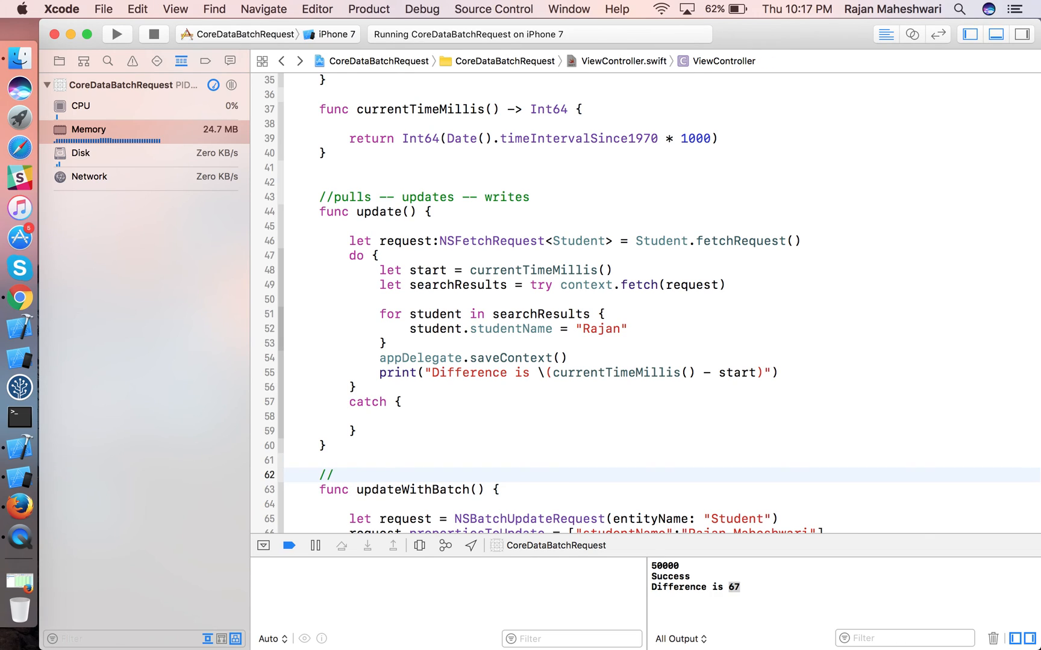
Comment updateWithBatch() with '//talks to persistance coord' and highlight NSBatchUpdateRequest.
text(what)
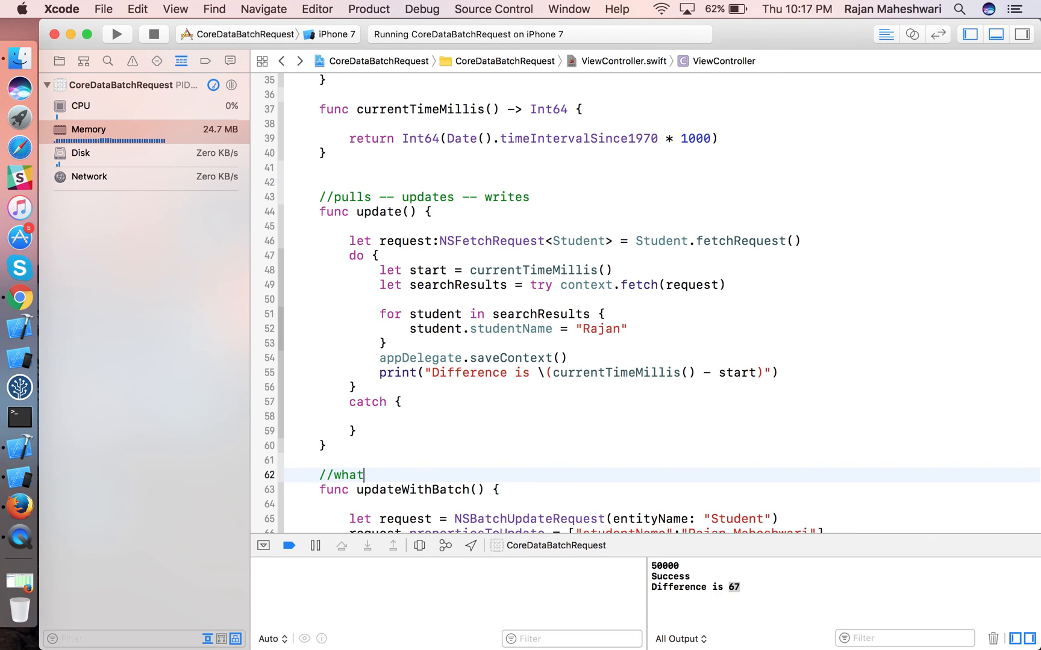
key(Backspace)
text(talks to)
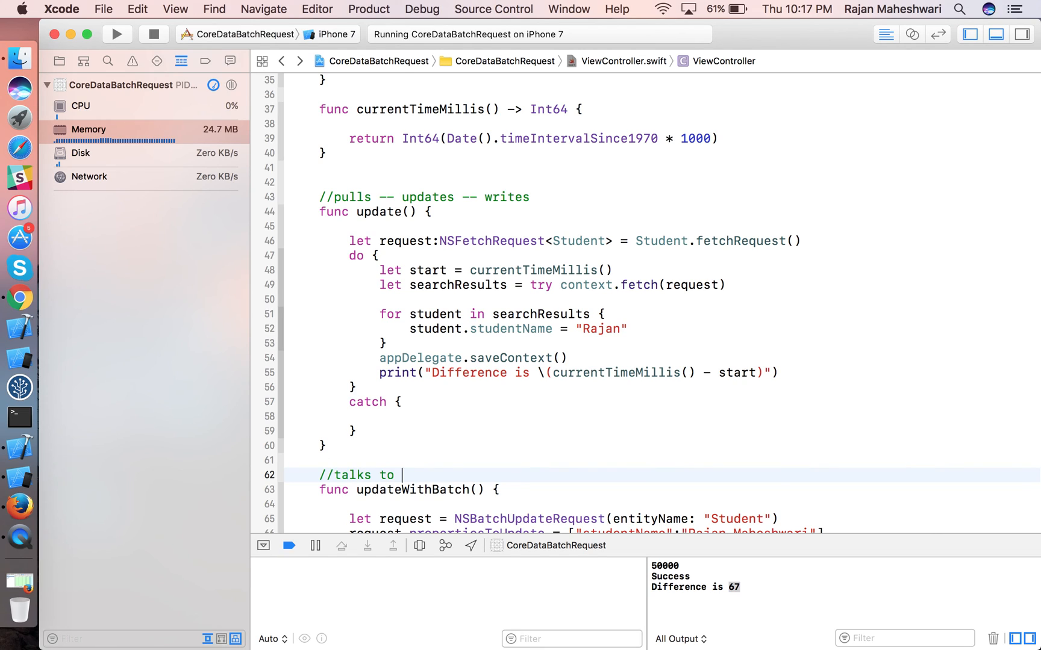
text(persistance)
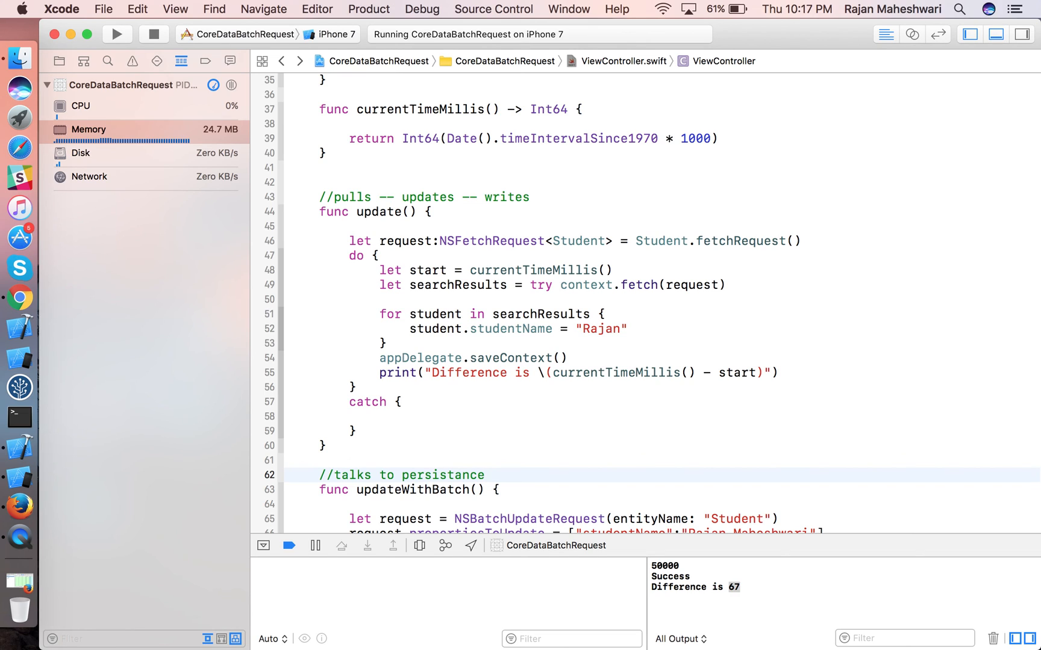
text(coo)
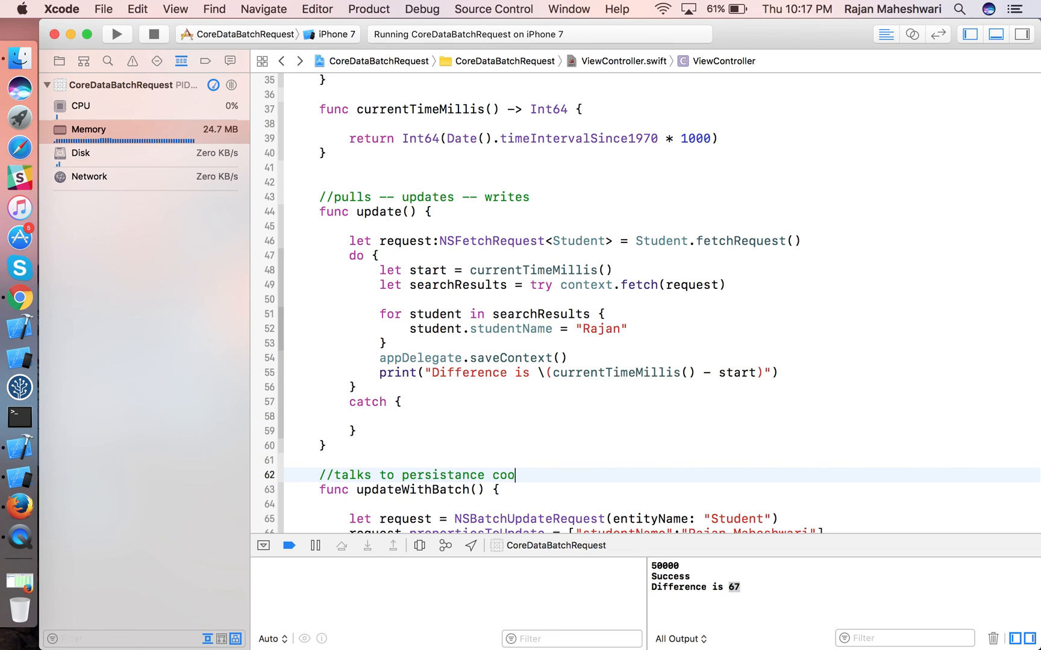
text(rd)
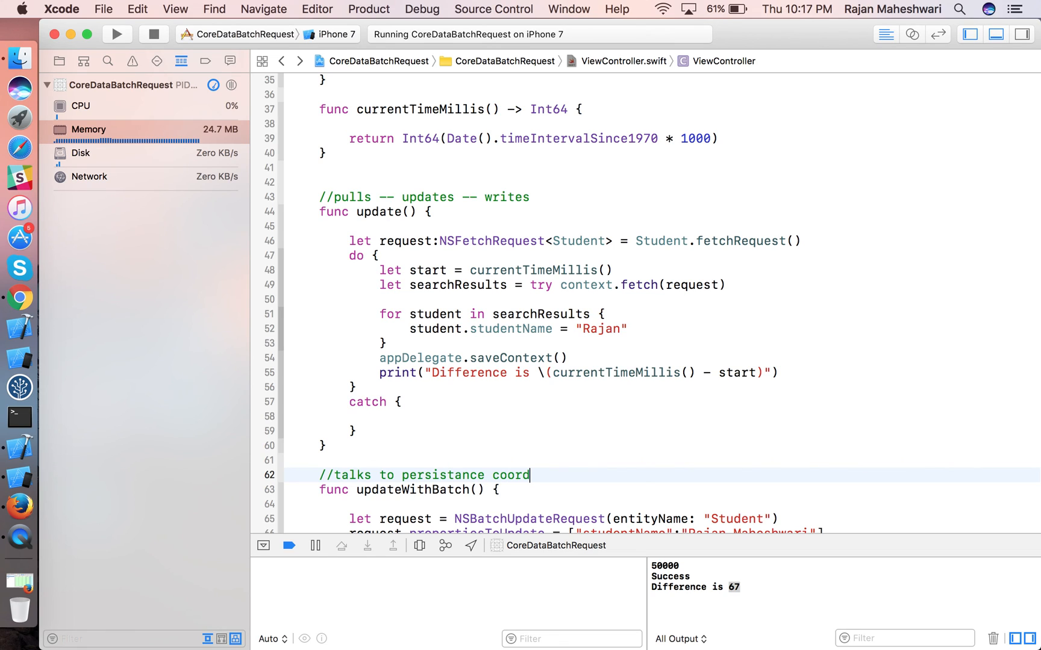
mouse_move(380, 452)
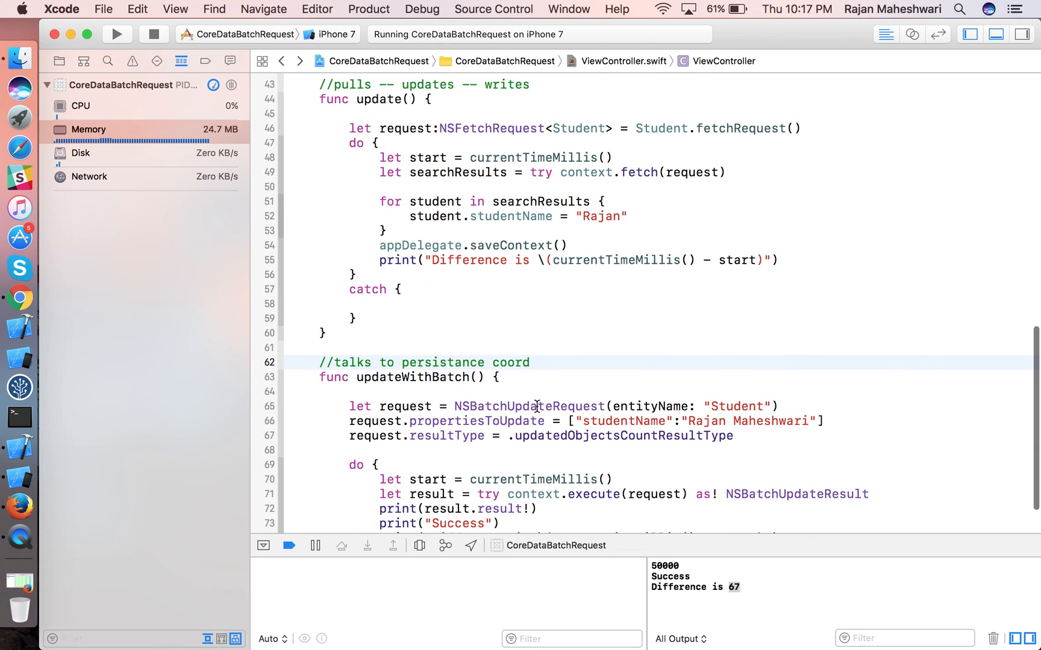
double_click(529, 406)
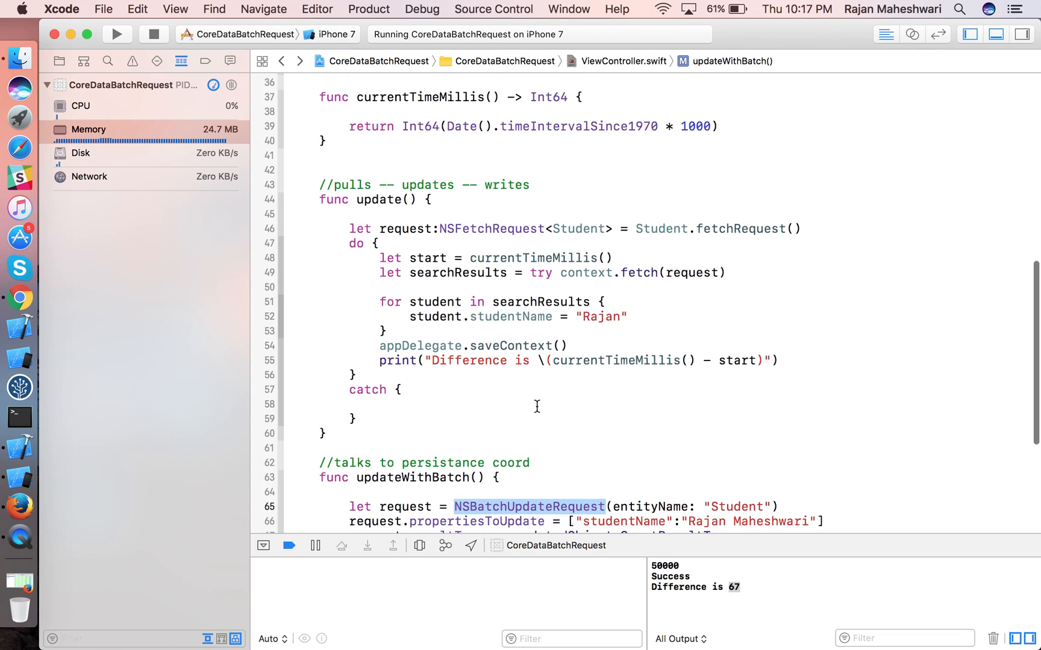
scroll(down, 3)
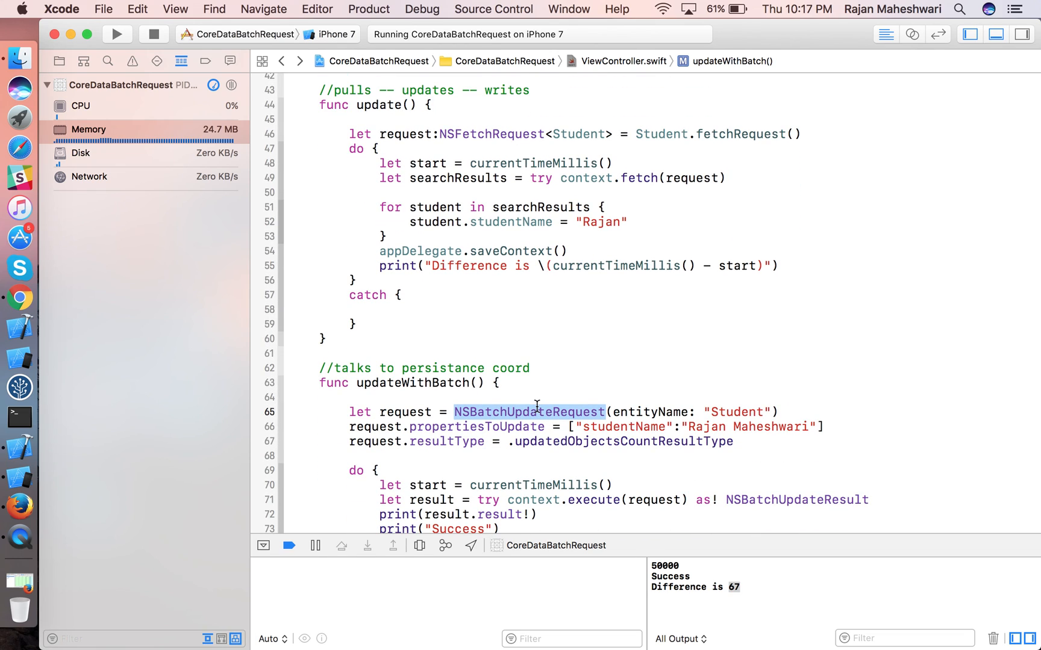